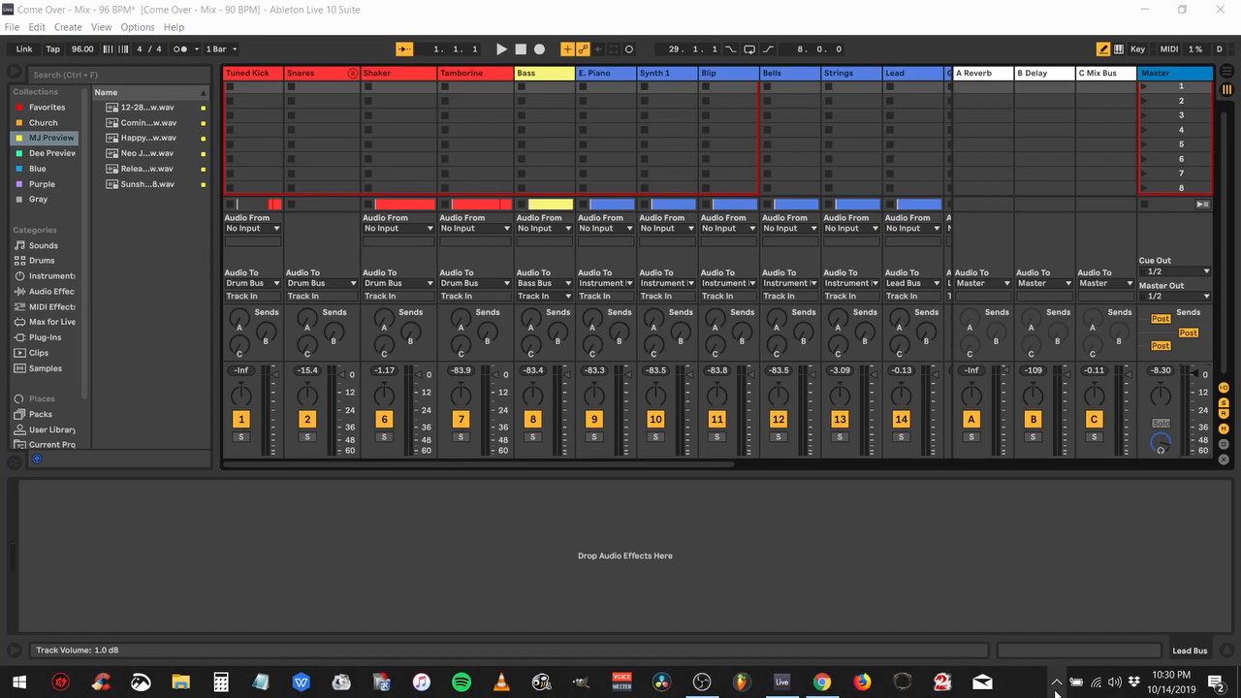
mouse_move(10, 233)
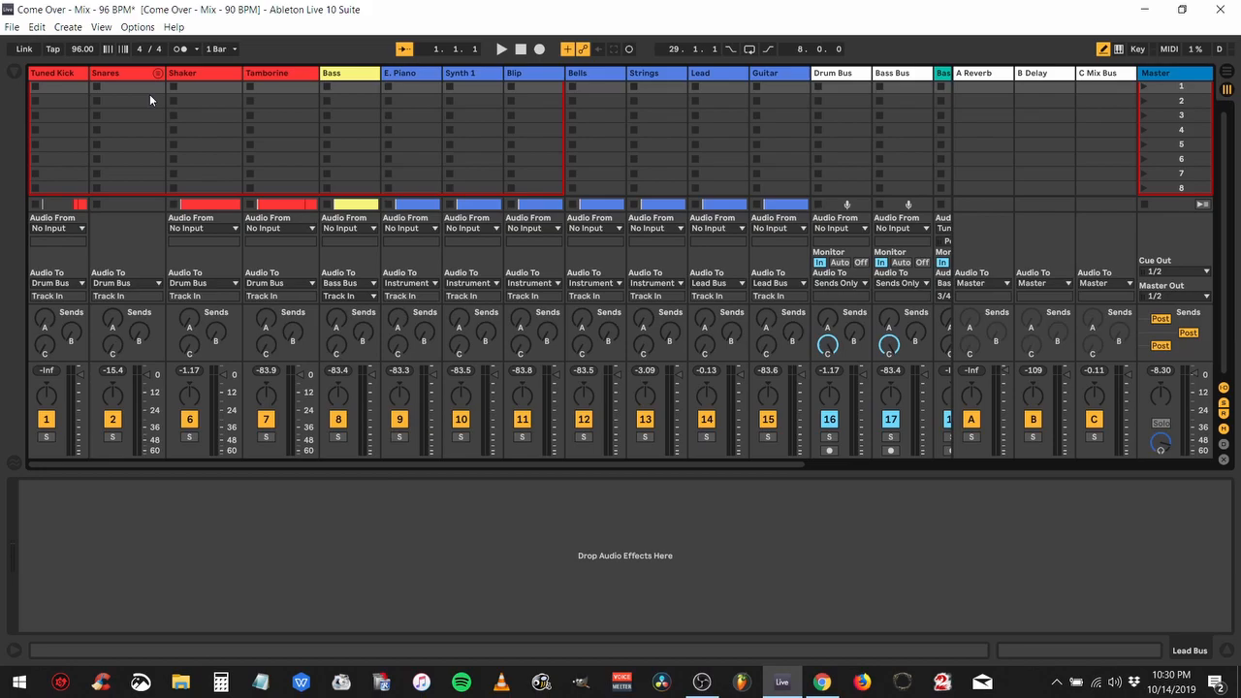
mouse_move(471, 114)
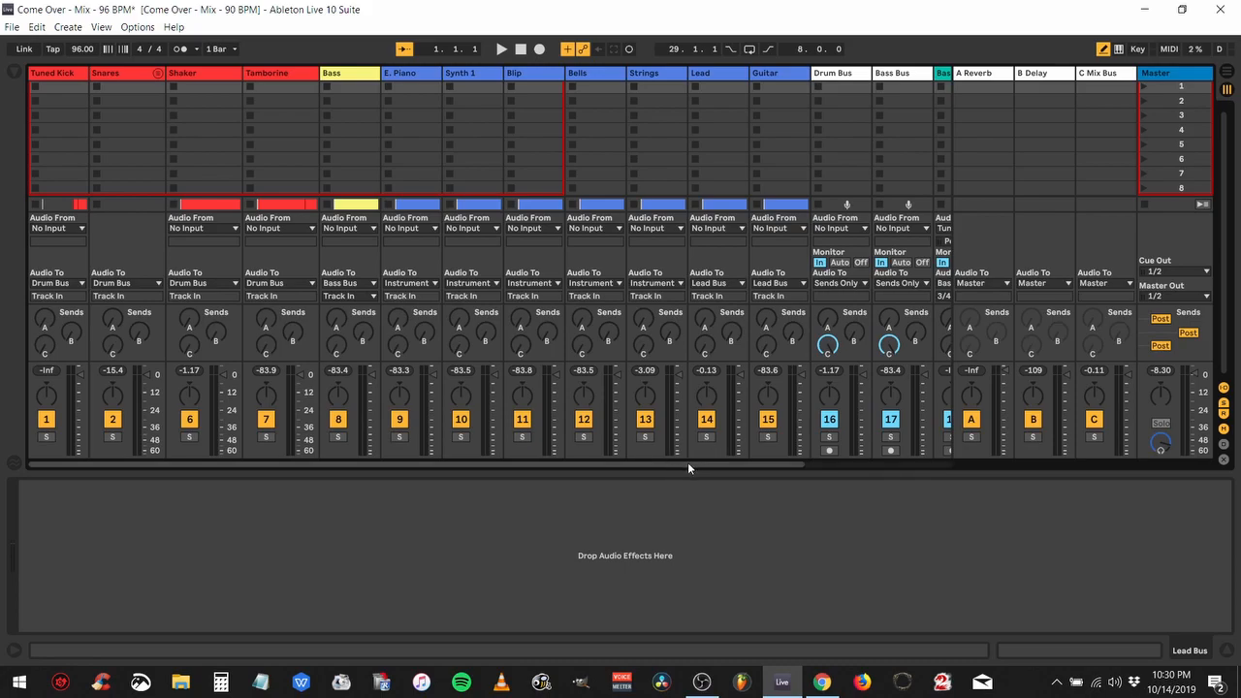
- Scroll the session mixer right so bus tracks 16–20 (Drum, Bass, Instrument, Lead) are visible
scroll("right", 3)
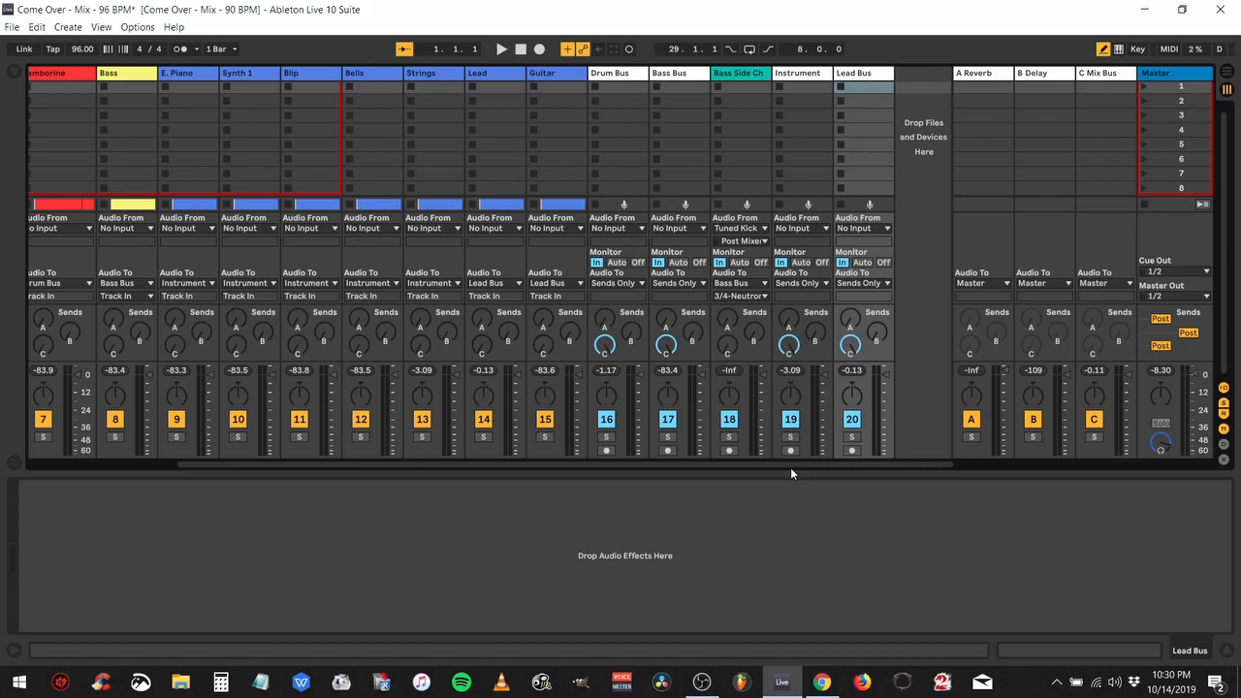
mouse_move(715, 449)
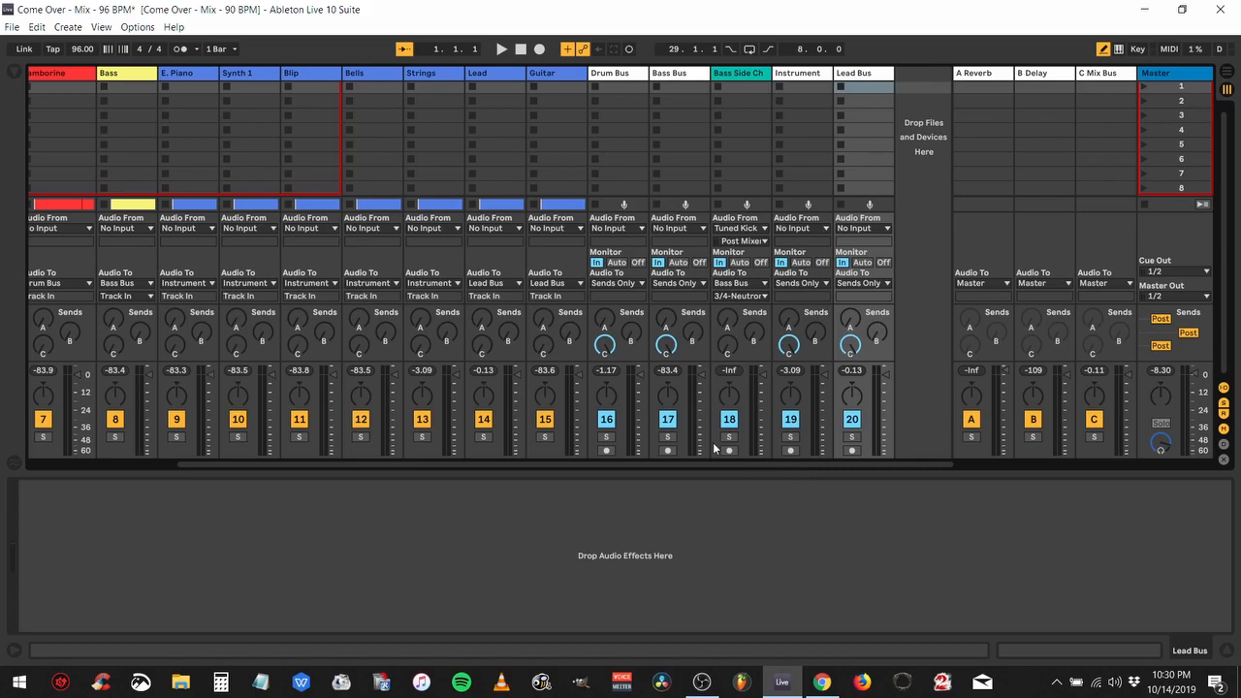
mouse_move(723, 109)
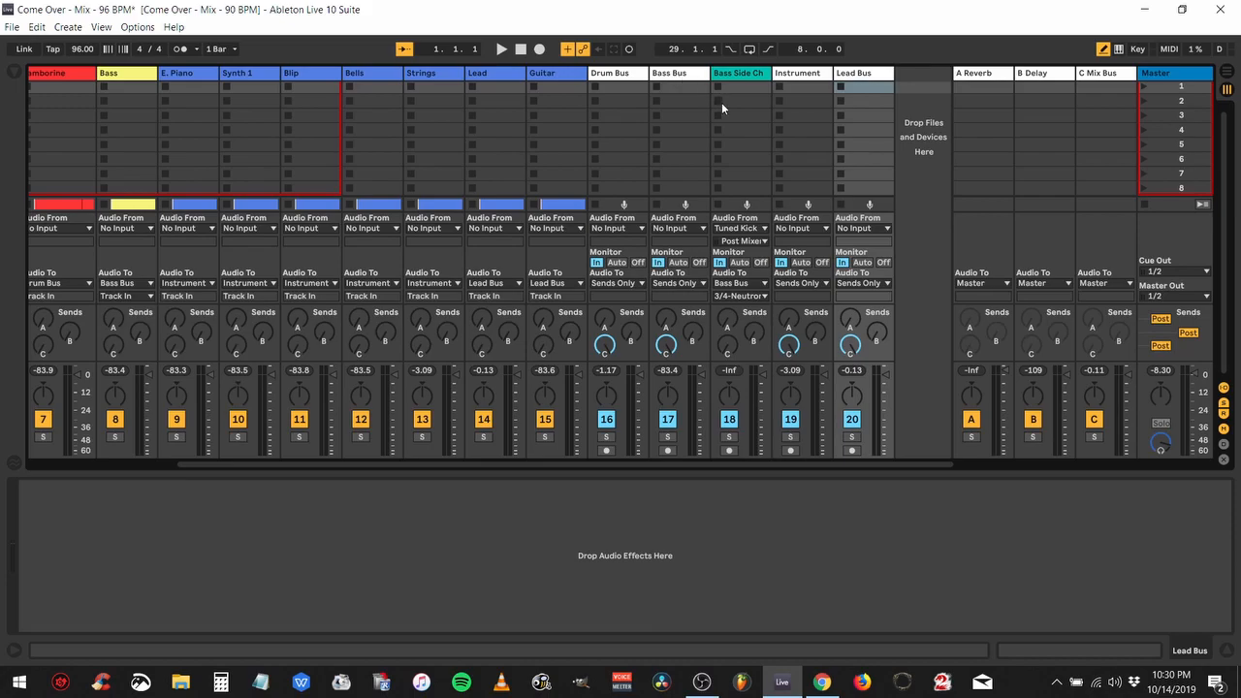
mouse_move(679, 92)
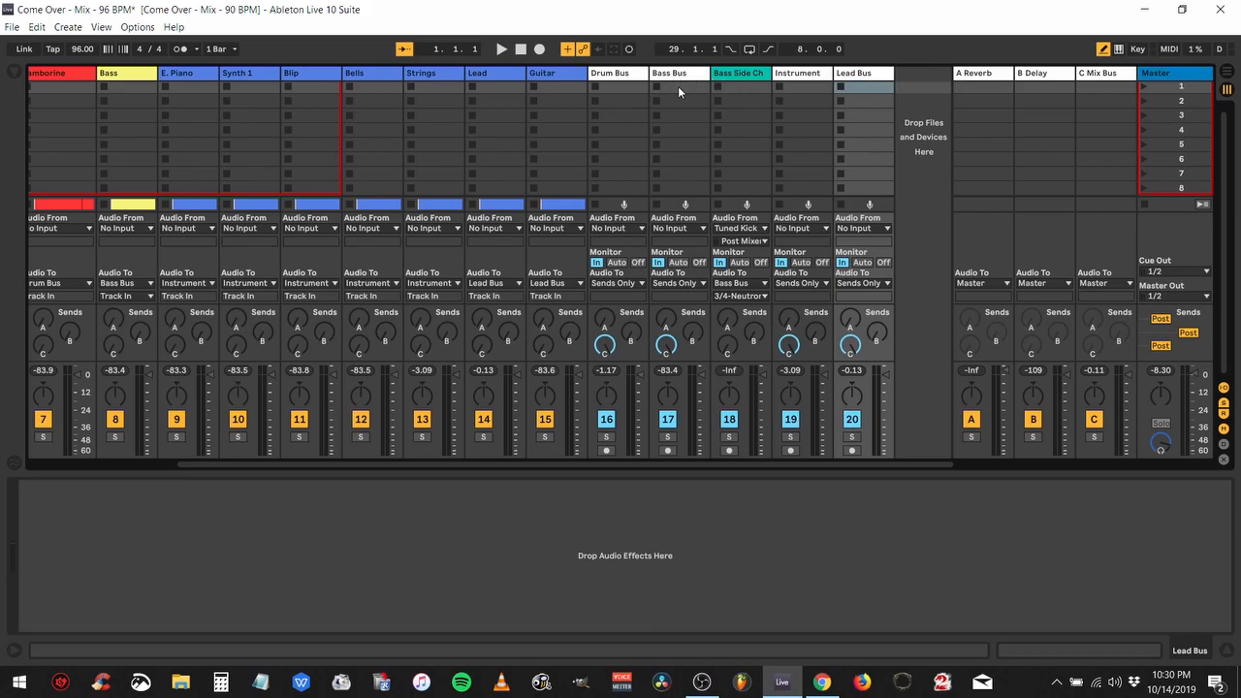
mouse_move(664, 104)
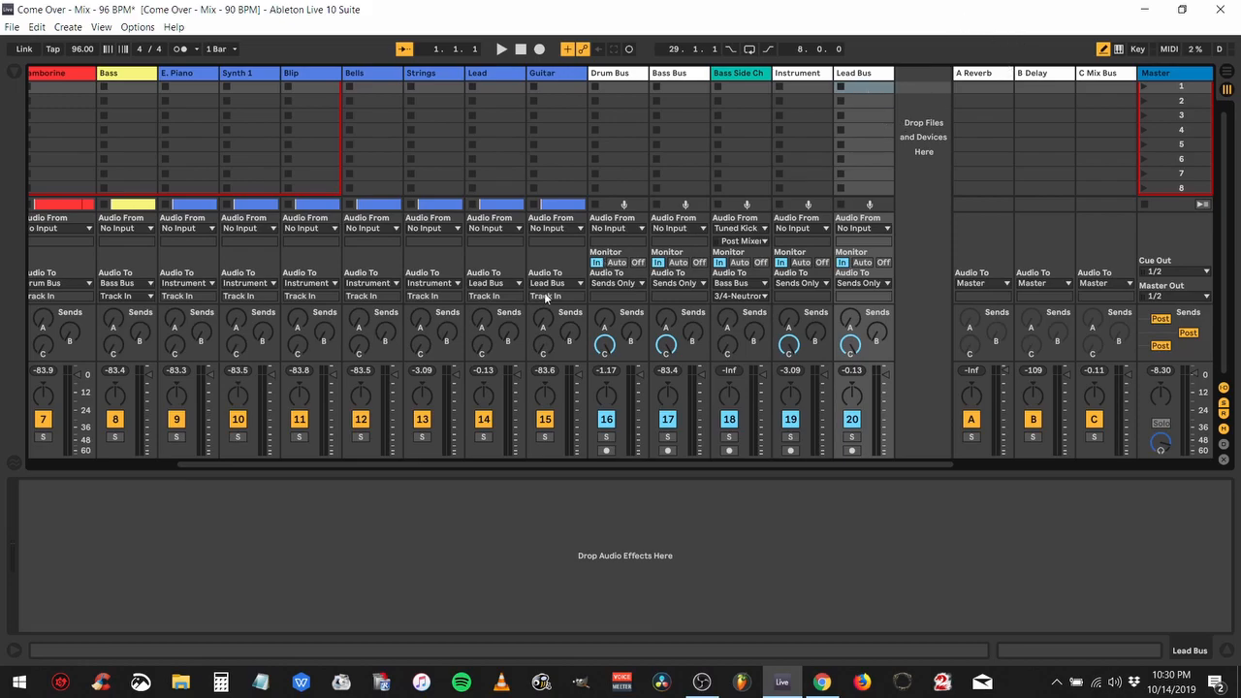
mouse_move(119, 474)
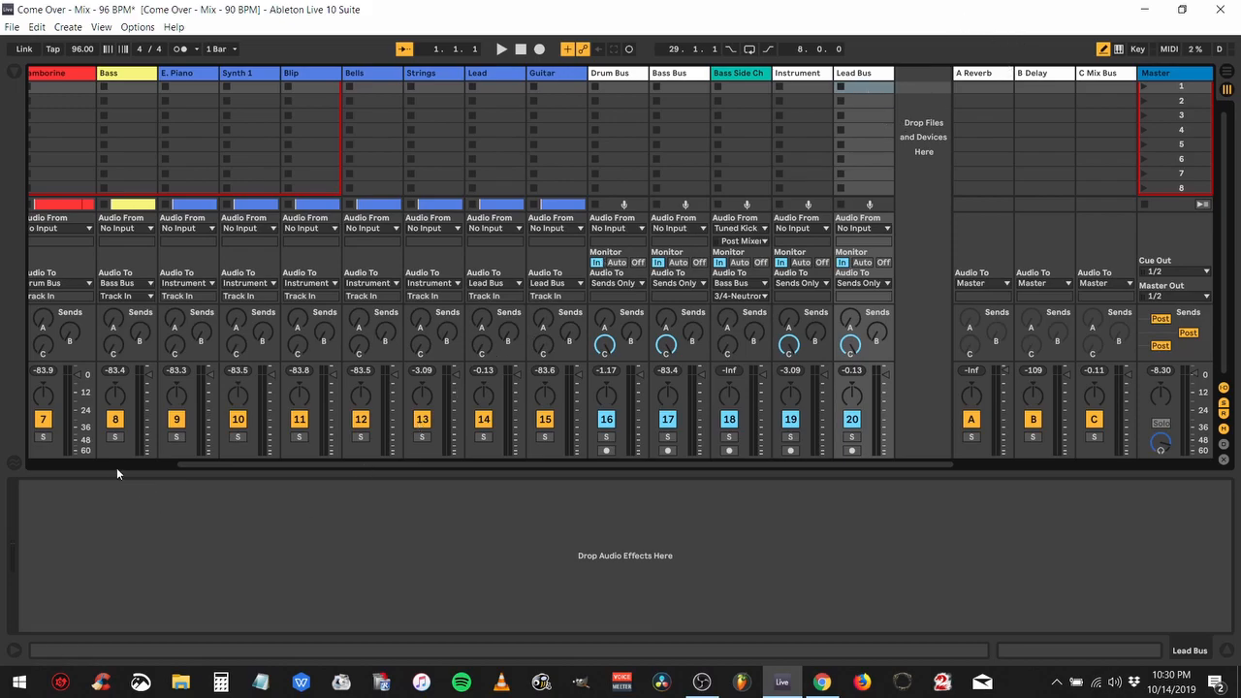
- Return to the drum tracks and select Snares to show its Neutron 3 and Relay chain
scroll("left", 3)
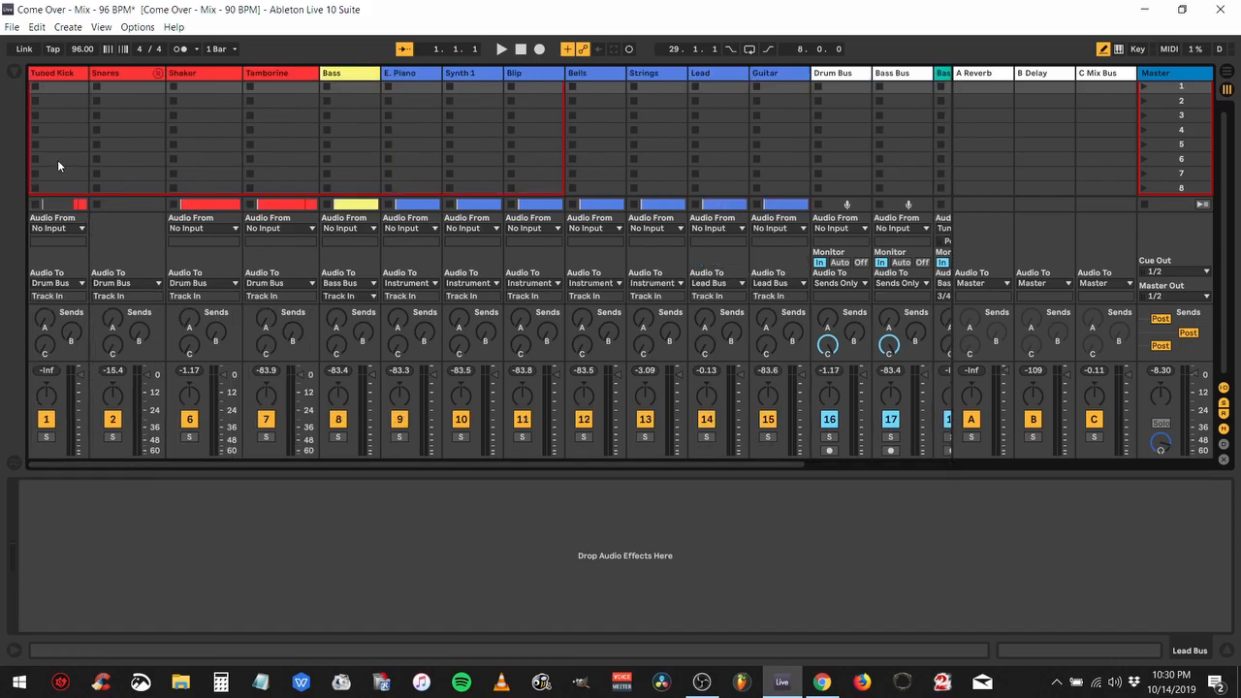
left_click(53, 72)
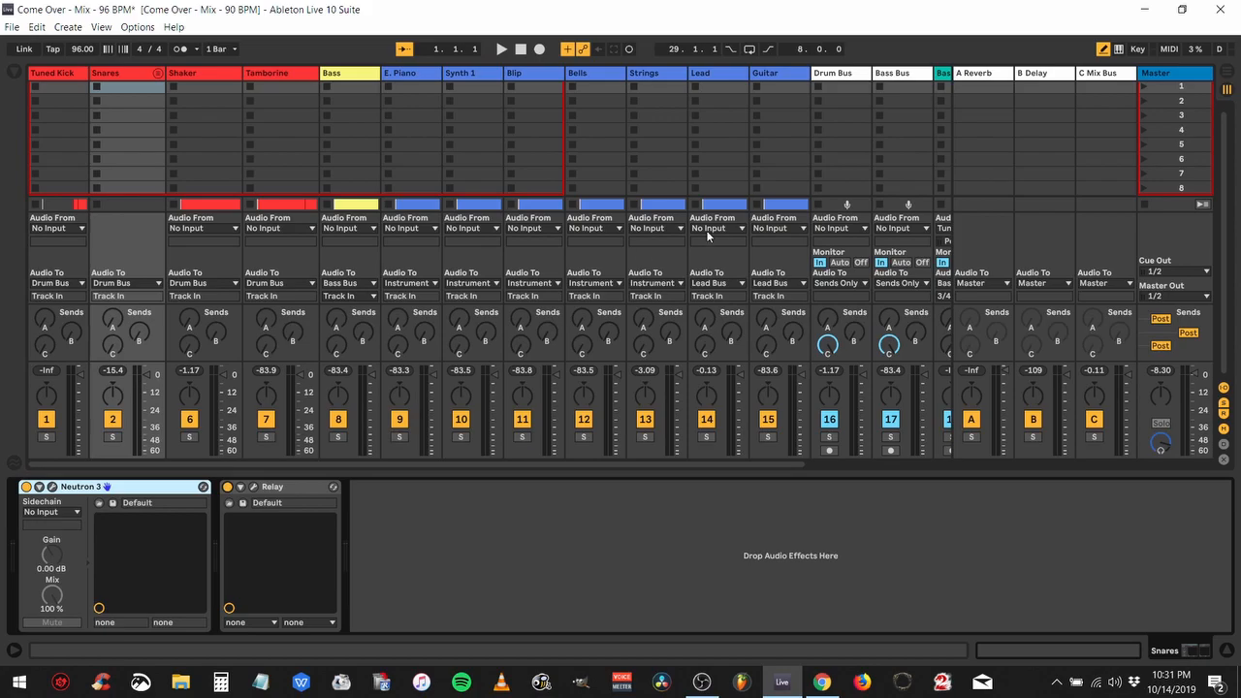
mouse_move(310, 147)
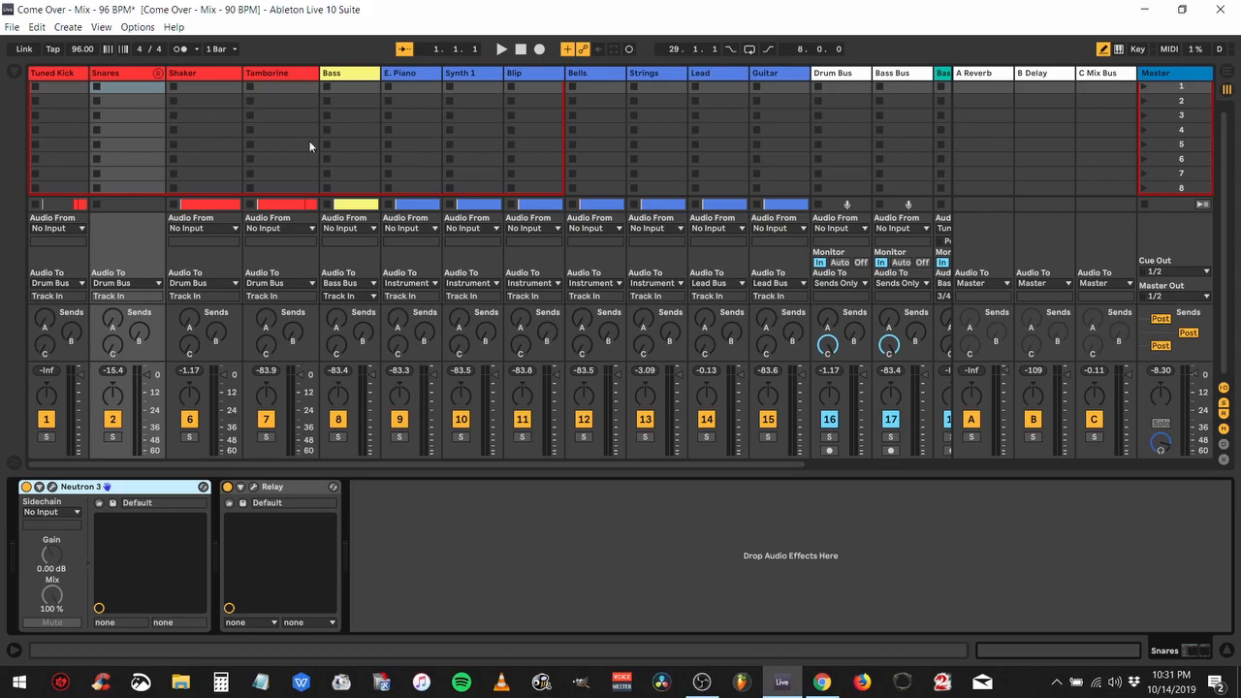
mouse_move(572, 186)
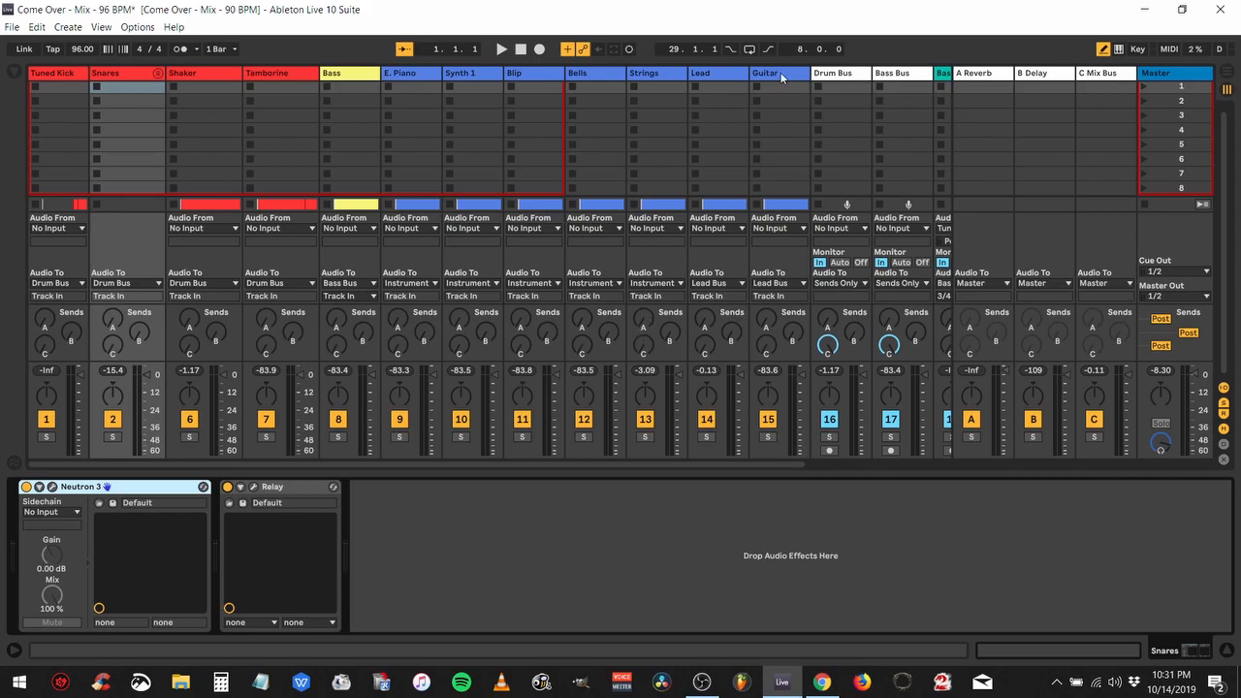
mouse_move(248, 468)
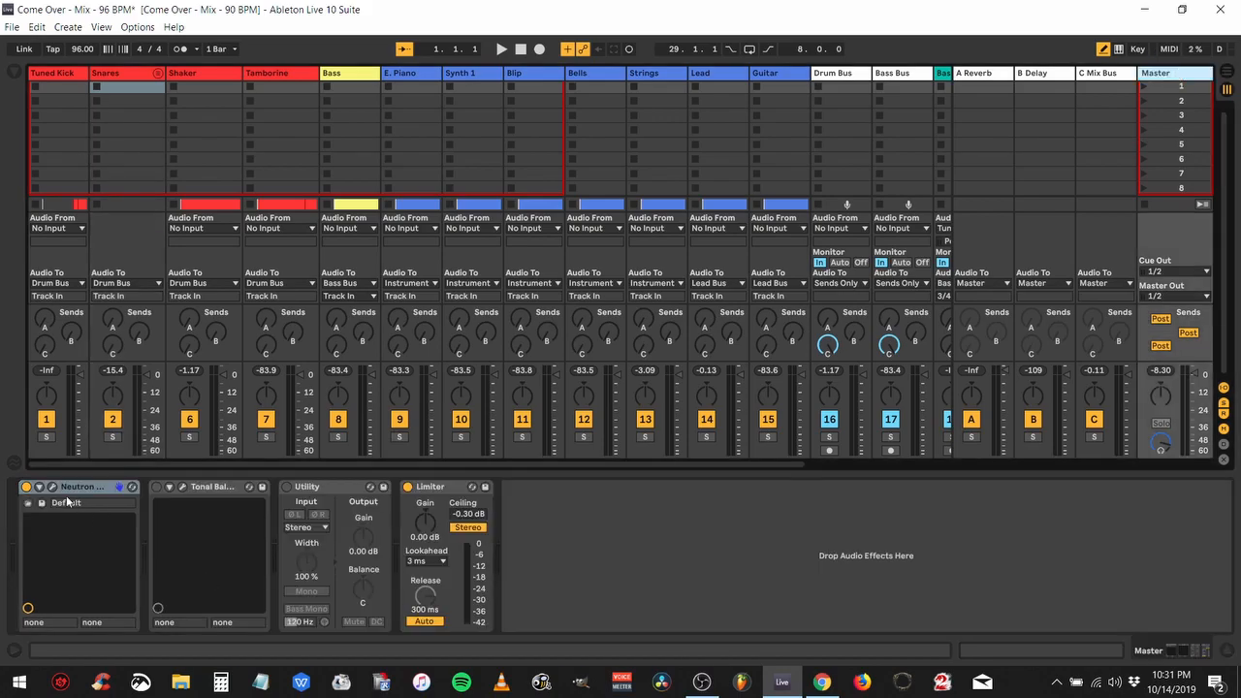
- Bring up Neutron 3's Visual Mixer window from the Master track, listing every mix track
left_click(52, 494)
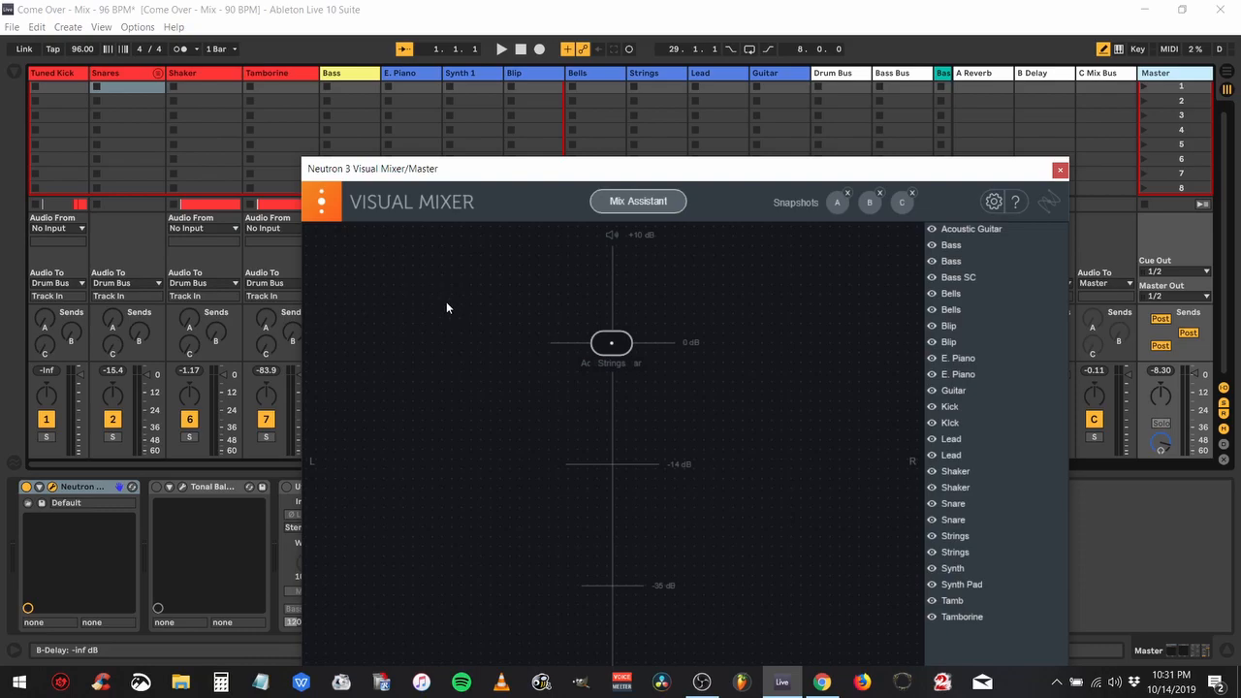
mouse_move(620, 200)
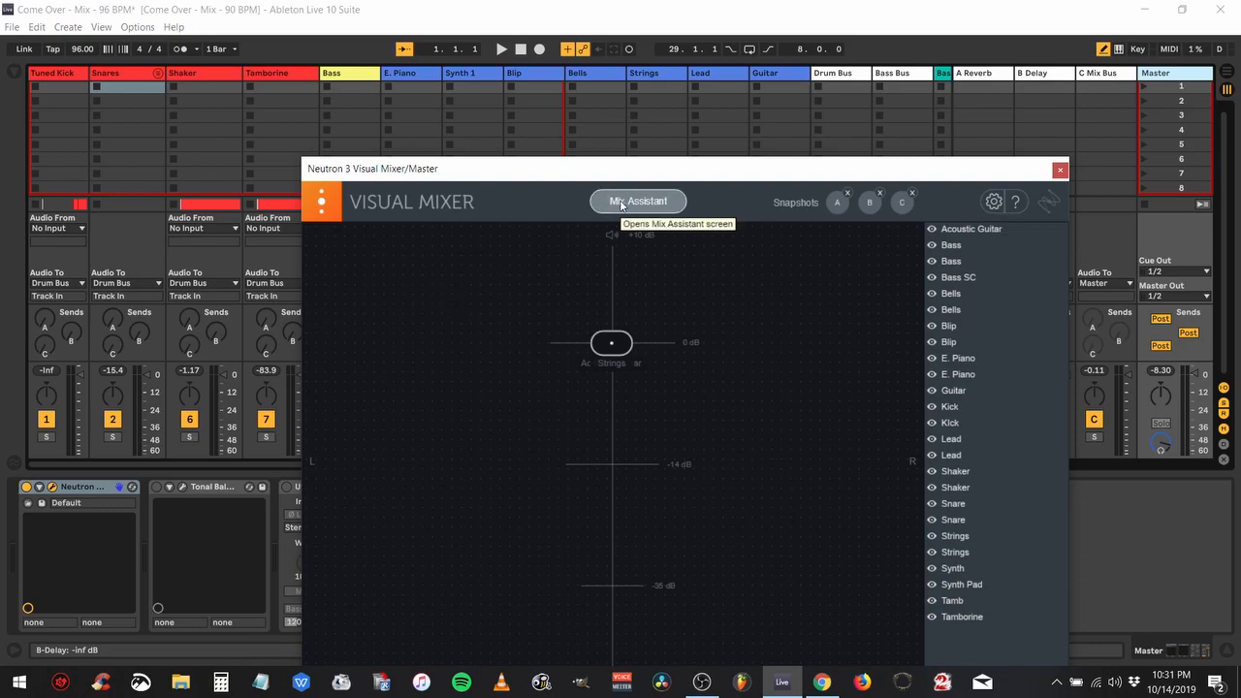
mouse_move(690, 275)
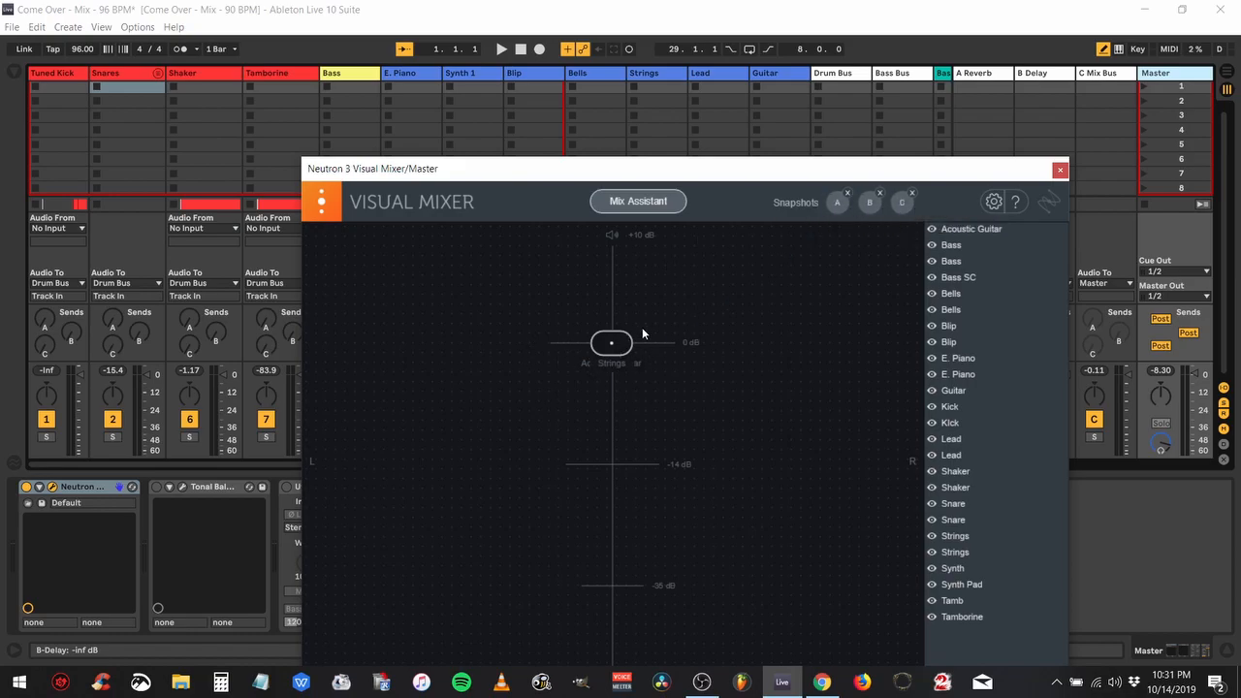
mouse_move(475, 331)
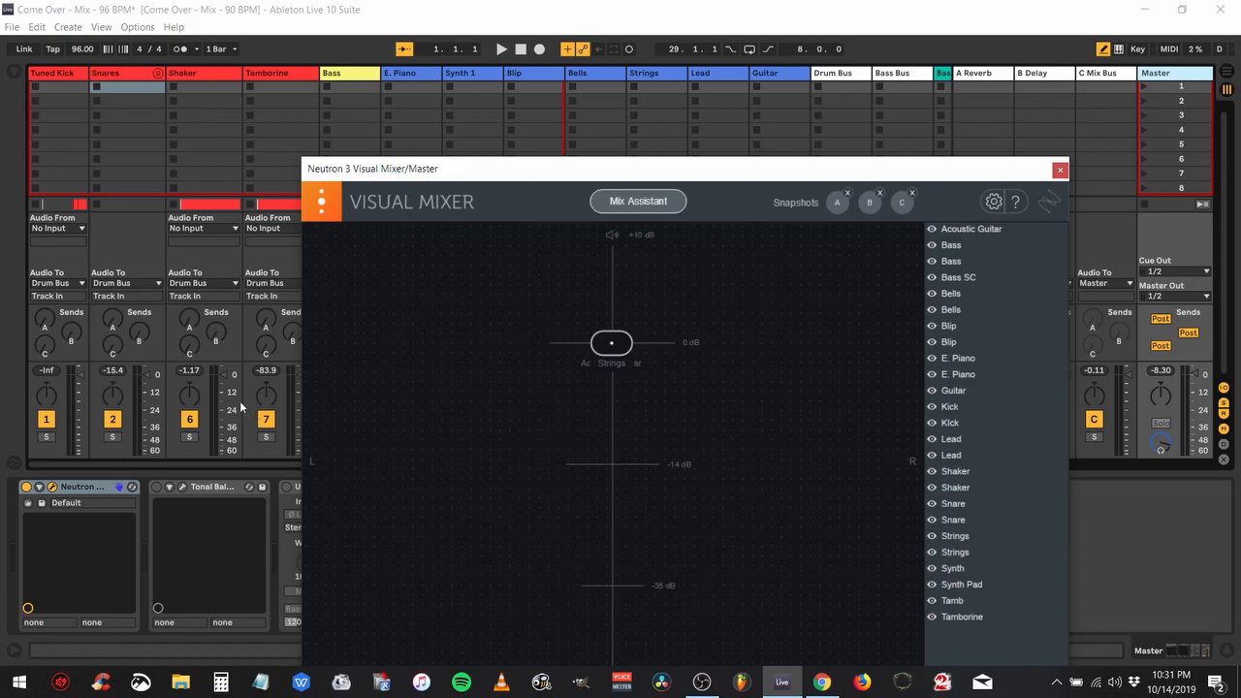
mouse_move(272, 565)
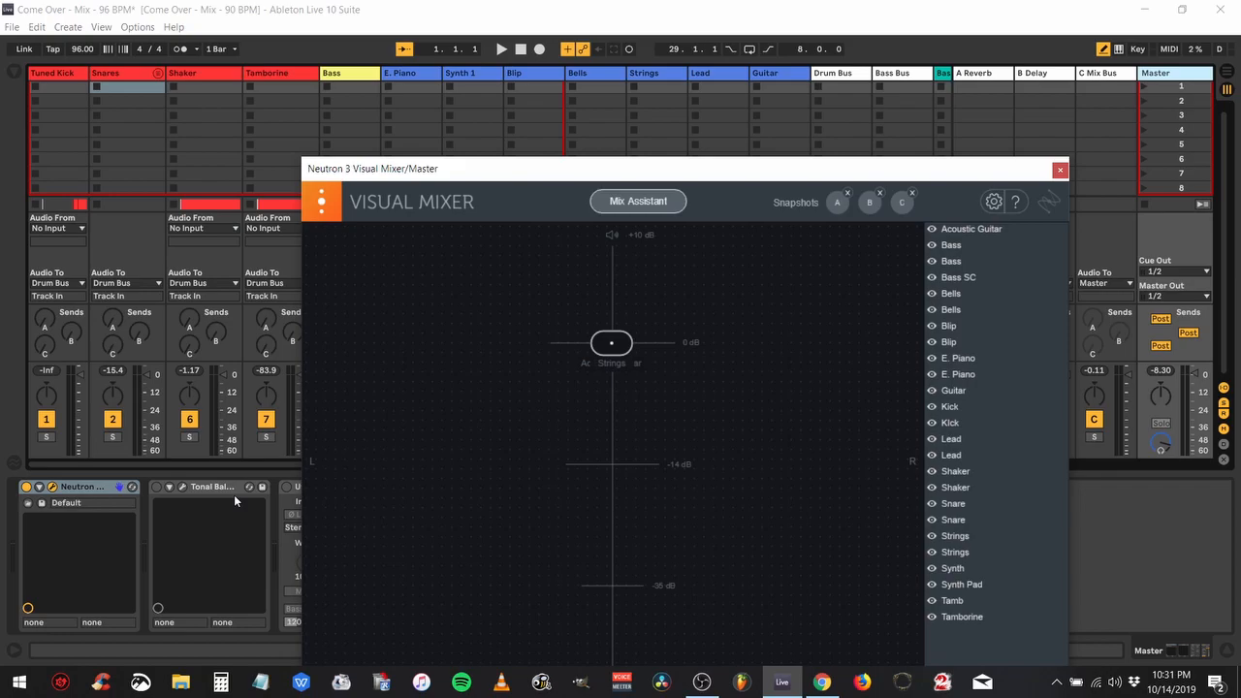
mouse_move(402, 466)
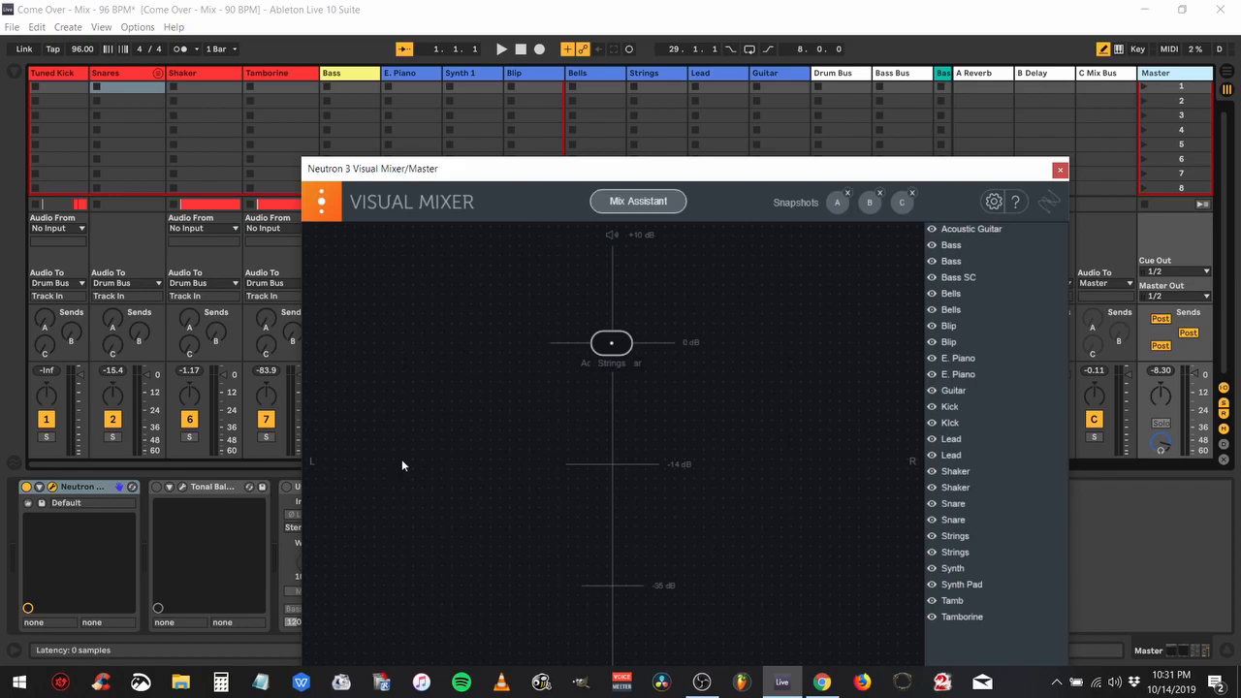
mouse_move(603, 337)
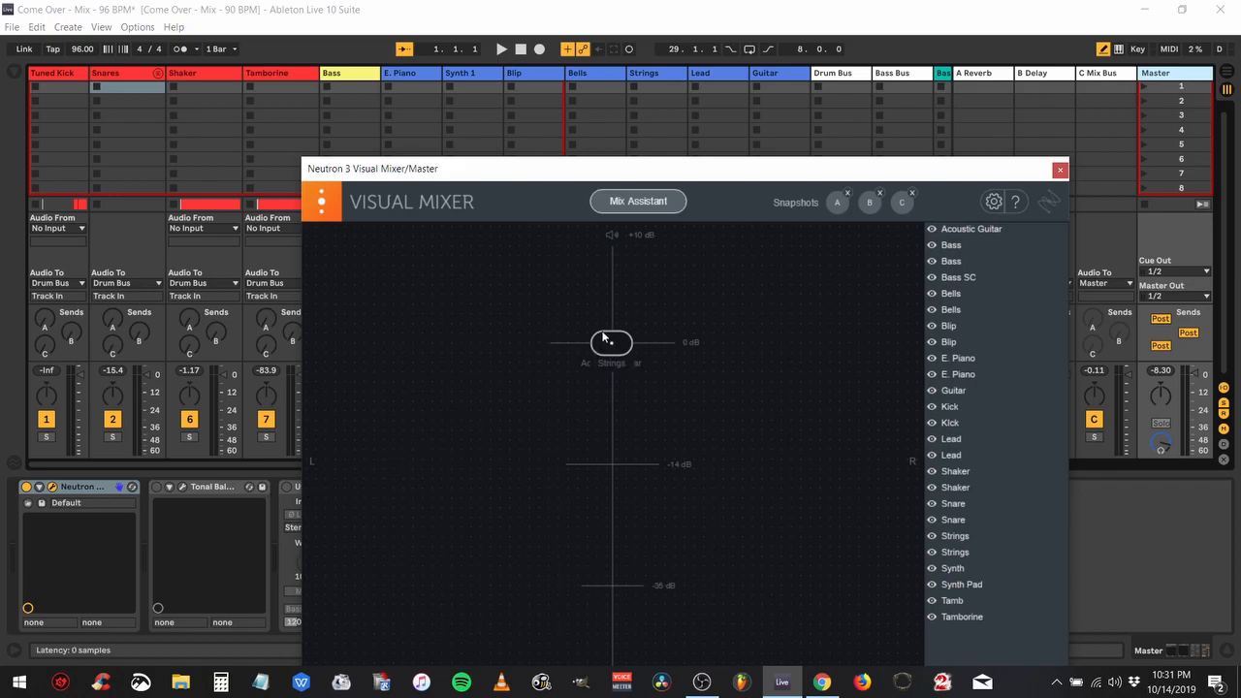
mouse_move(759, 198)
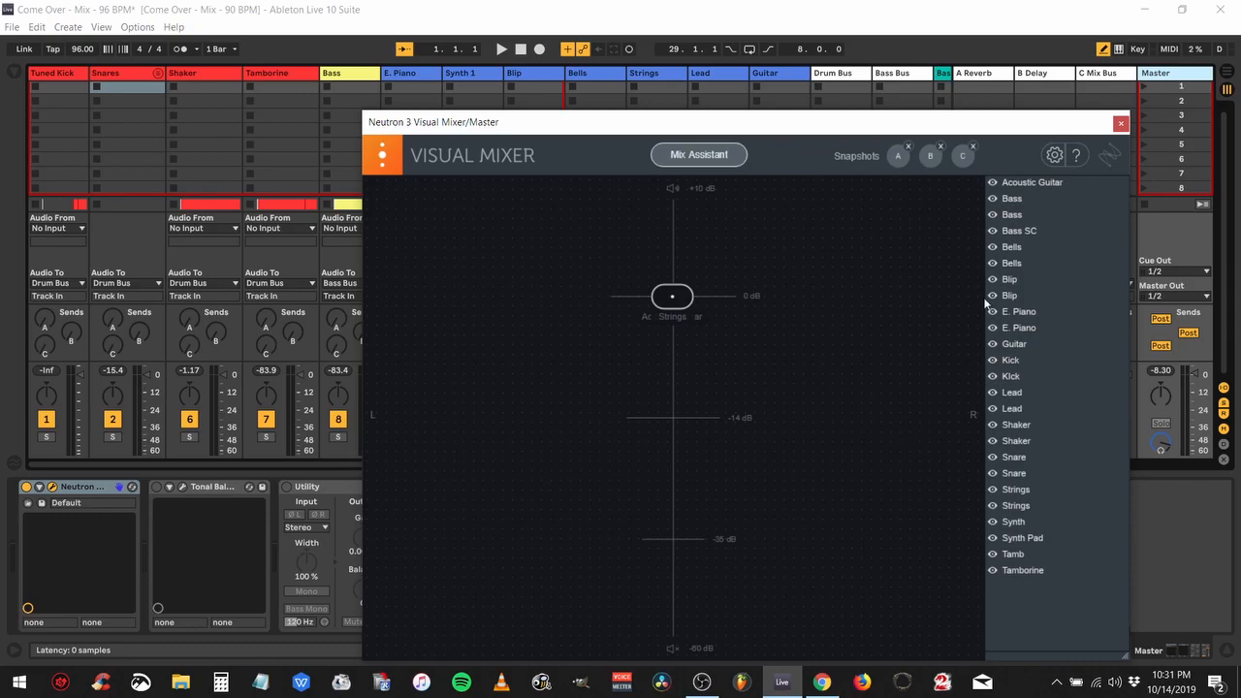
mouse_move(1023, 233)
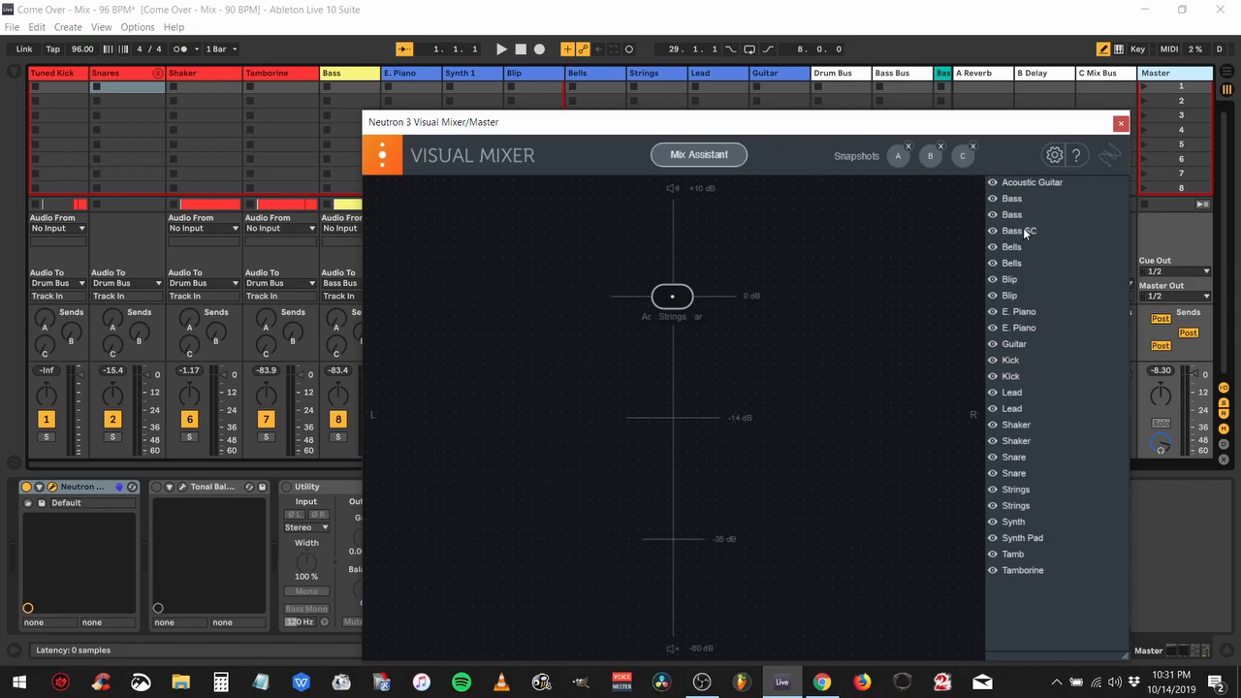
mouse_move(938, 463)
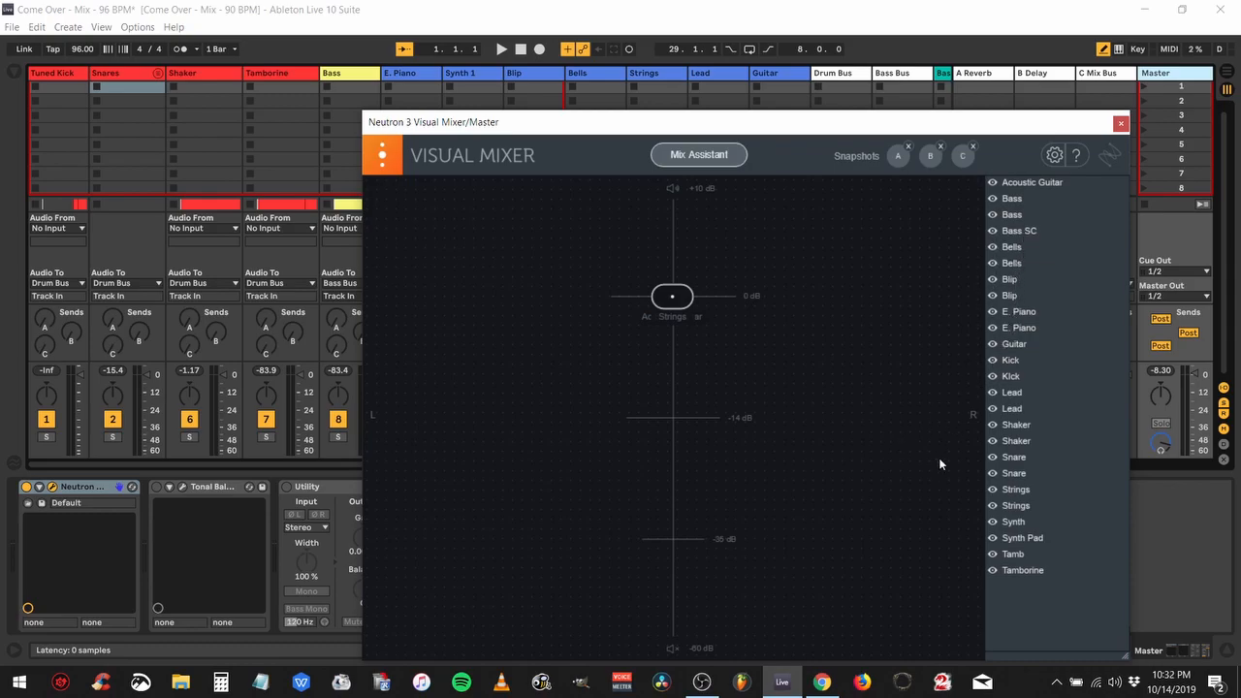
mouse_move(915, 271)
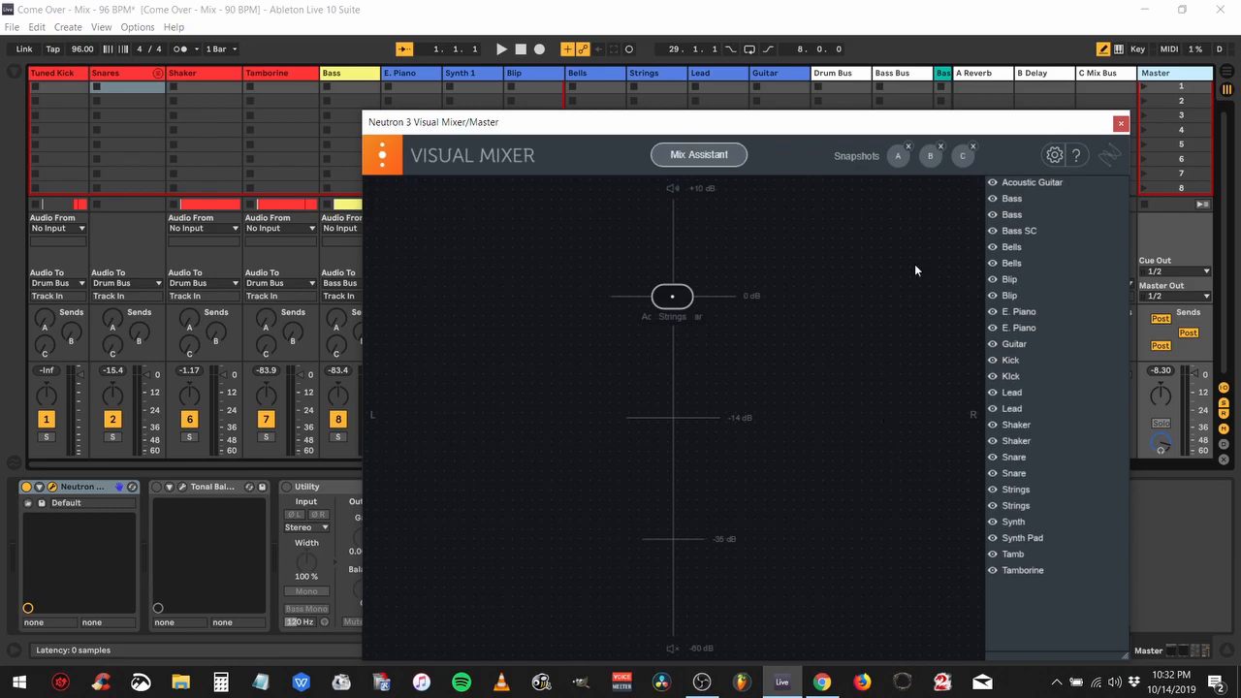
mouse_move(957, 181)
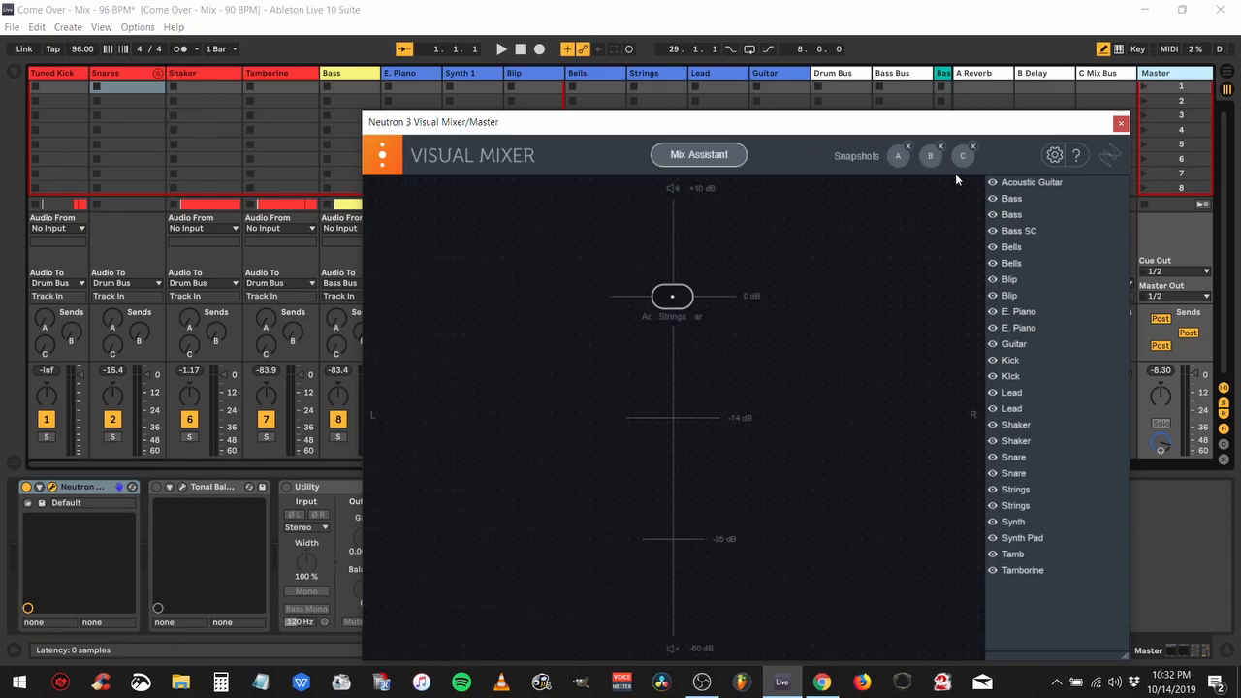
mouse_move(937, 182)
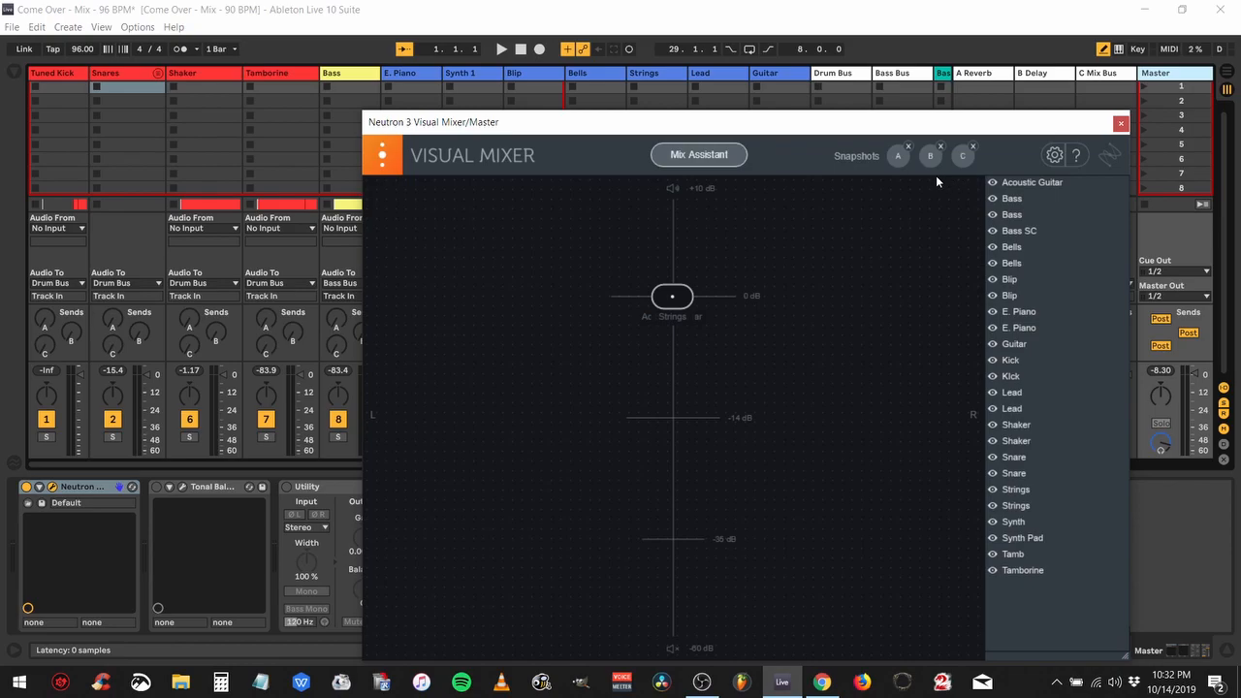
mouse_move(606, 133)
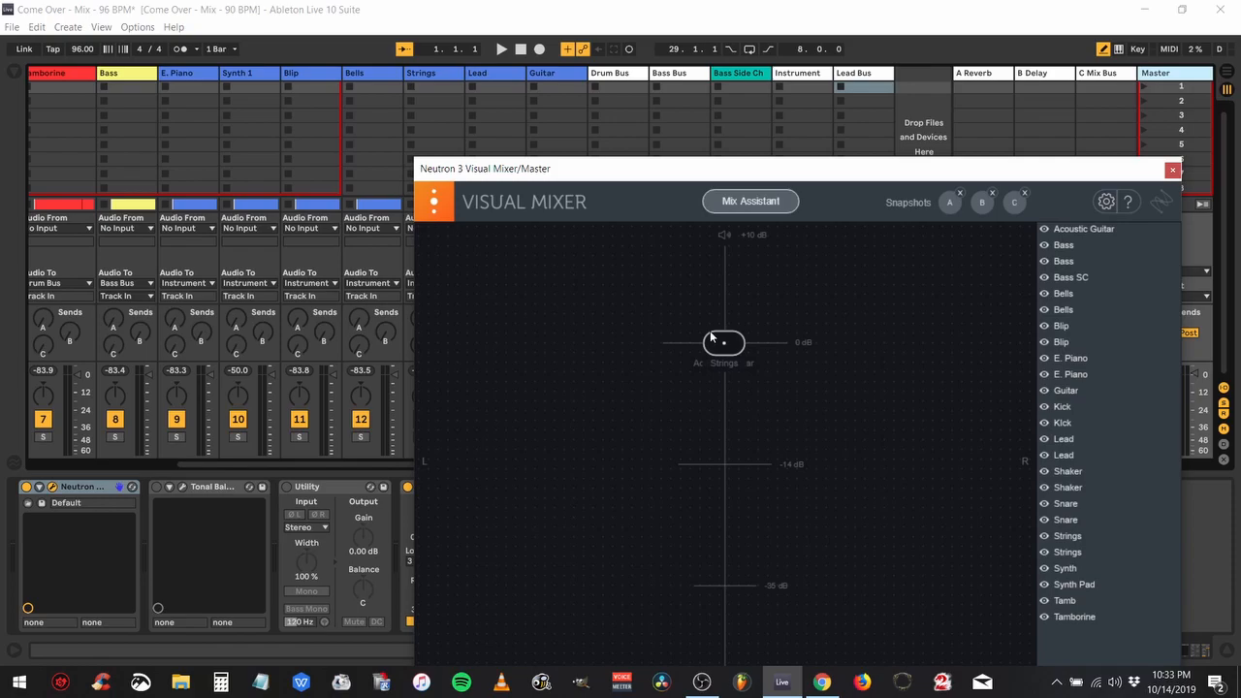
mouse_move(749, 200)
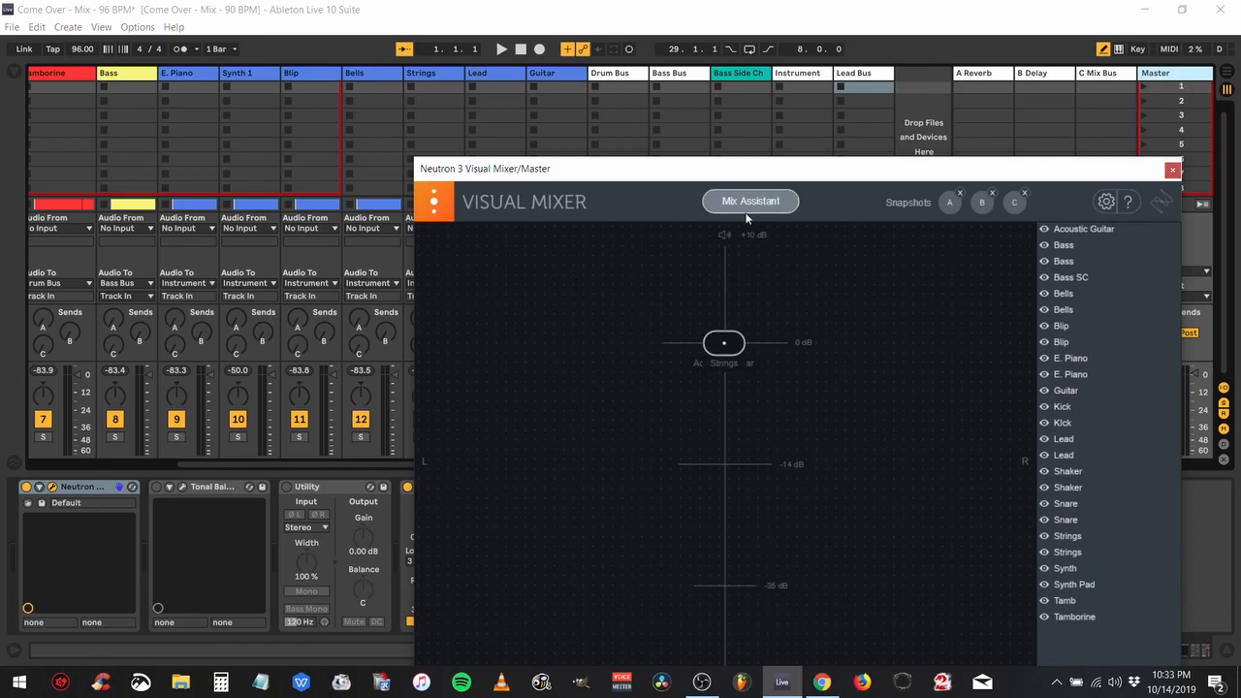
- Launch Mix Assistant from the Visual Mixer and set its welcome not to show again
left_click(750, 201)
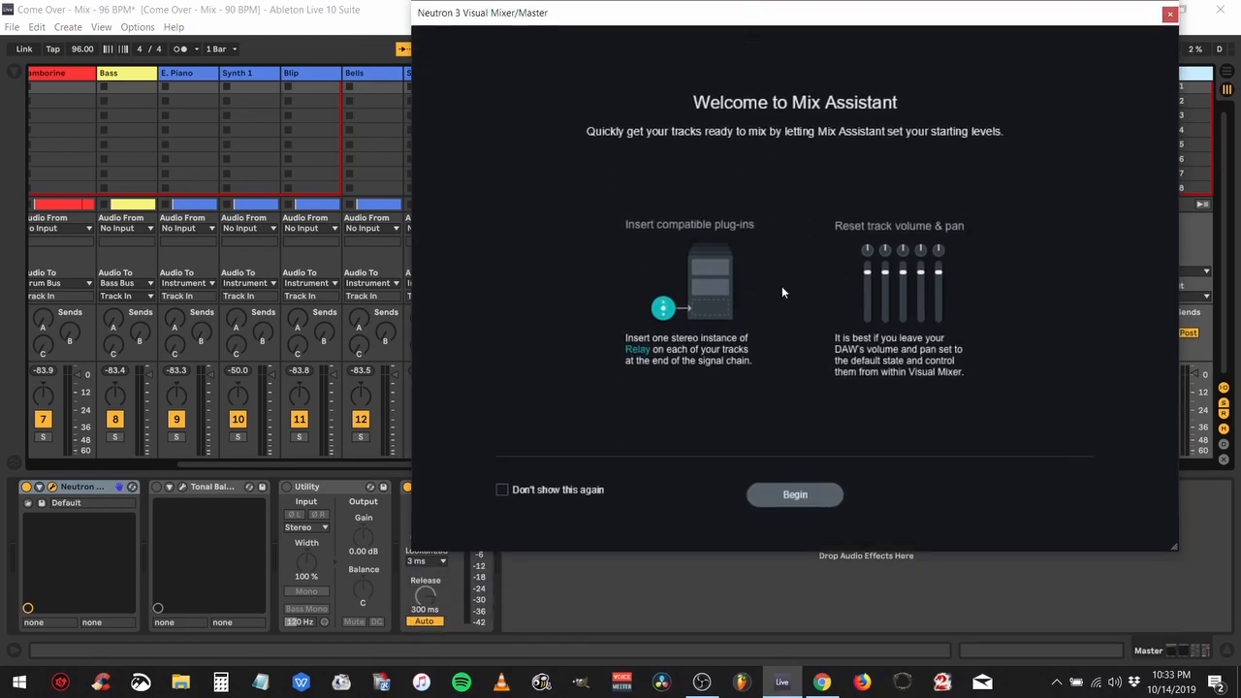
mouse_move(824, 327)
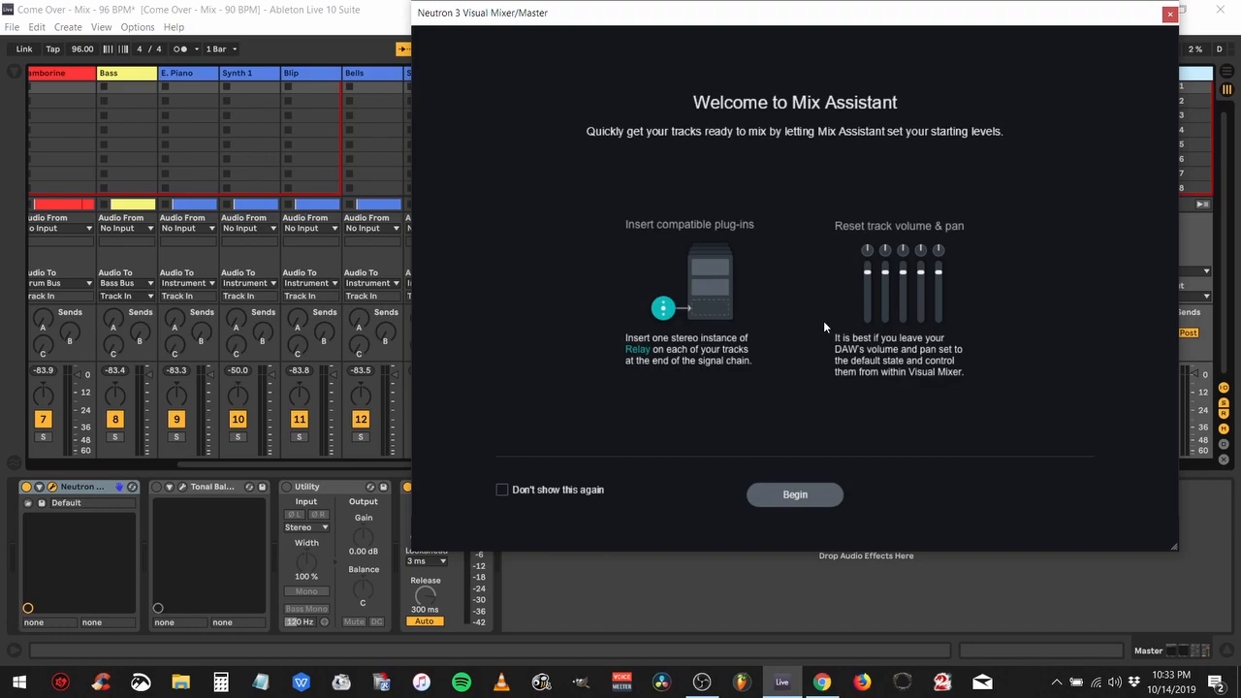
mouse_move(579, 492)
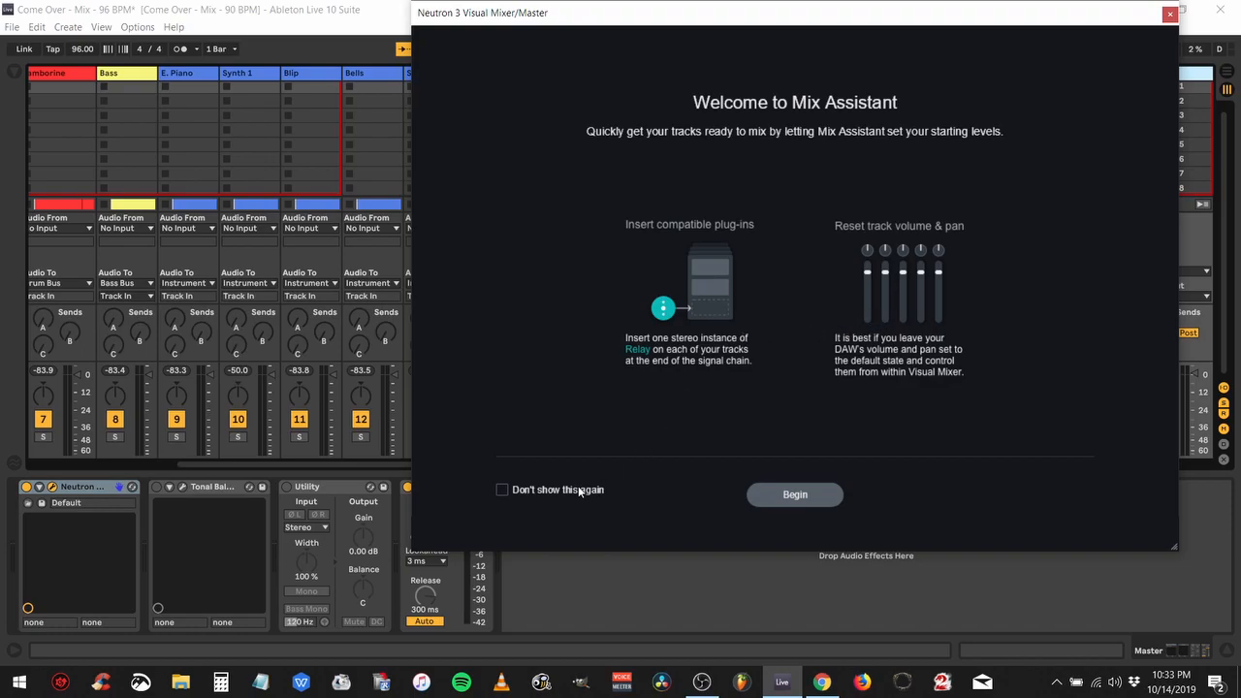
left_click(503, 490)
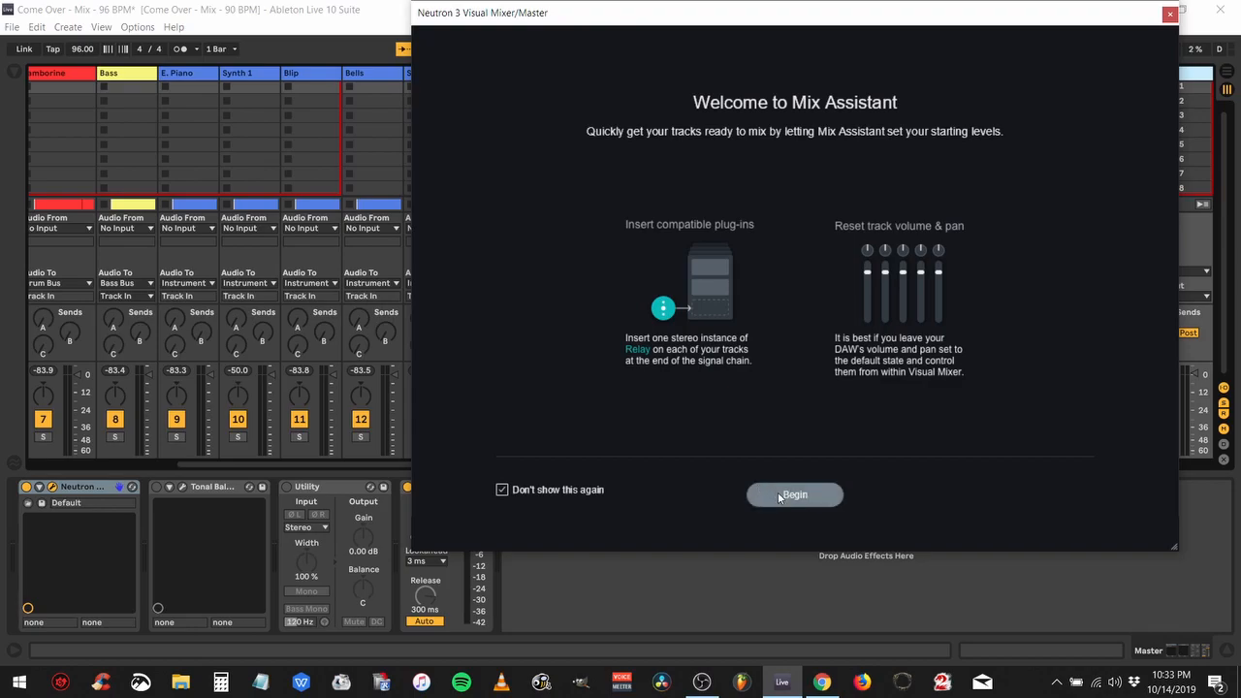
- Begin the Mix Assistant setup and browse its Assist/Plug-in/Focus track list
left_click(794, 494)
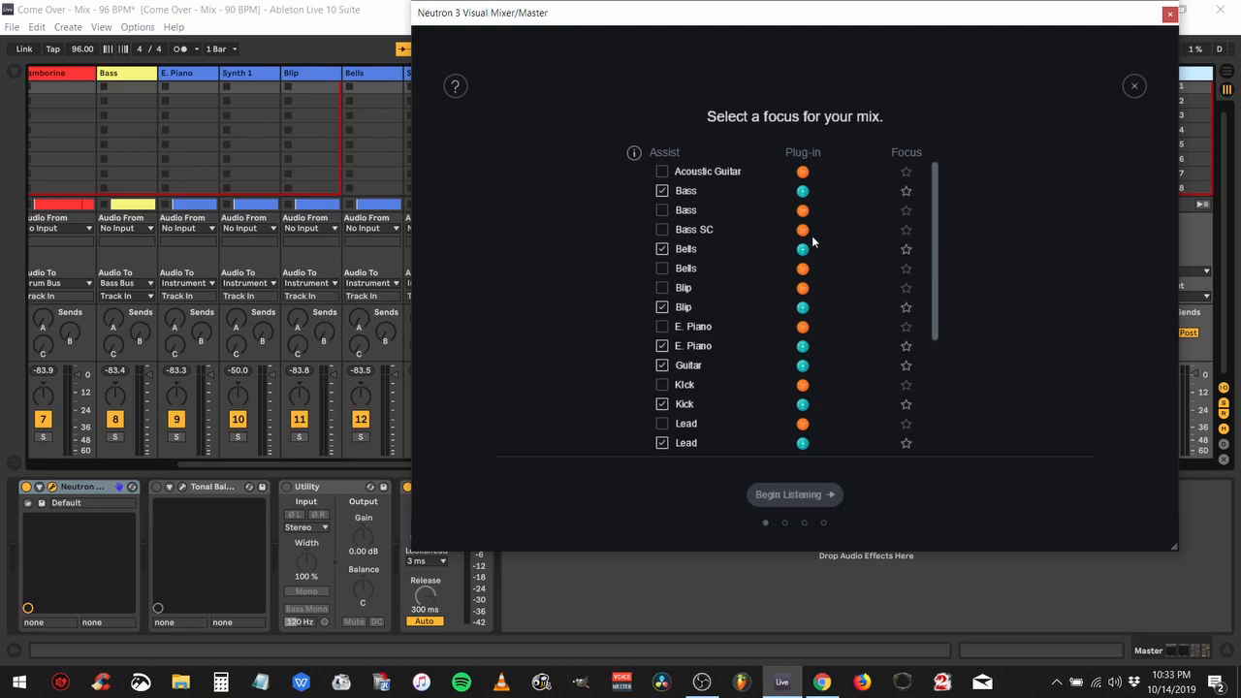
scroll("down", 3)
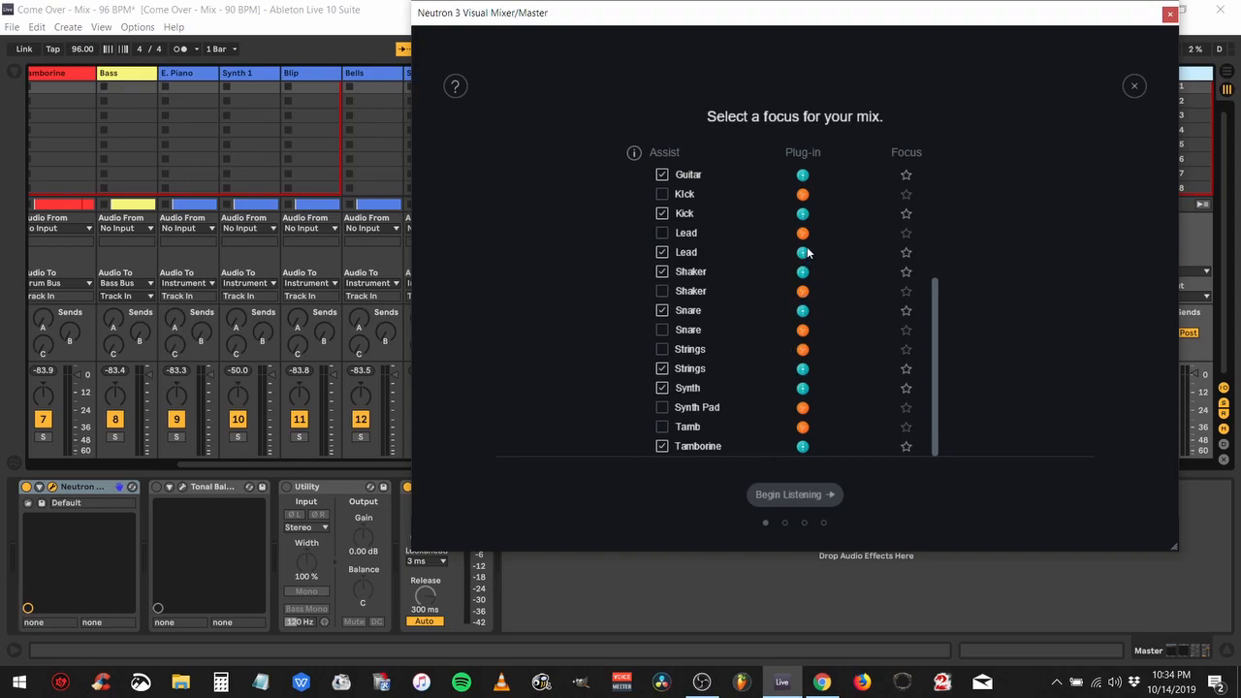
mouse_move(803, 351)
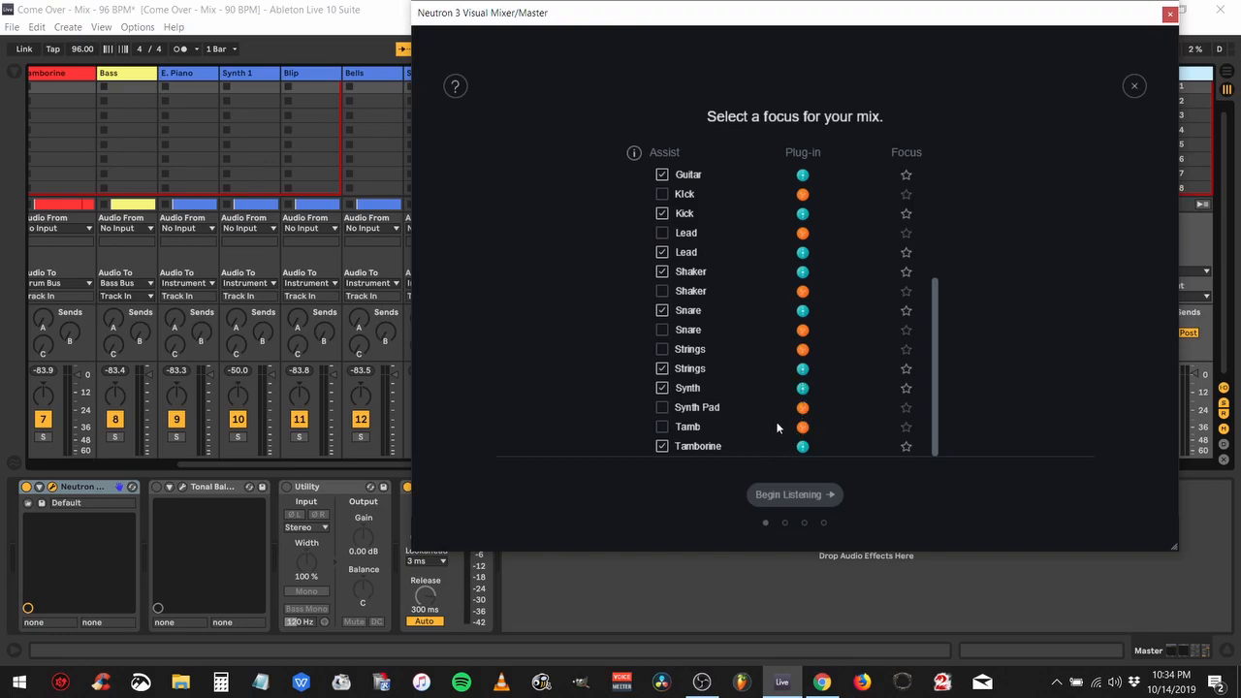
mouse_move(774, 429)
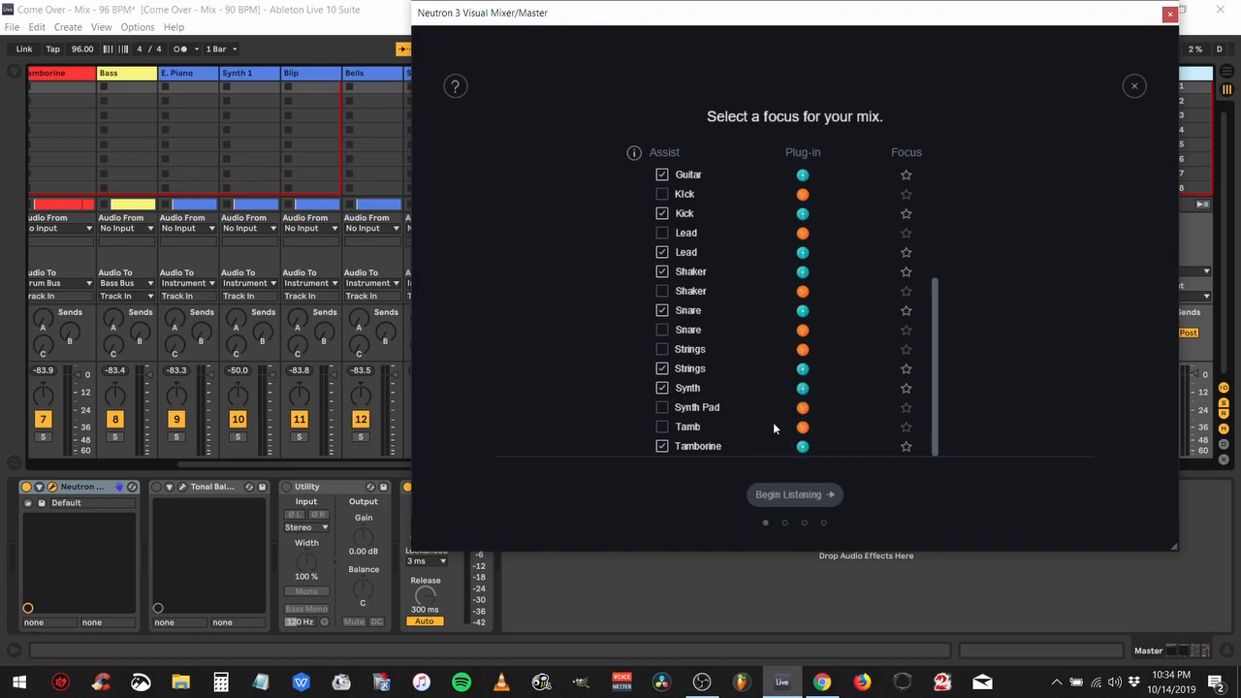
mouse_move(775, 418)
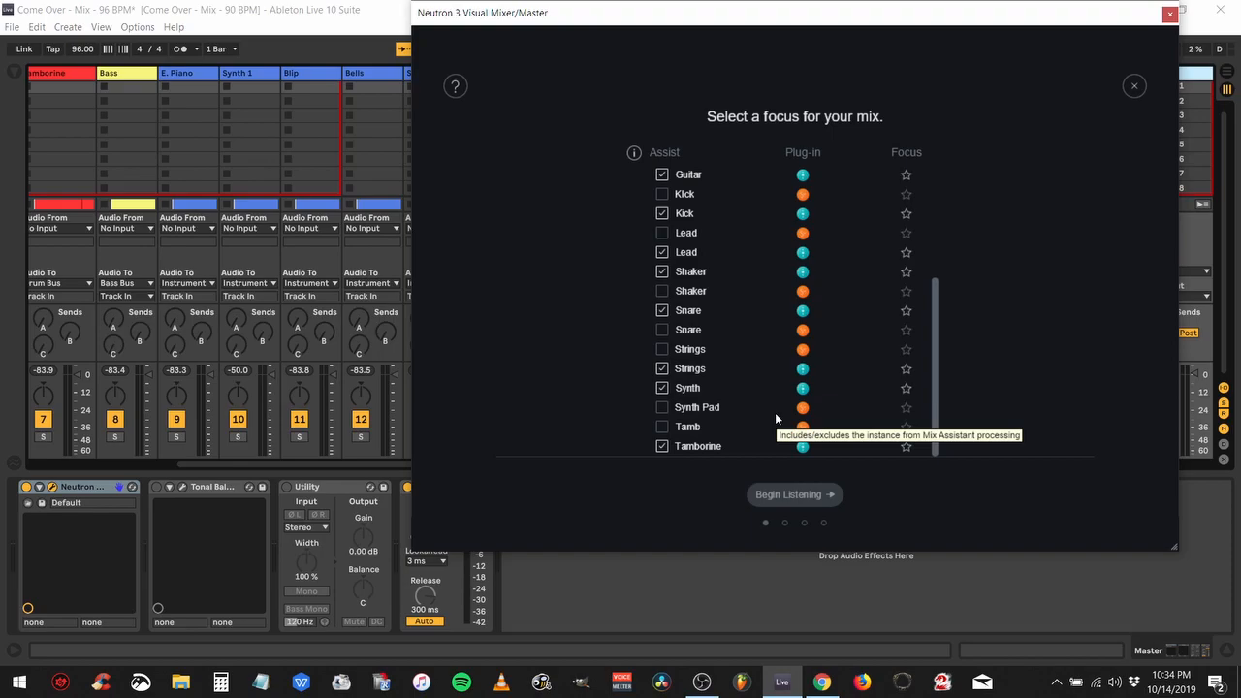
mouse_move(685, 425)
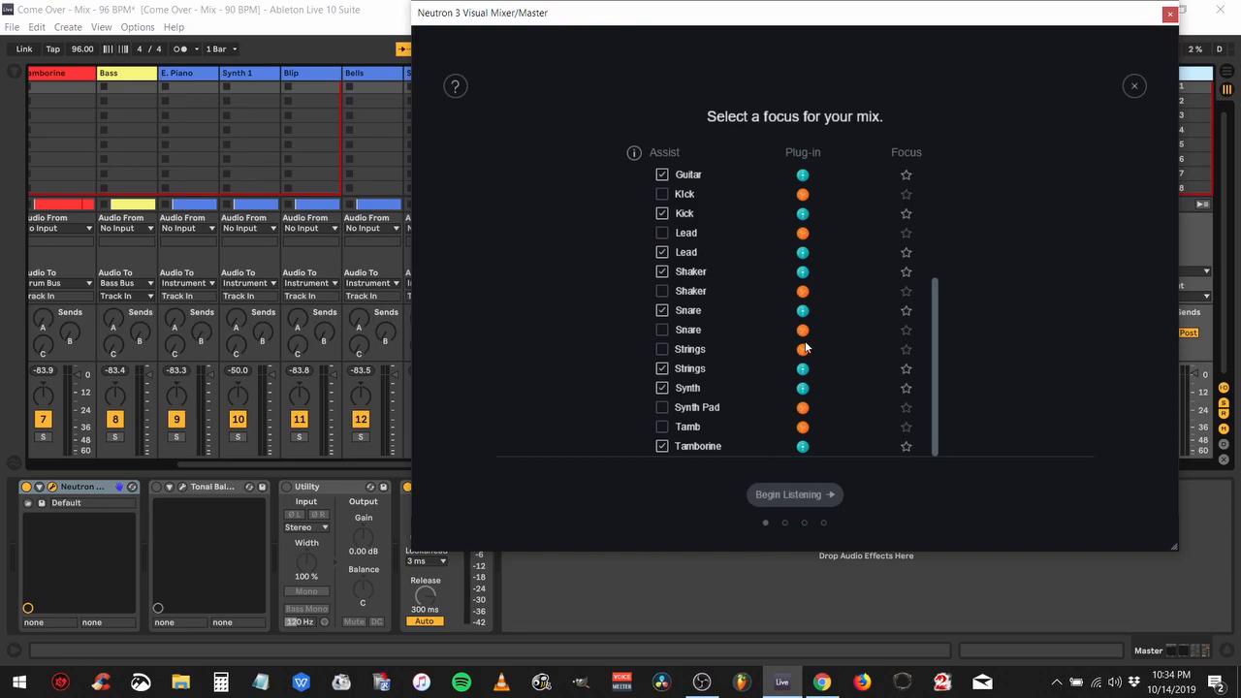
mouse_move(784, 320)
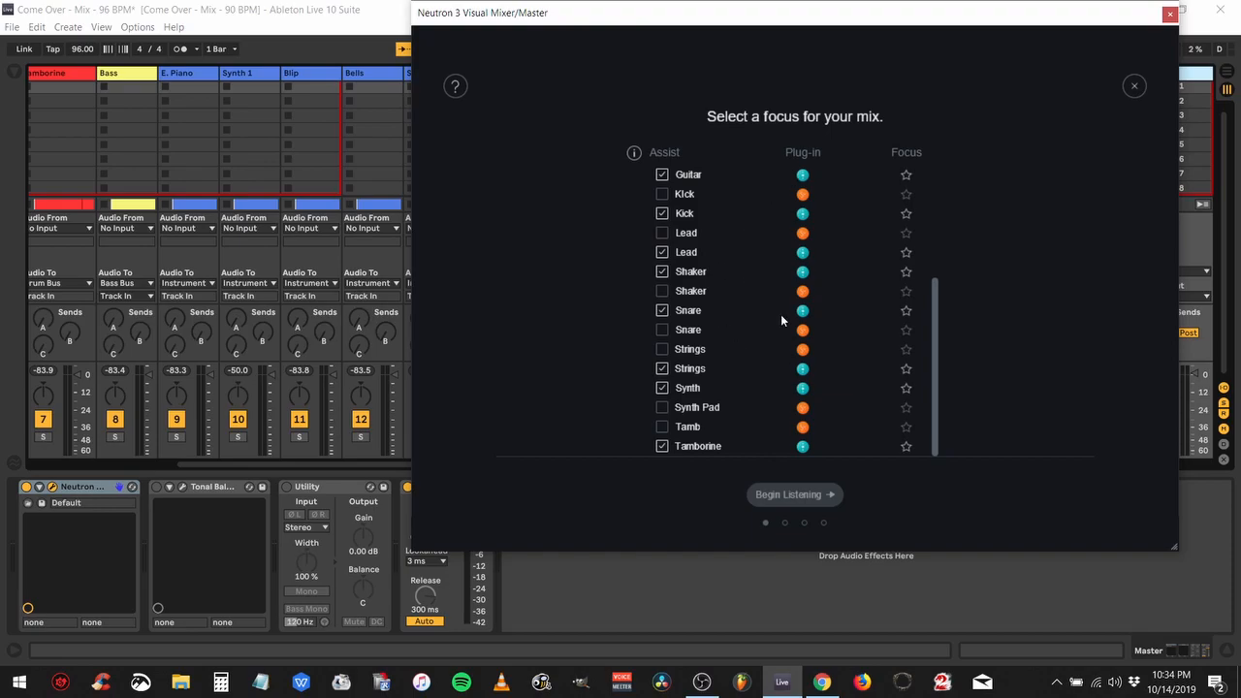
mouse_move(636, 187)
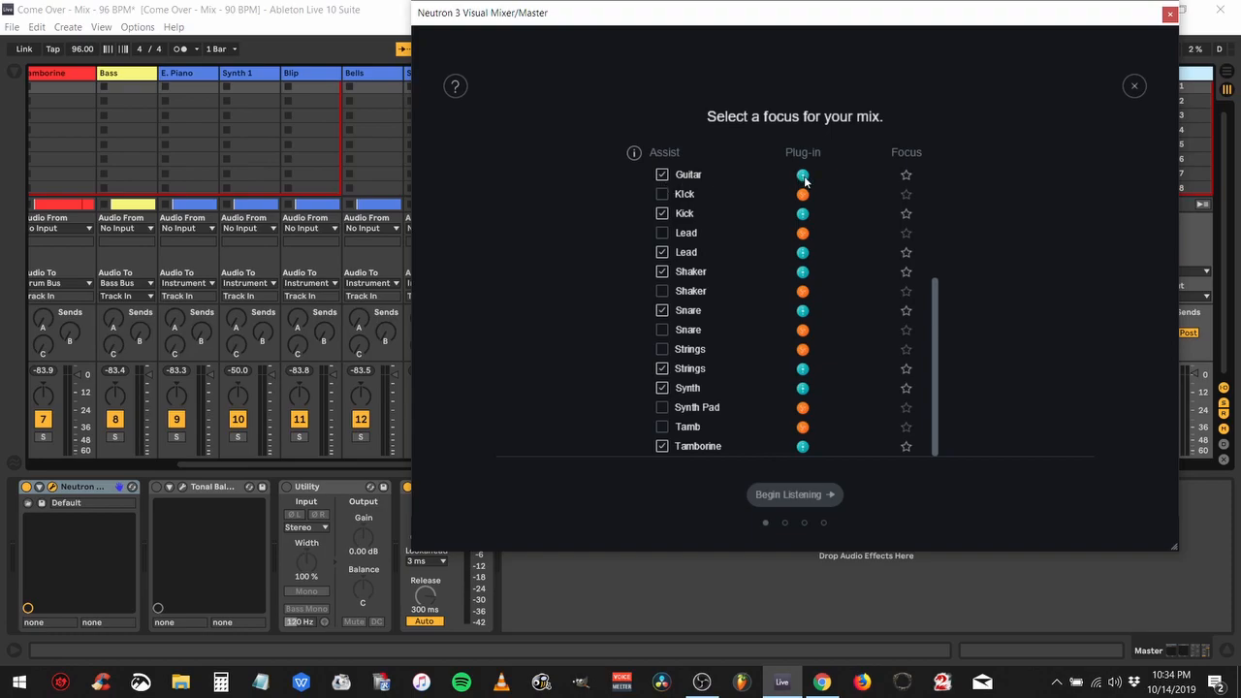
mouse_move(790, 381)
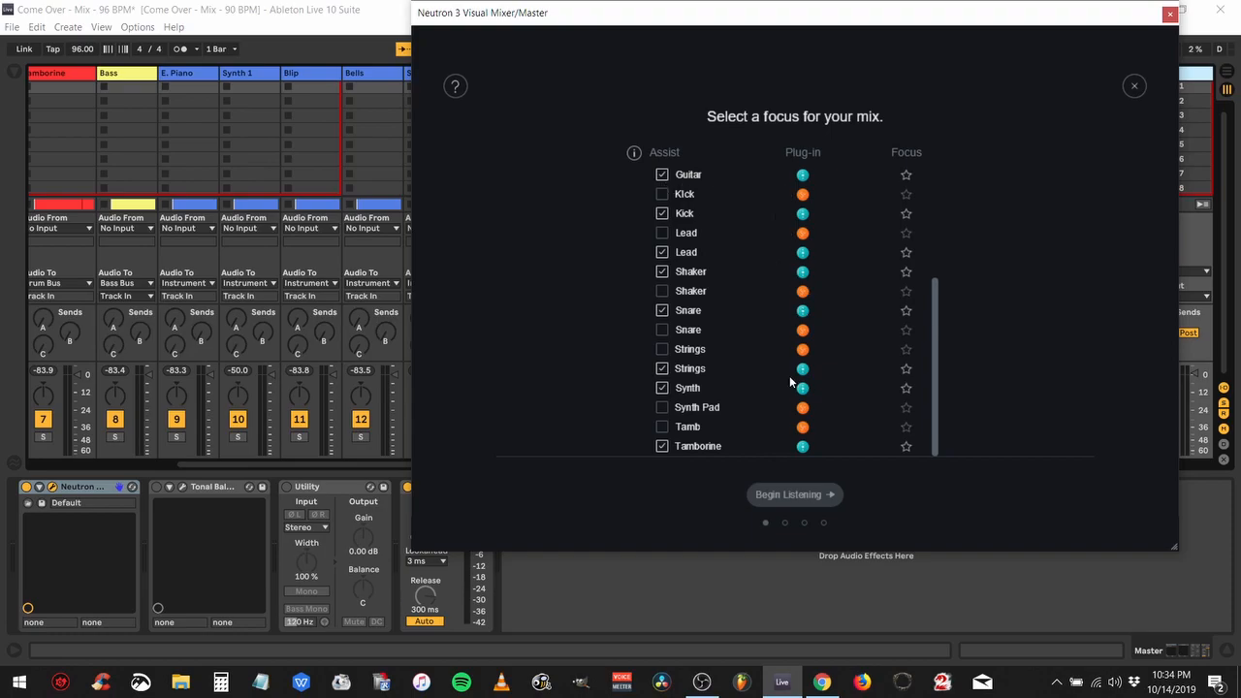
mouse_move(882, 276)
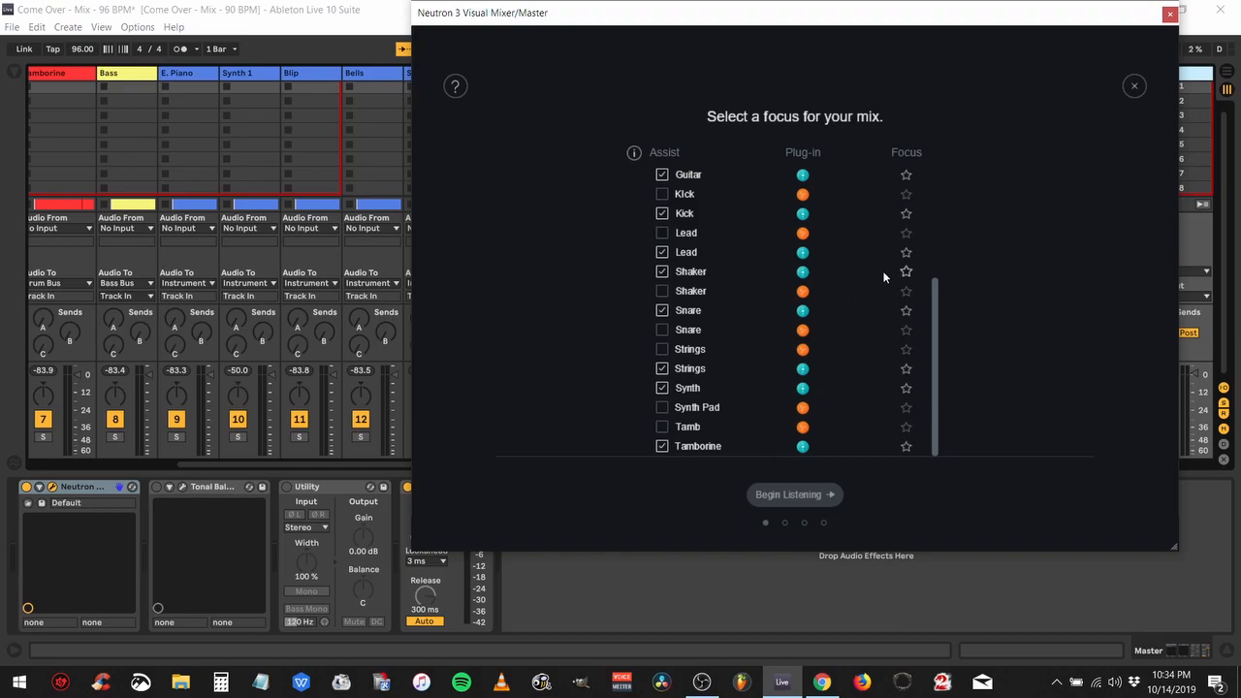
mouse_move(950, 447)
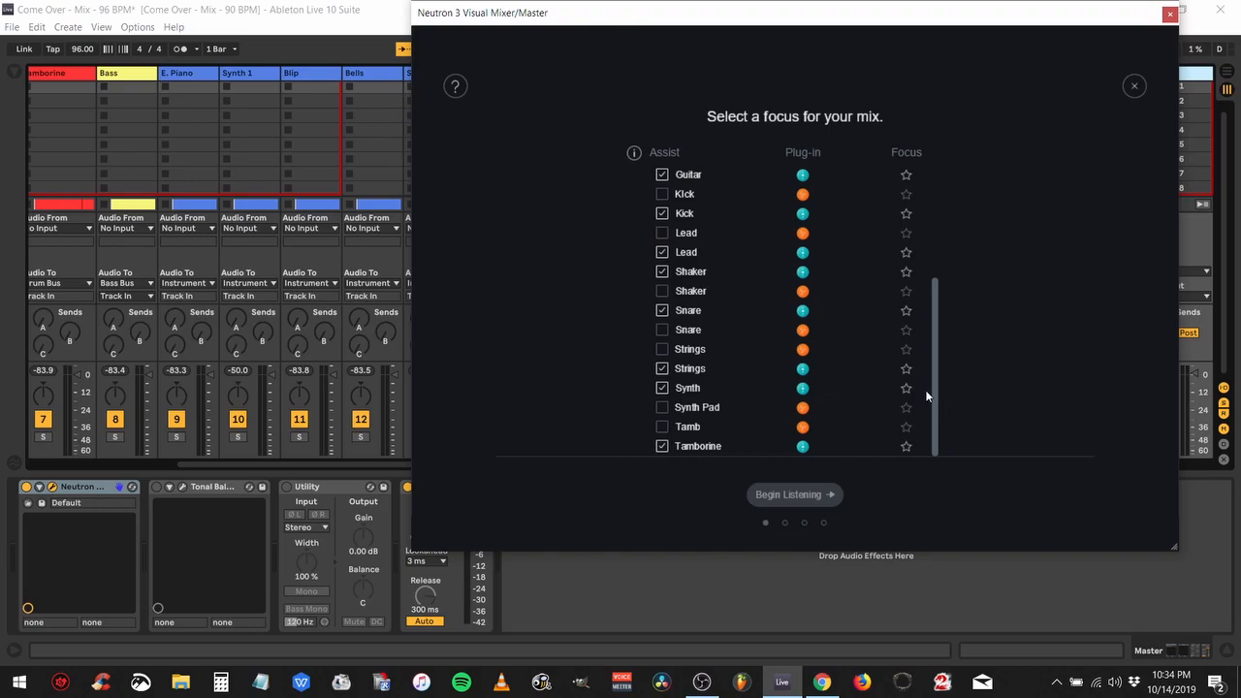
- Star Synth as the mix focus in the Mix Assistant track list
left_click(906, 388)
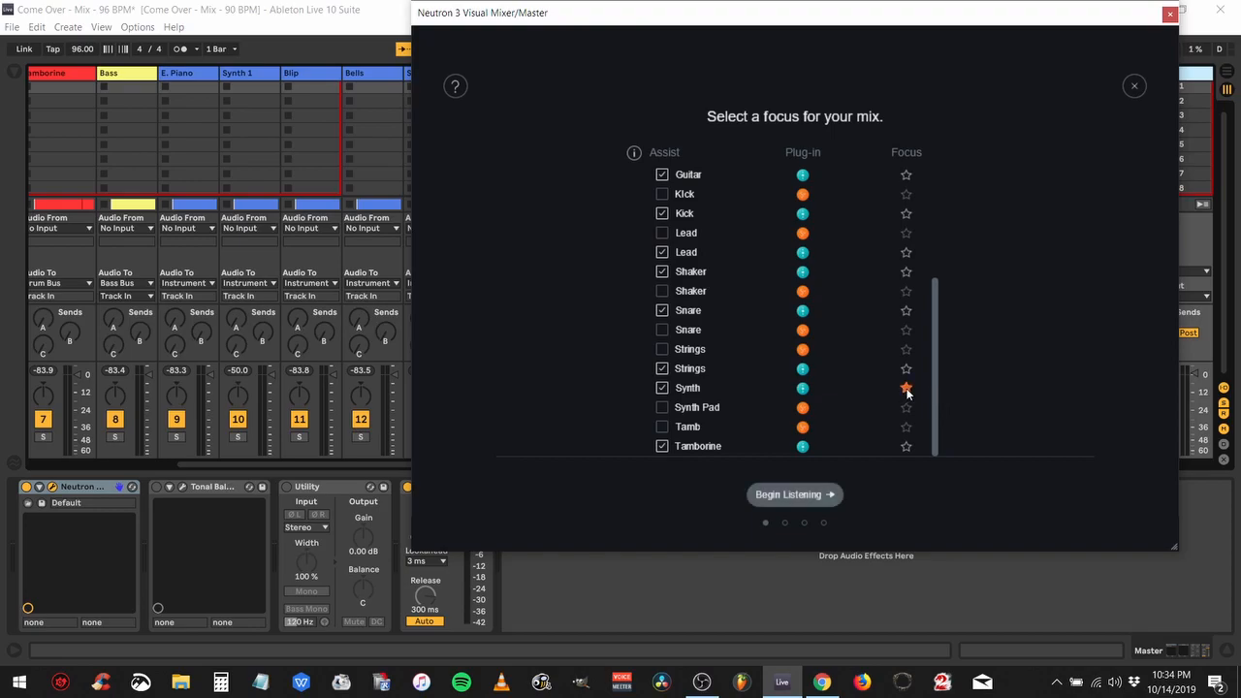
mouse_move(906, 388)
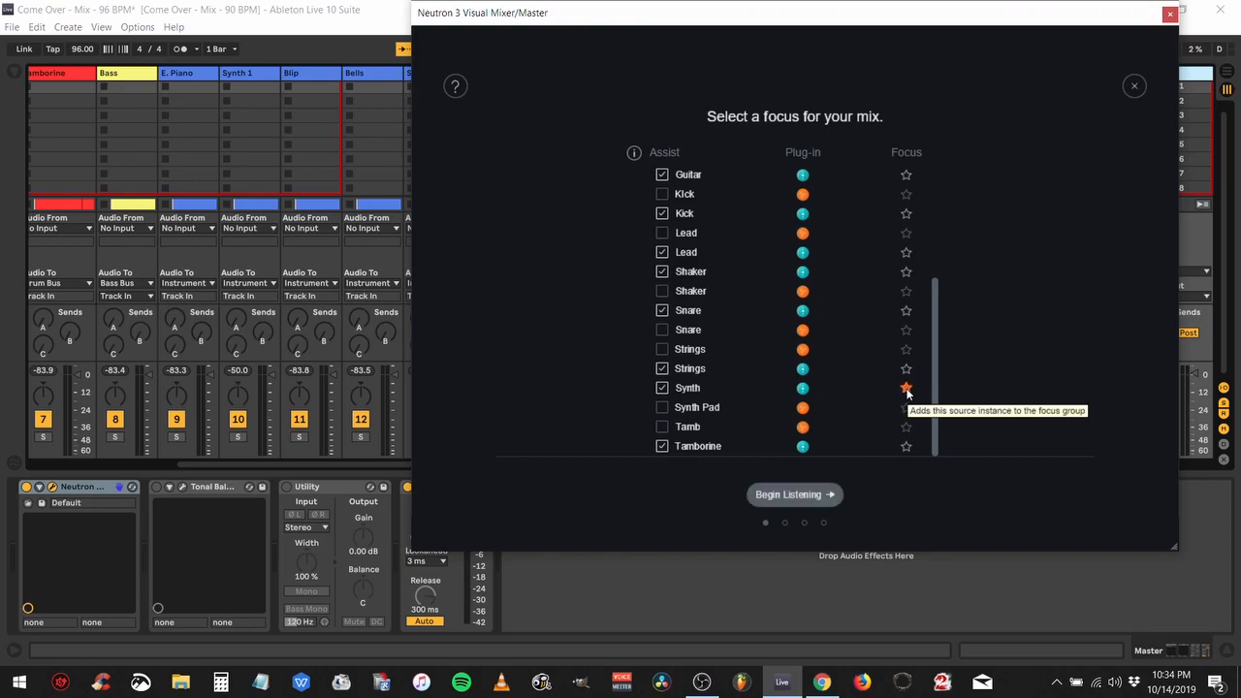
left_click(905, 388)
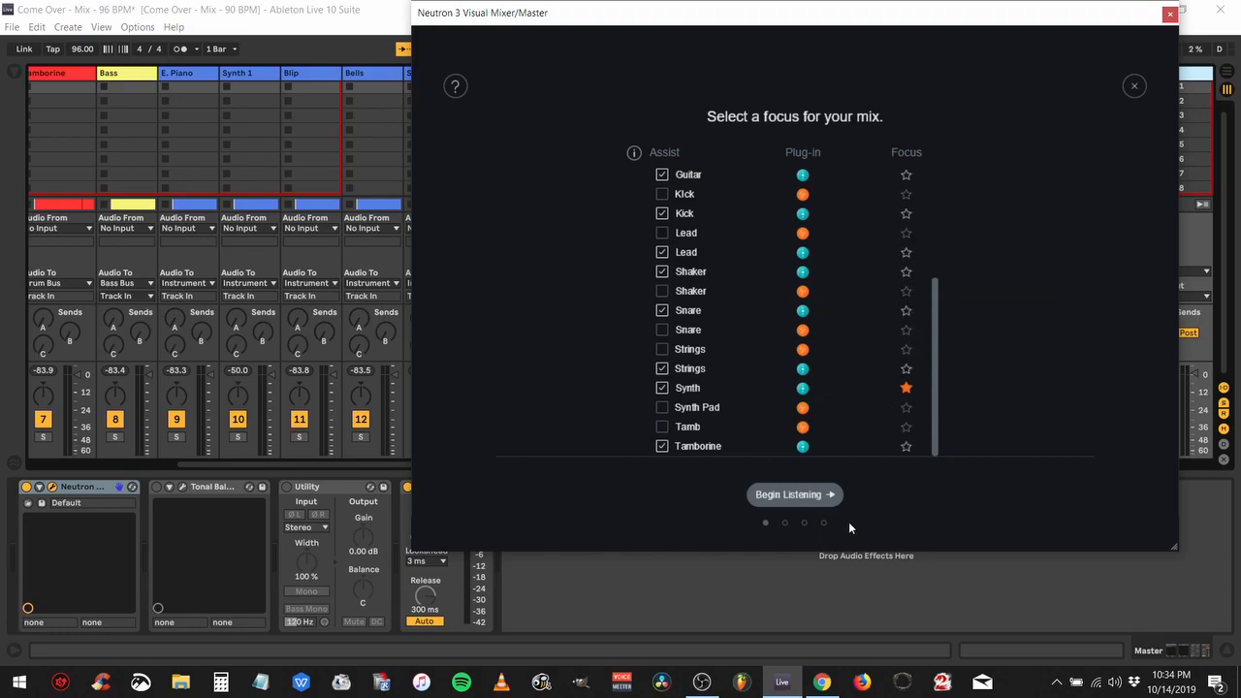
mouse_move(795, 494)
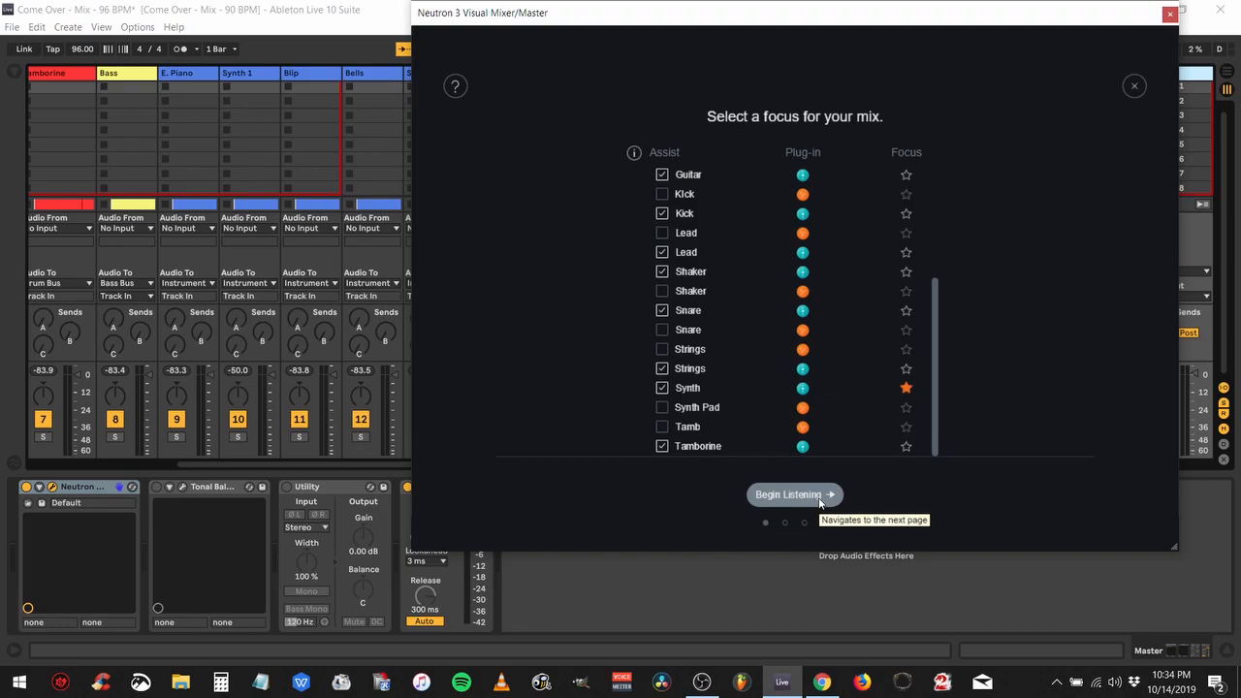
- Start the Mix Assistant listening to the playing song to analyse the mix
left_click(795, 494)
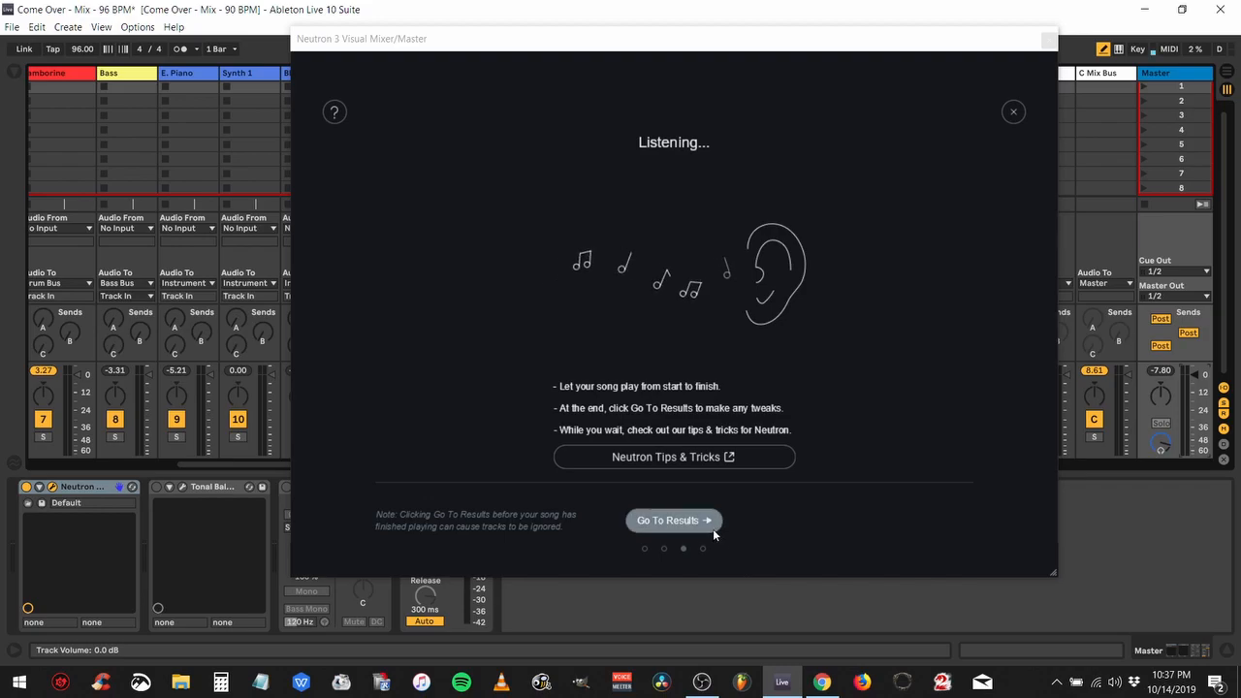
- Go to the Mix Assistant results with suggested Focus, Bass, Percussion and Musical levels
left_click(673, 521)
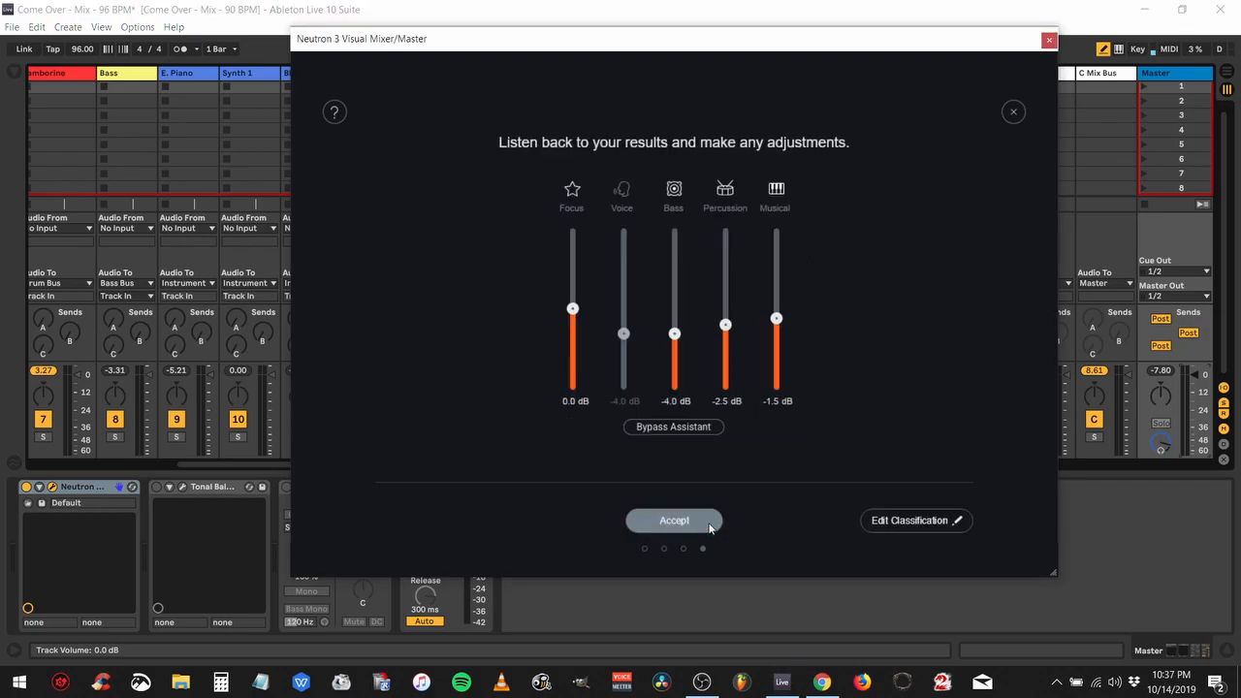
mouse_move(657, 253)
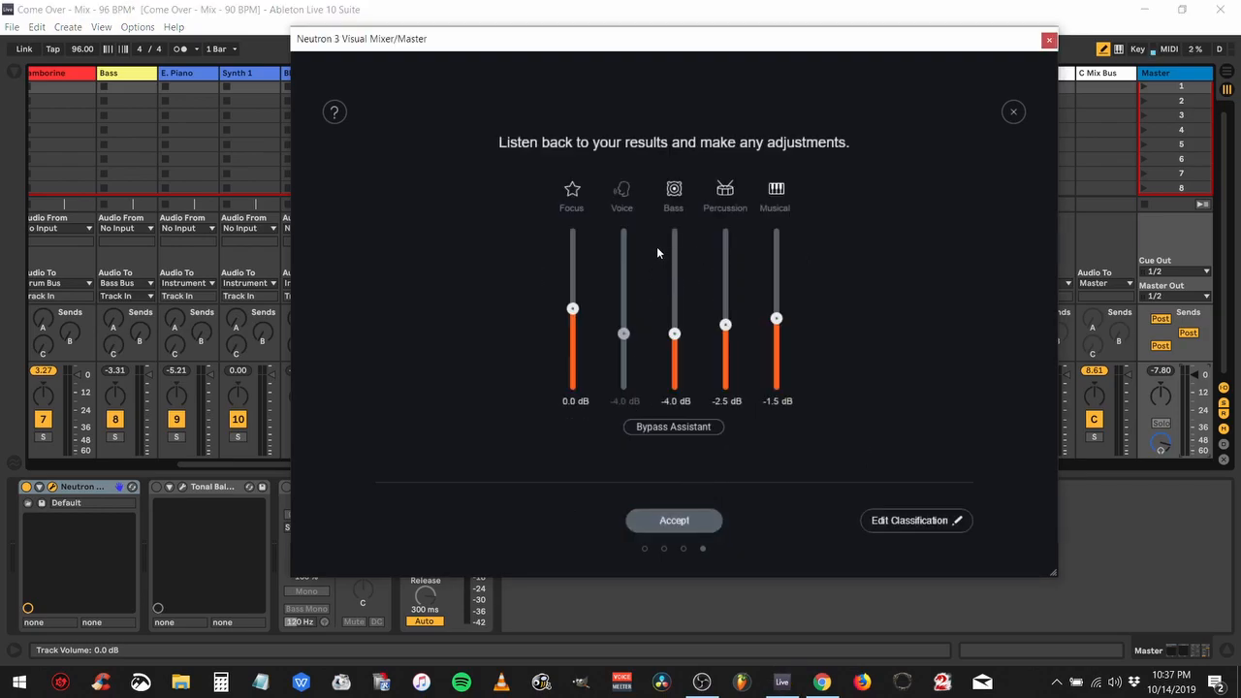
mouse_move(640, 299)
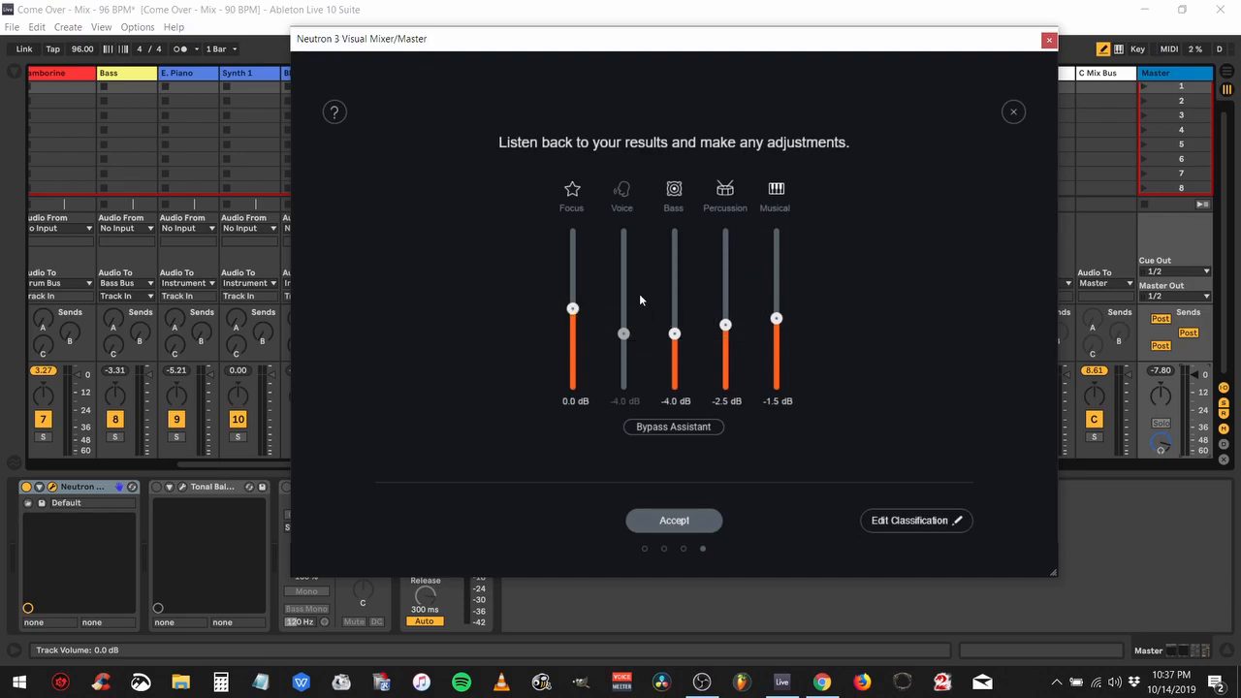
mouse_move(892, 512)
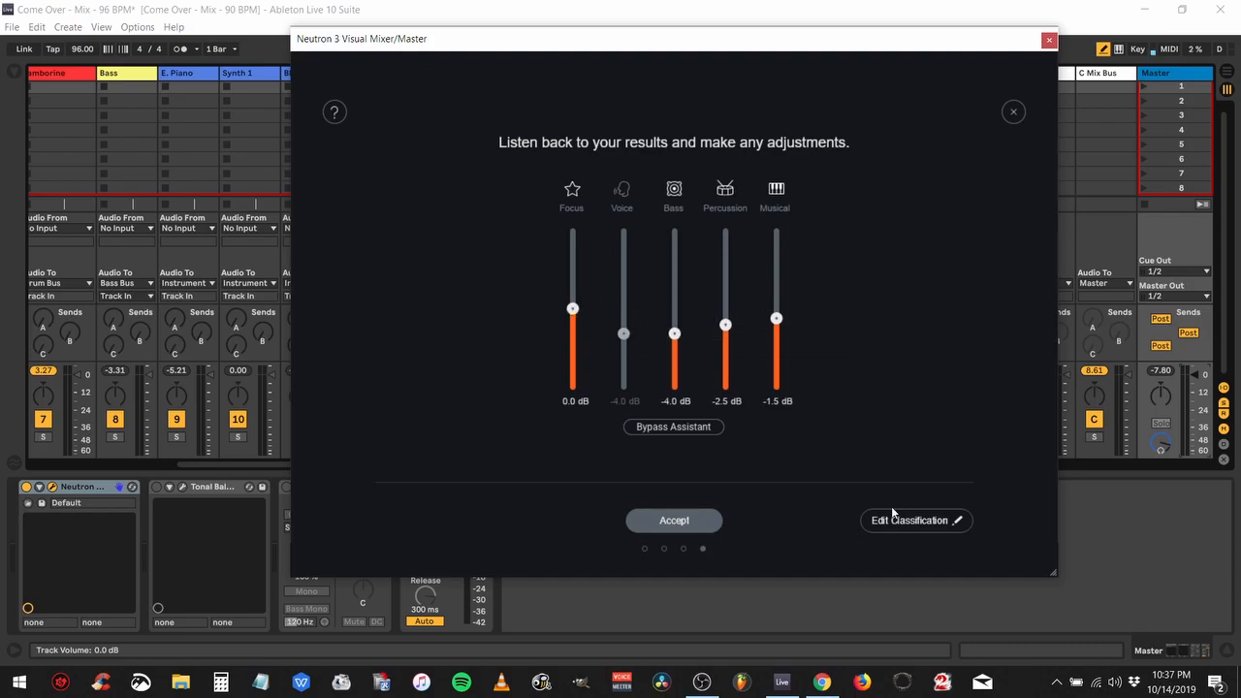
mouse_move(915, 521)
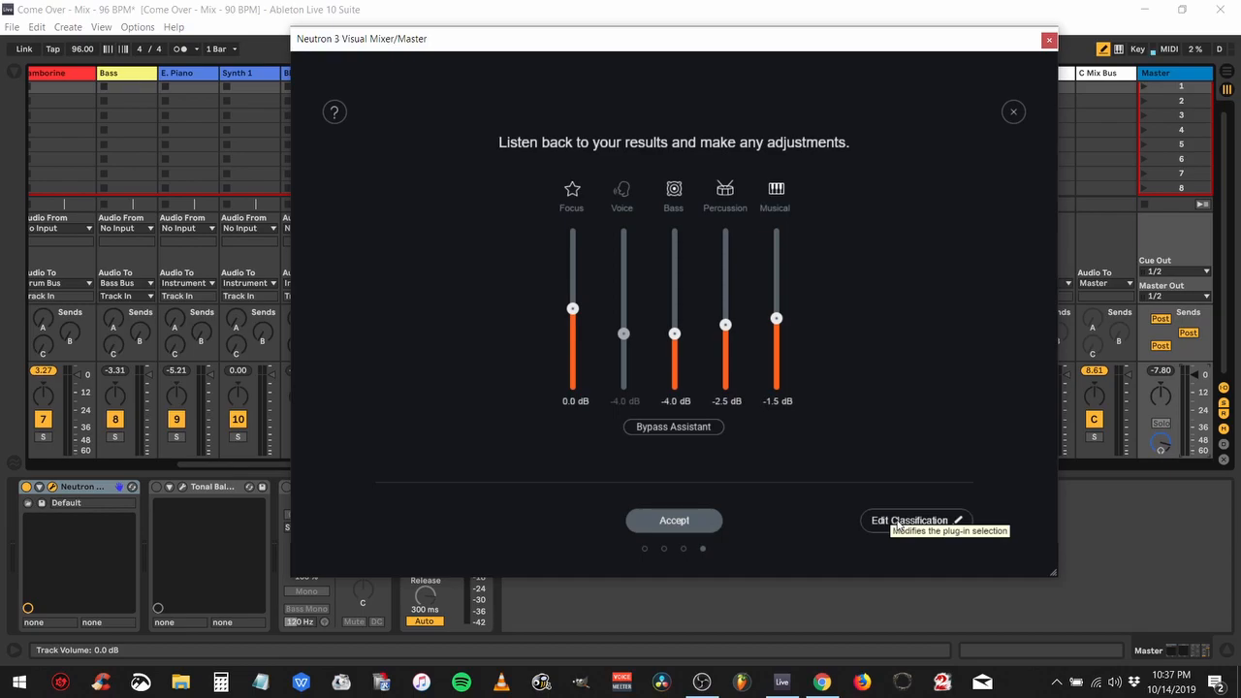
- Show Edit Classification, listing each track's type with Synth as Focus
left_click(912, 521)
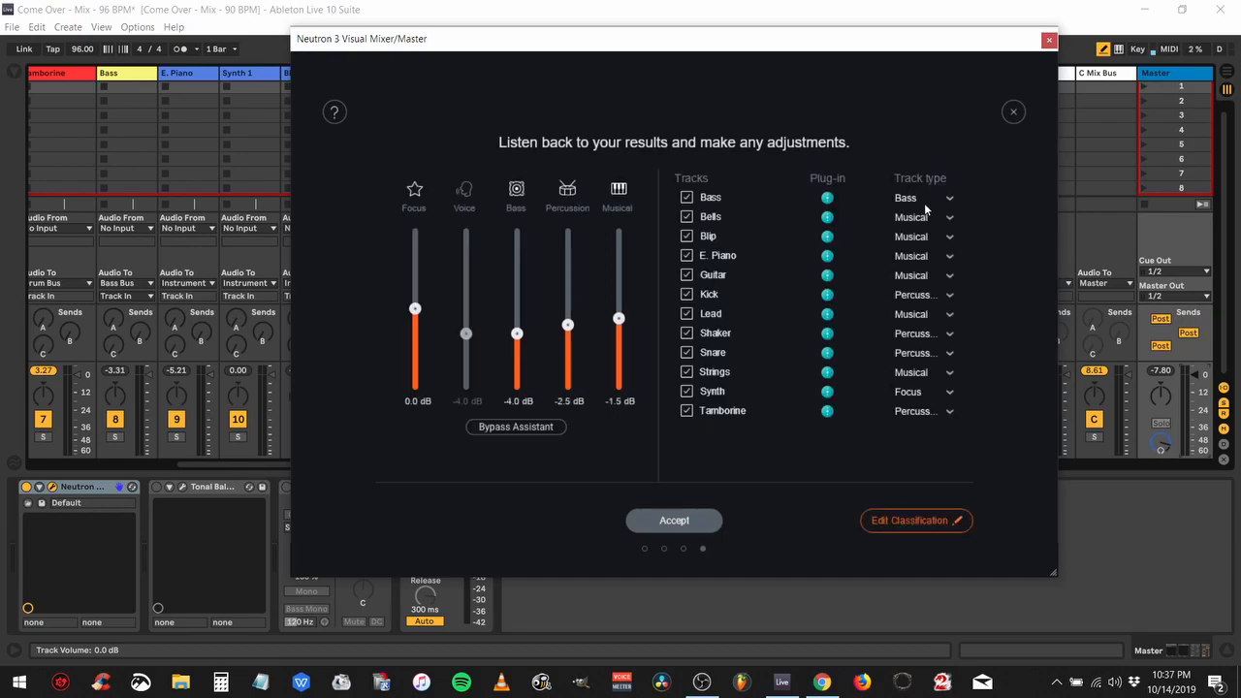
mouse_move(741, 204)
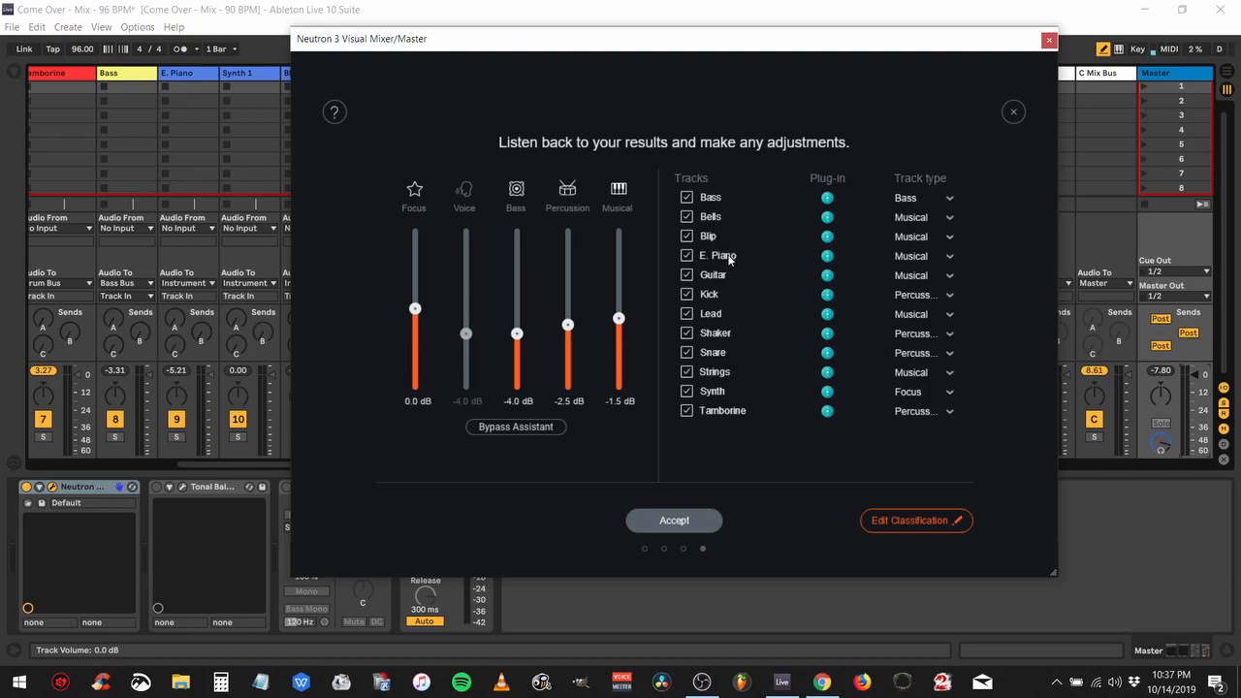
mouse_move(766, 323)
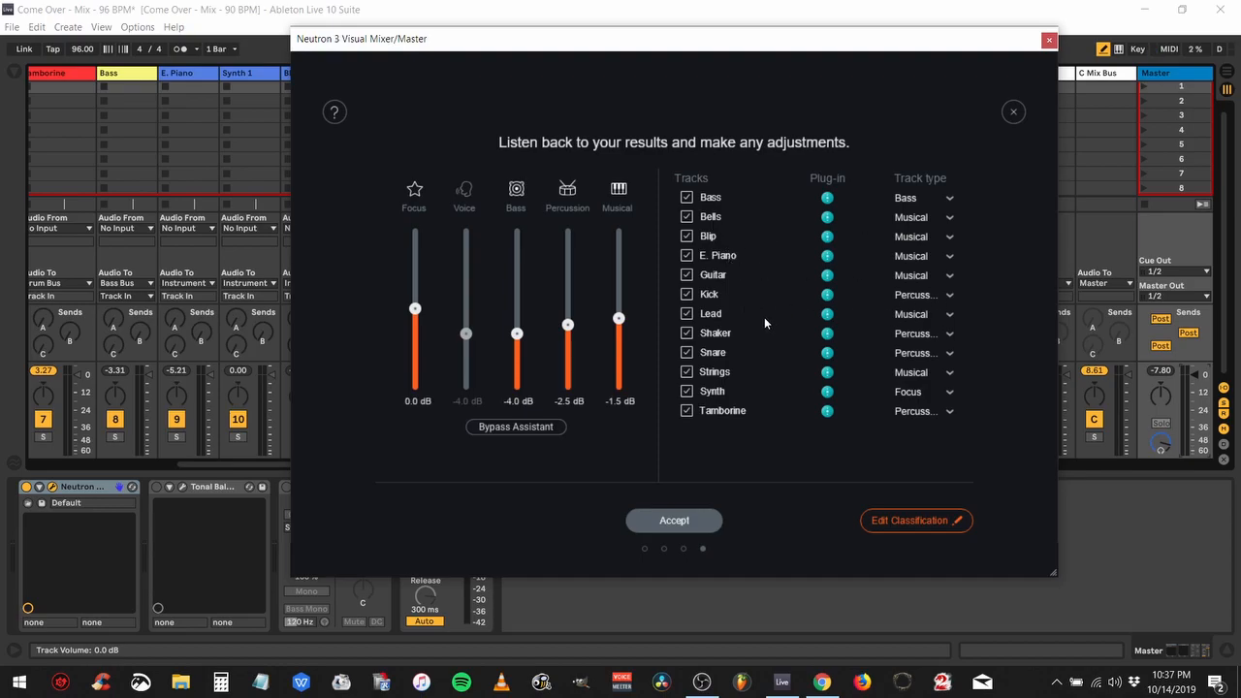
mouse_move(786, 338)
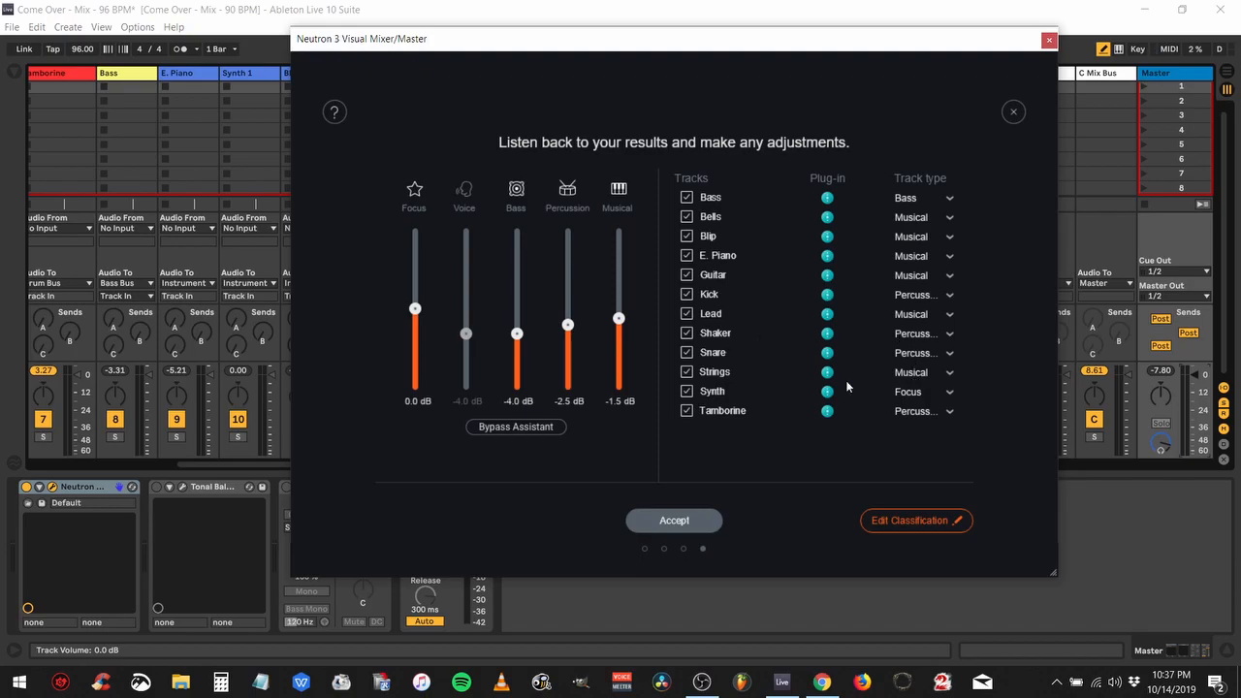
mouse_move(713, 404)
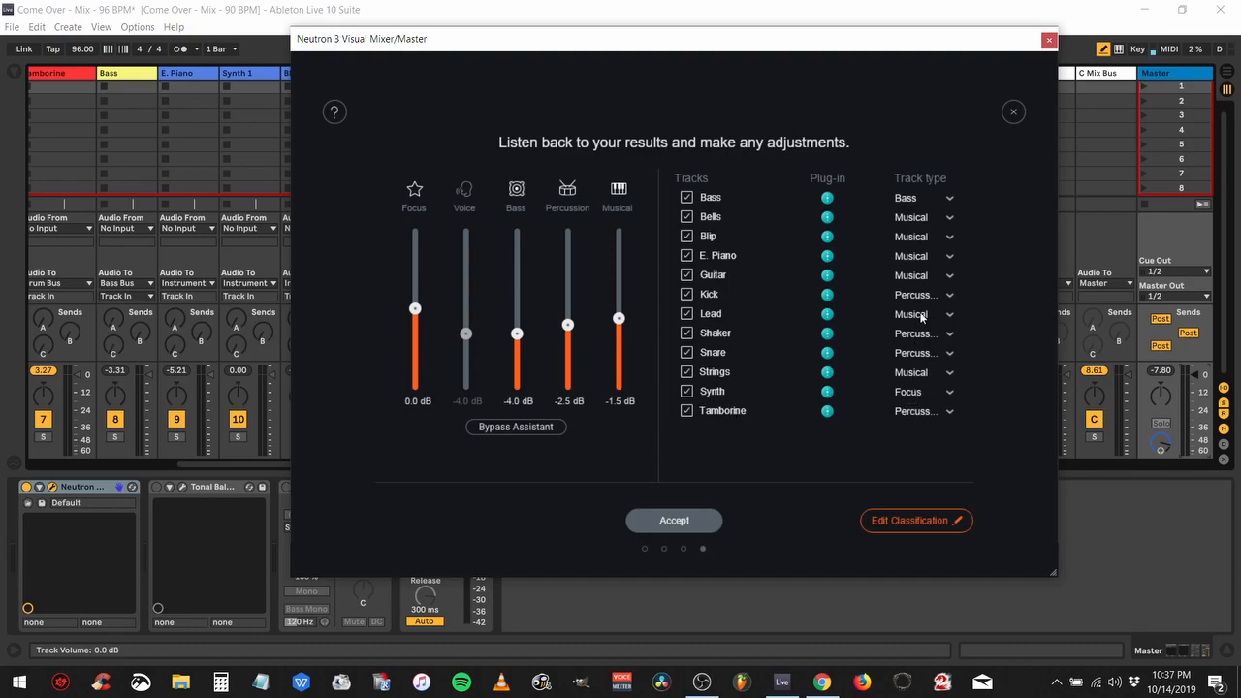
mouse_move(690, 464)
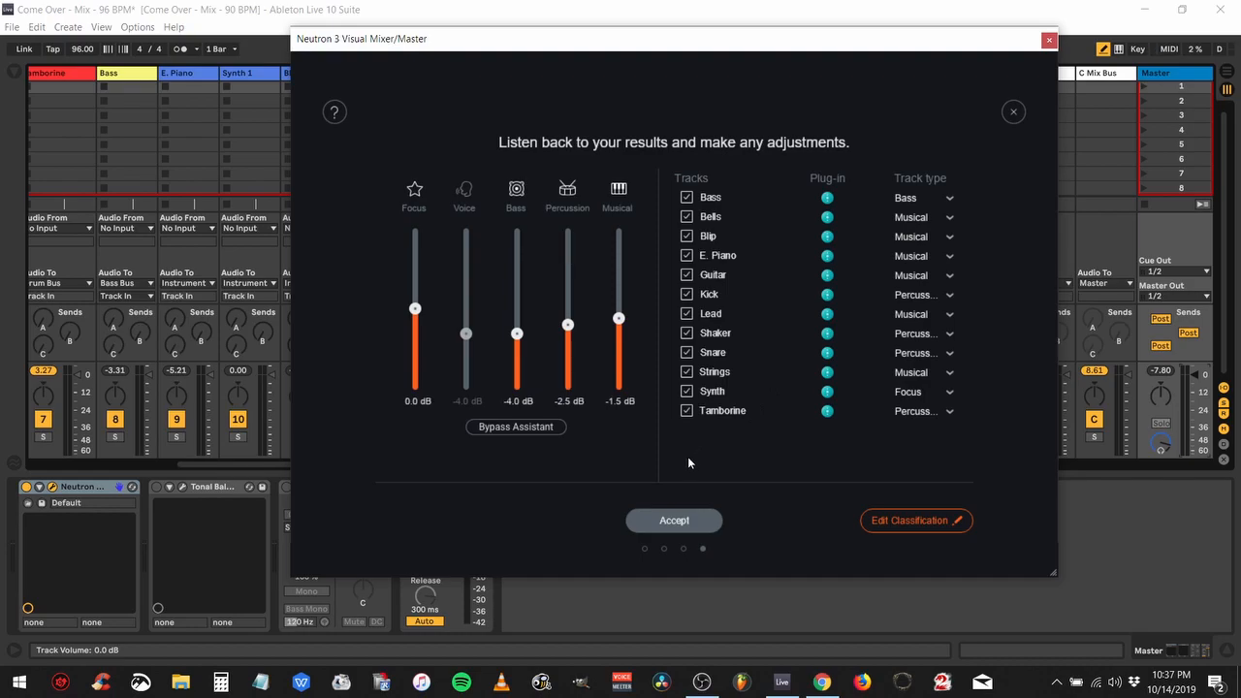
mouse_move(657, 465)
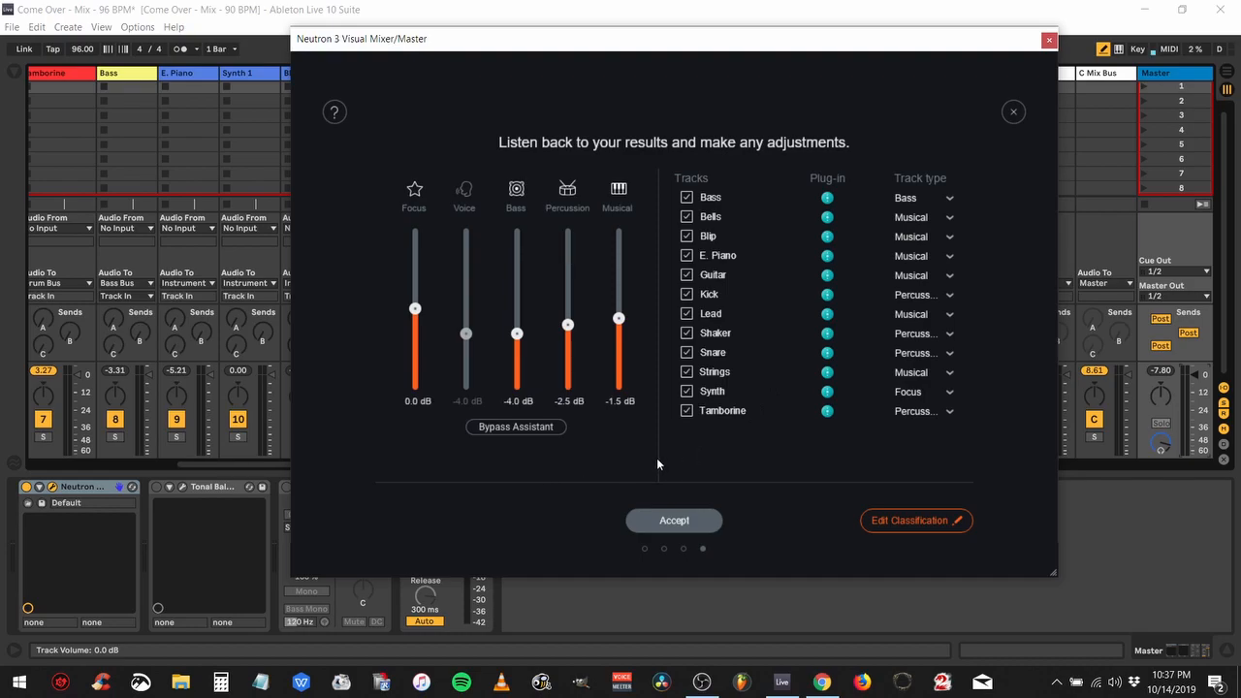
mouse_move(610, 486)
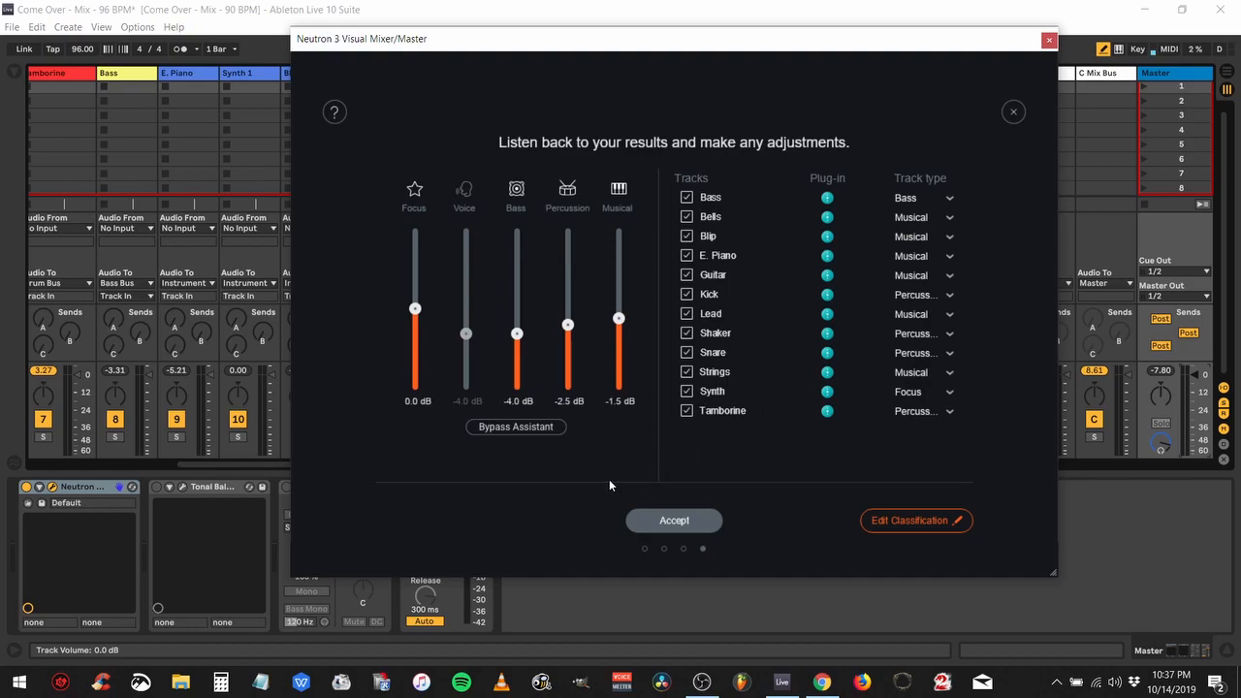
mouse_move(721, 48)
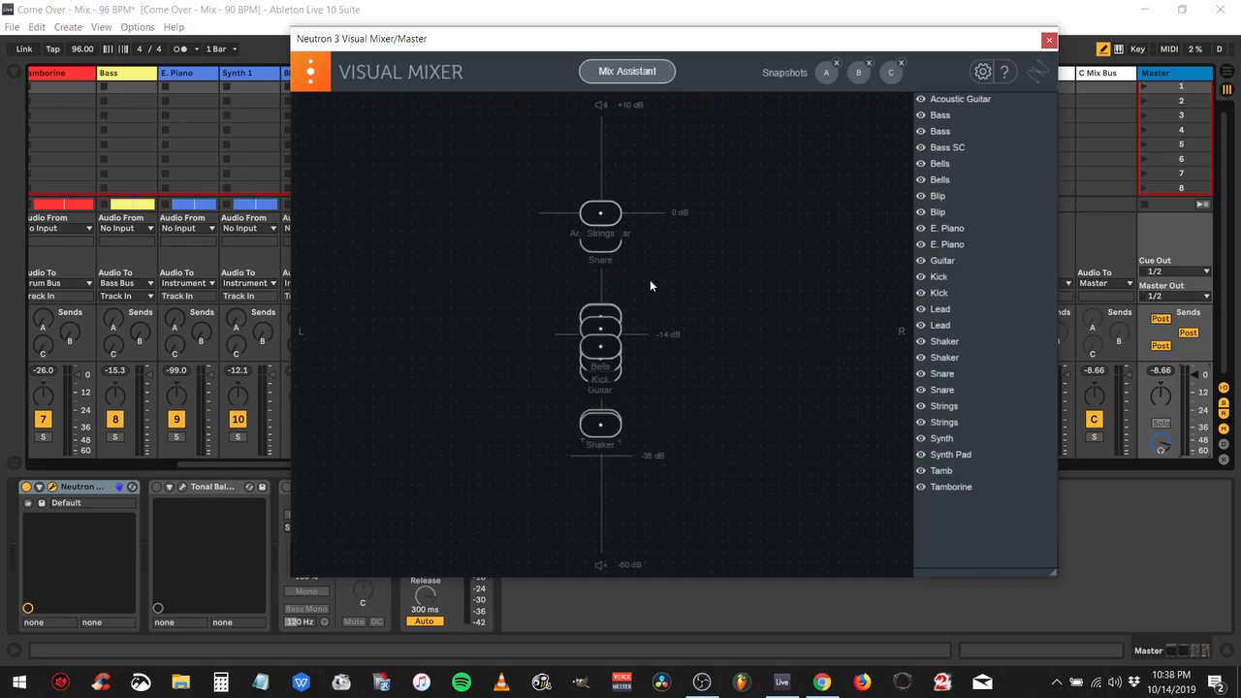
mouse_move(1169, 381)
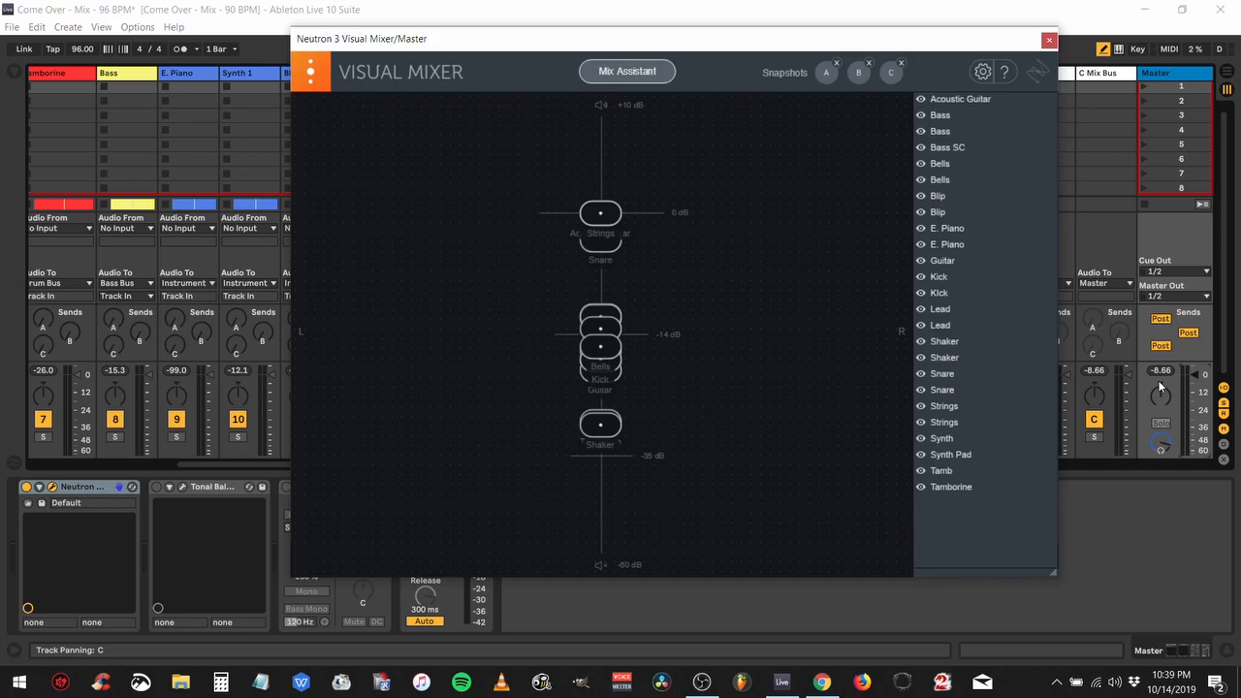
mouse_move(976, 244)
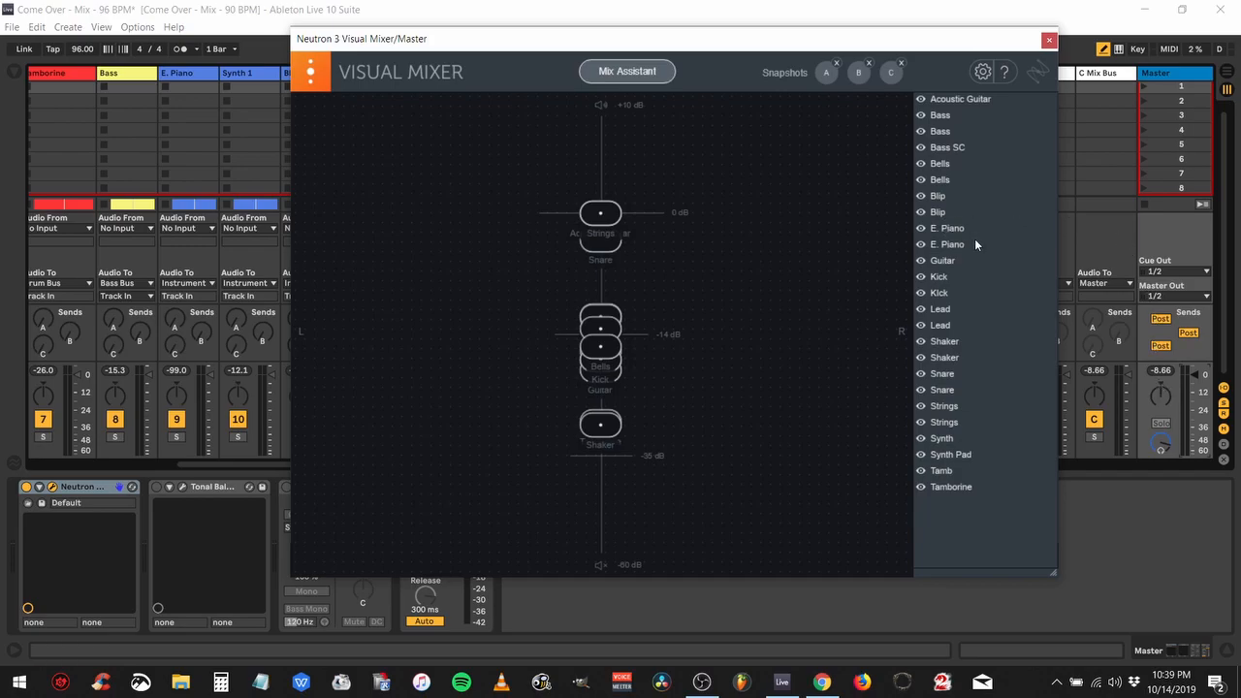
mouse_move(936, 190)
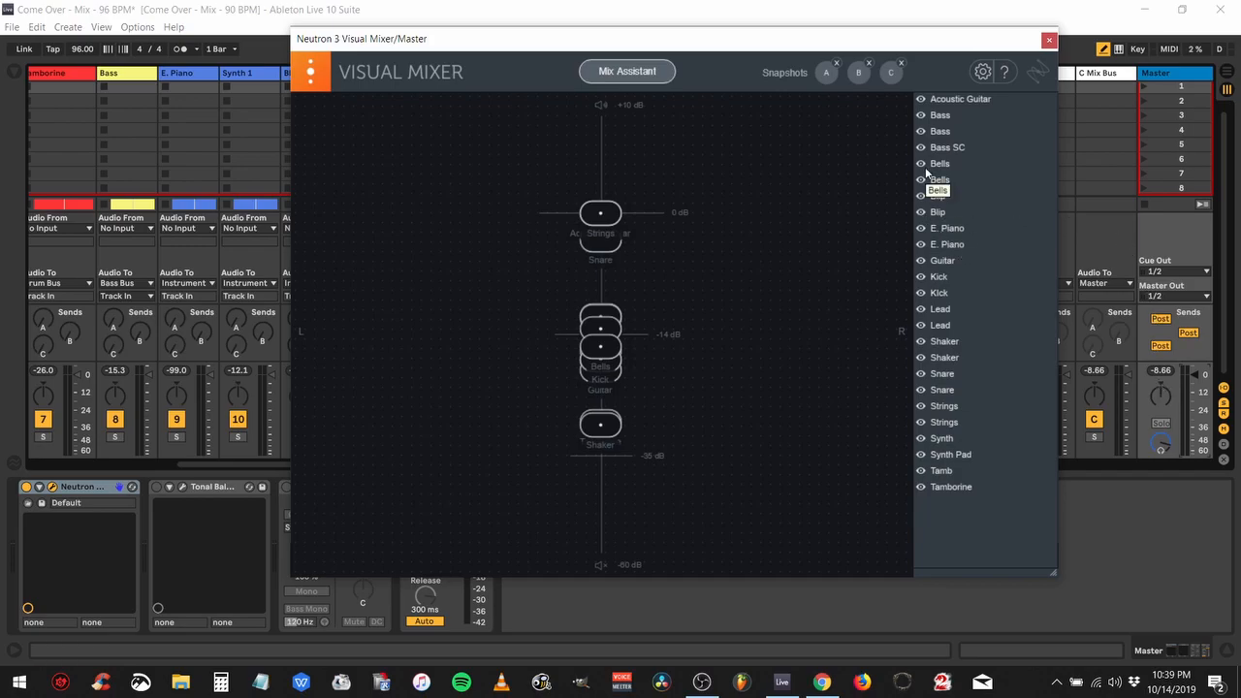
mouse_move(794, 240)
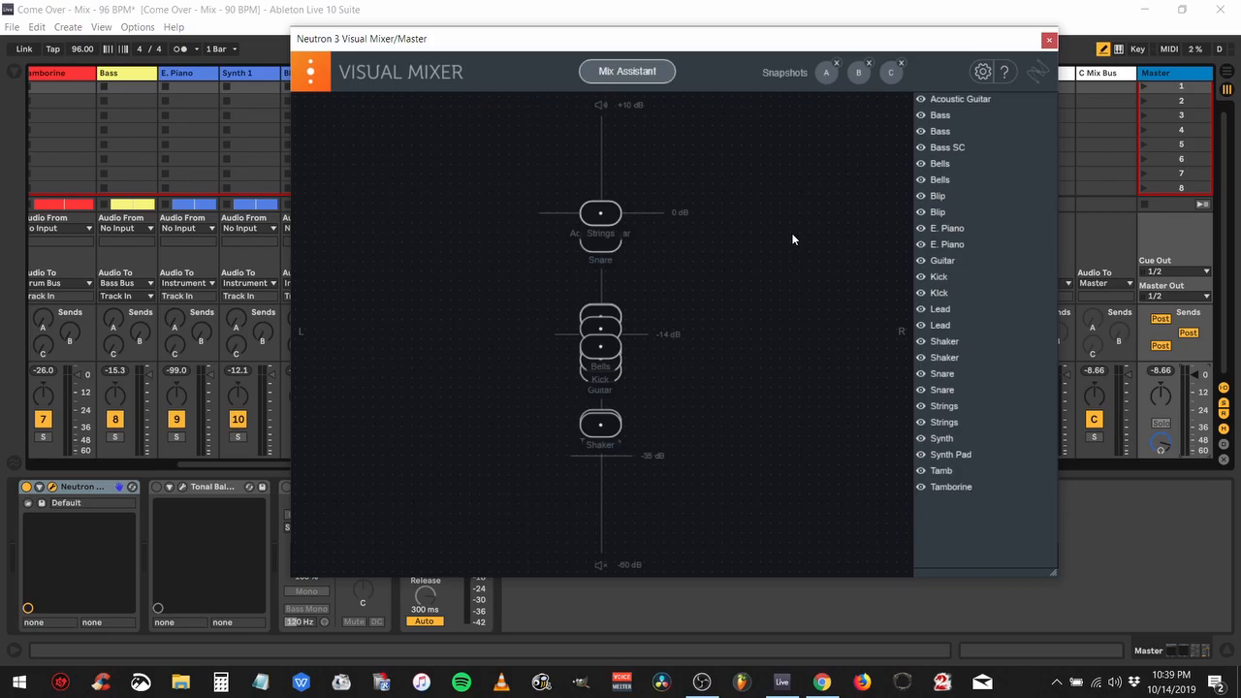
mouse_move(809, 127)
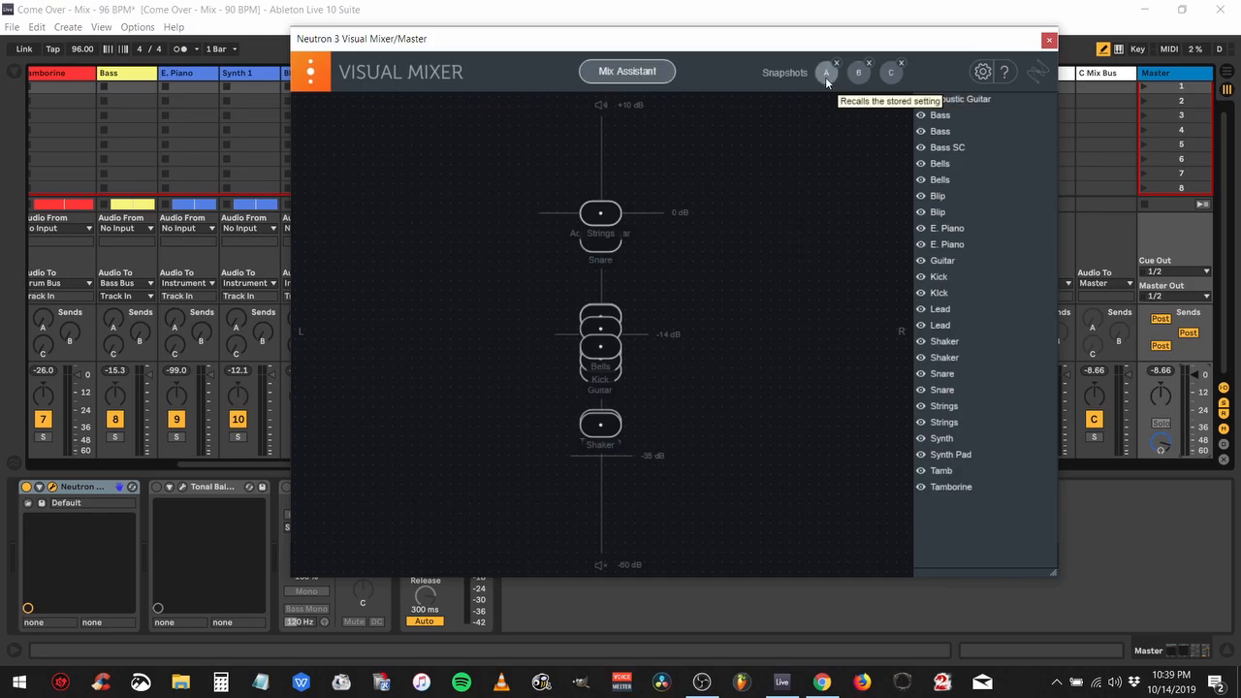
left_click(825, 72)
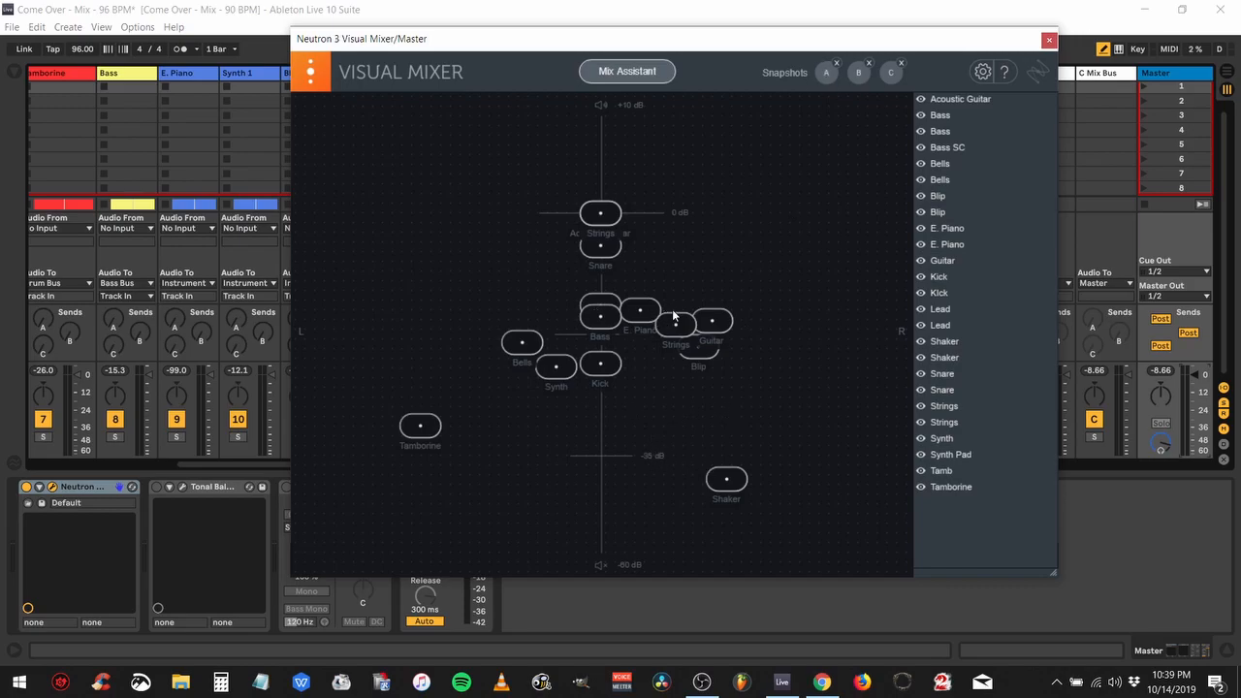
mouse_move(785, 347)
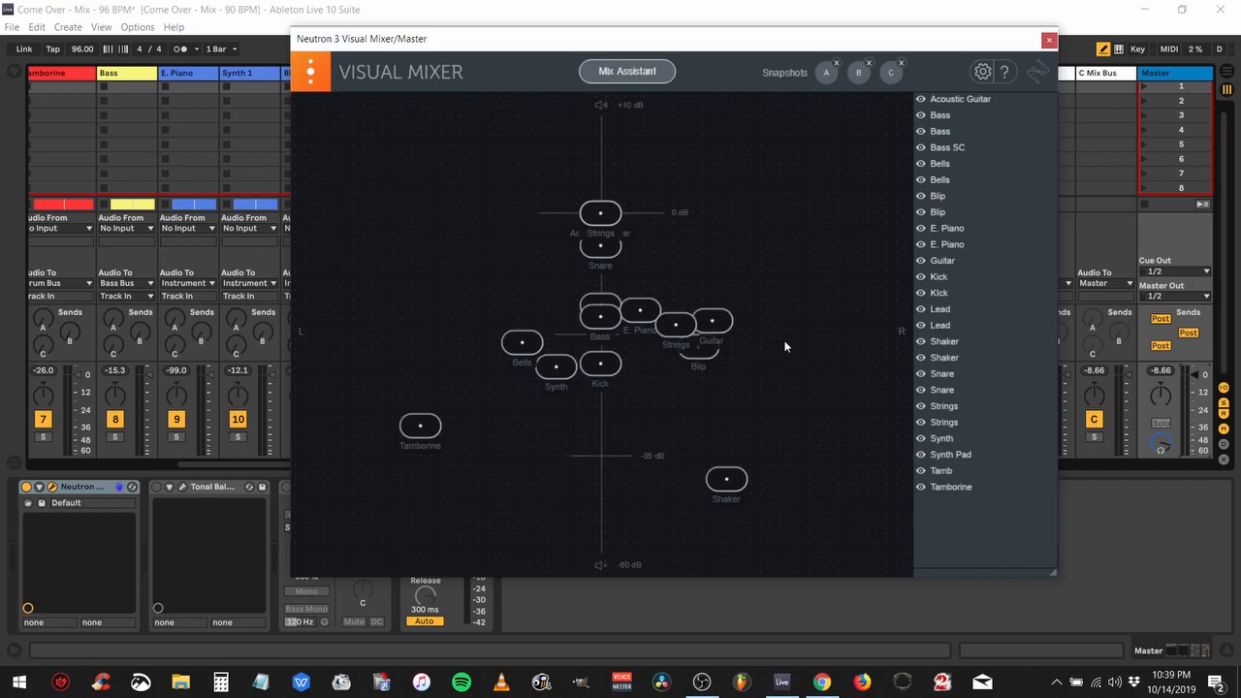
left_click(858, 72)
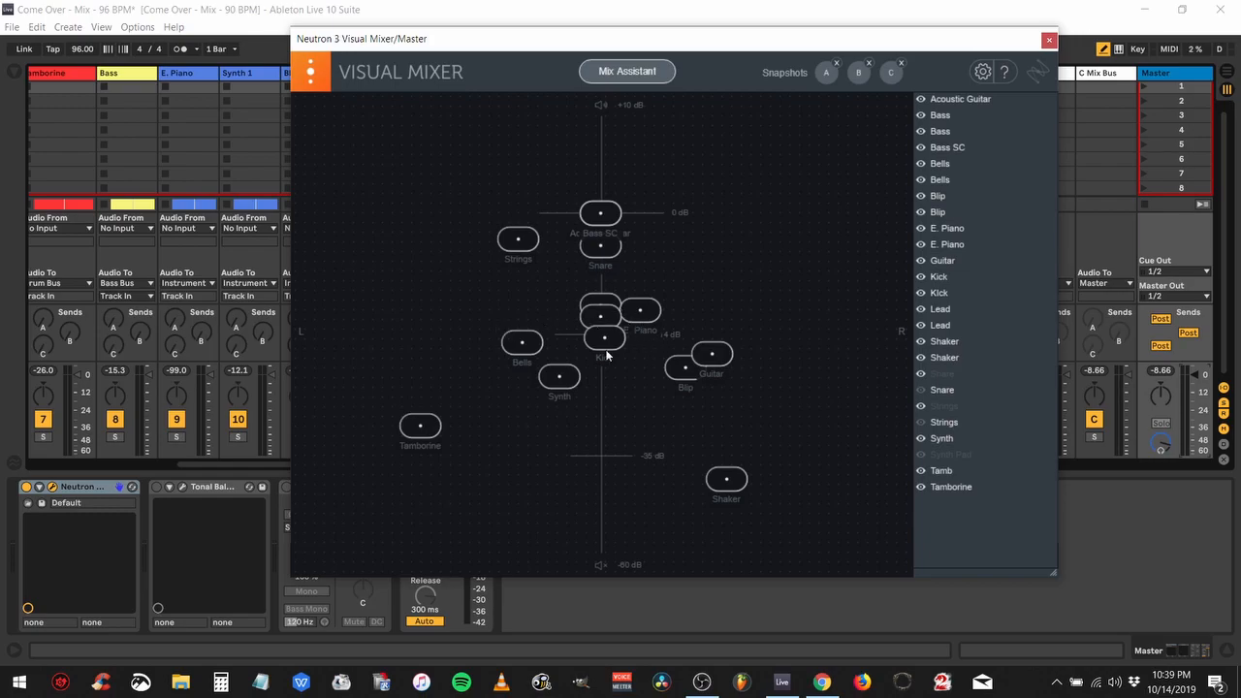
mouse_move(597, 376)
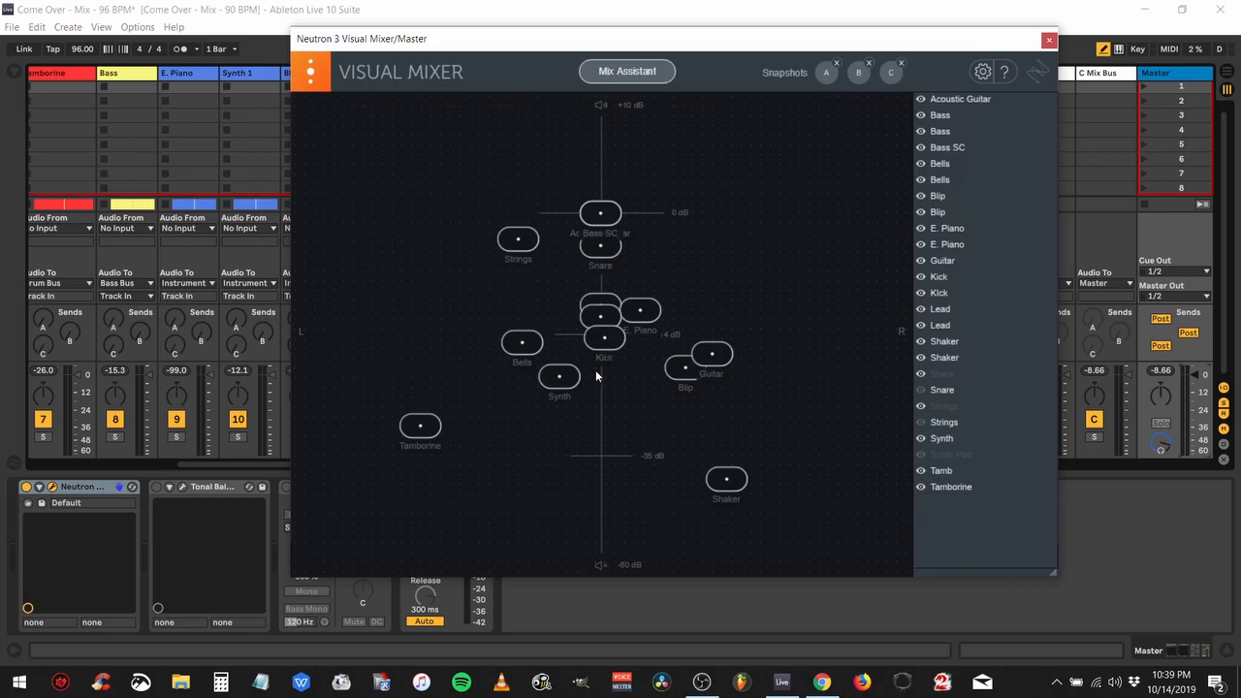
mouse_move(596, 377)
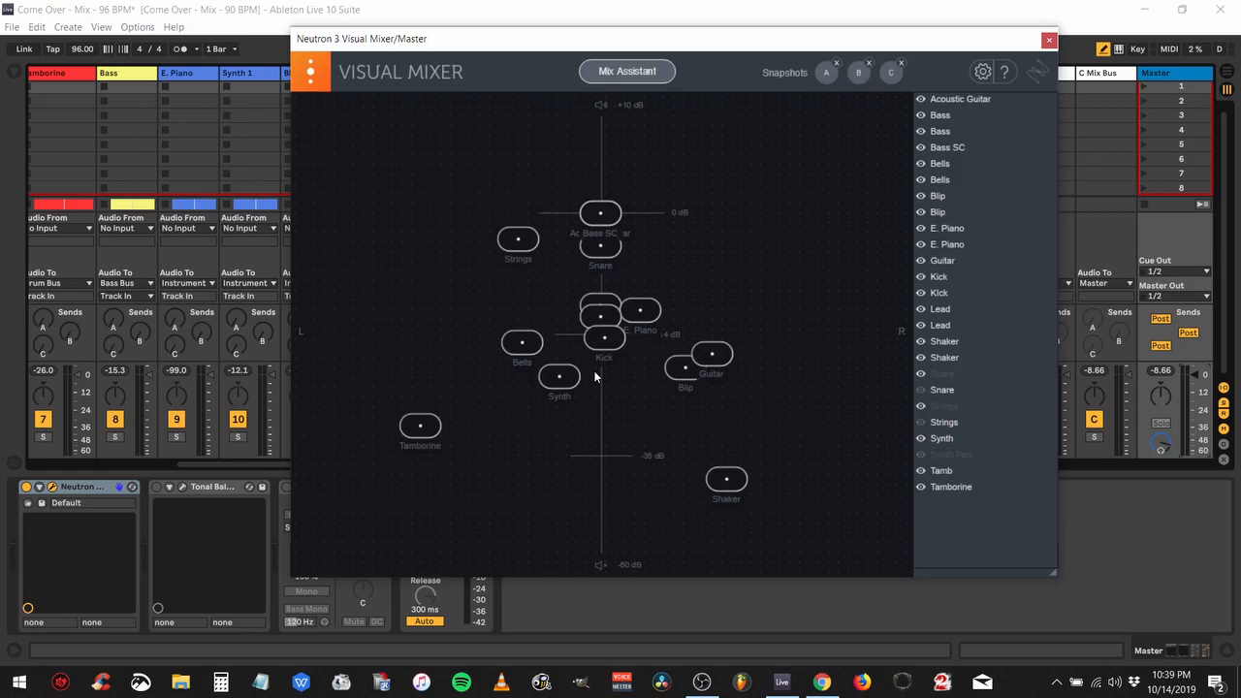
left_click(518, 239)
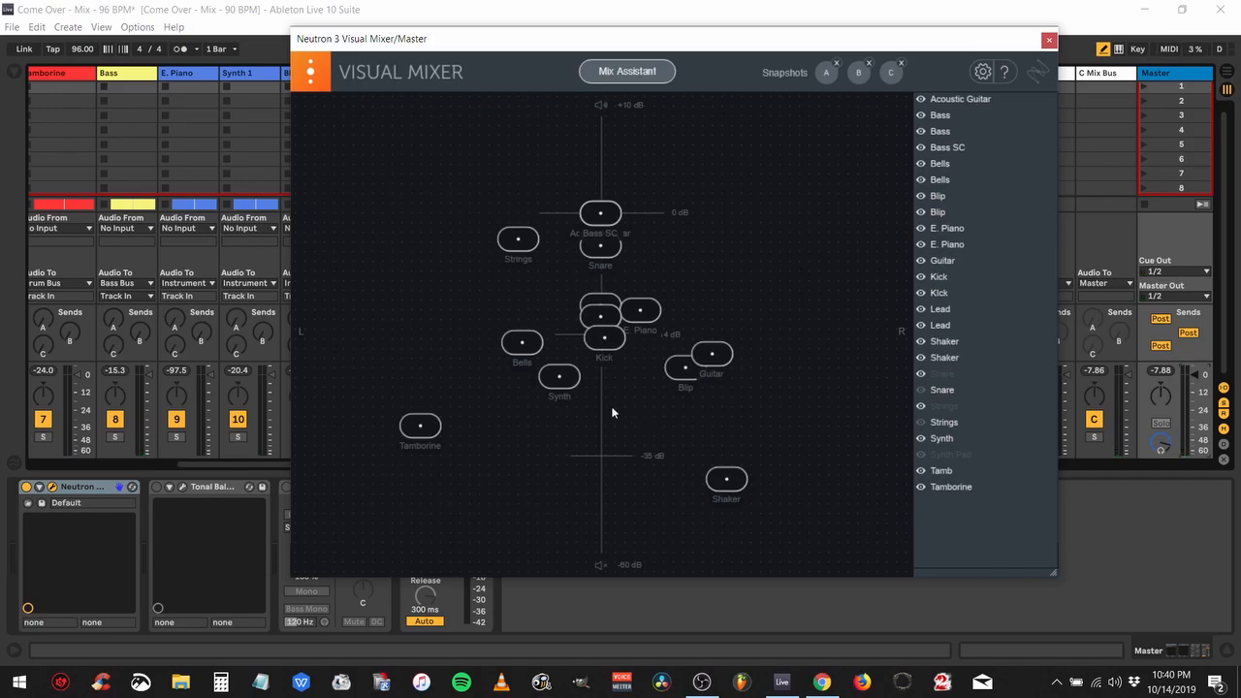
mouse_move(878, 103)
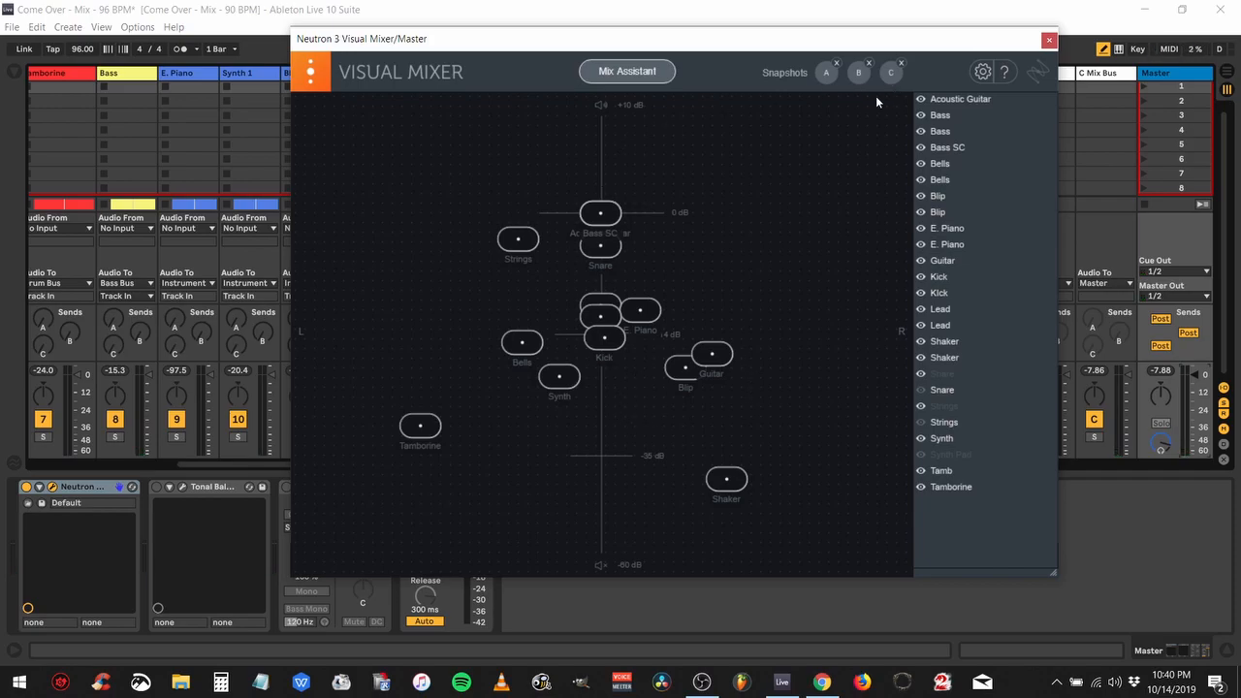
mouse_move(650, 53)
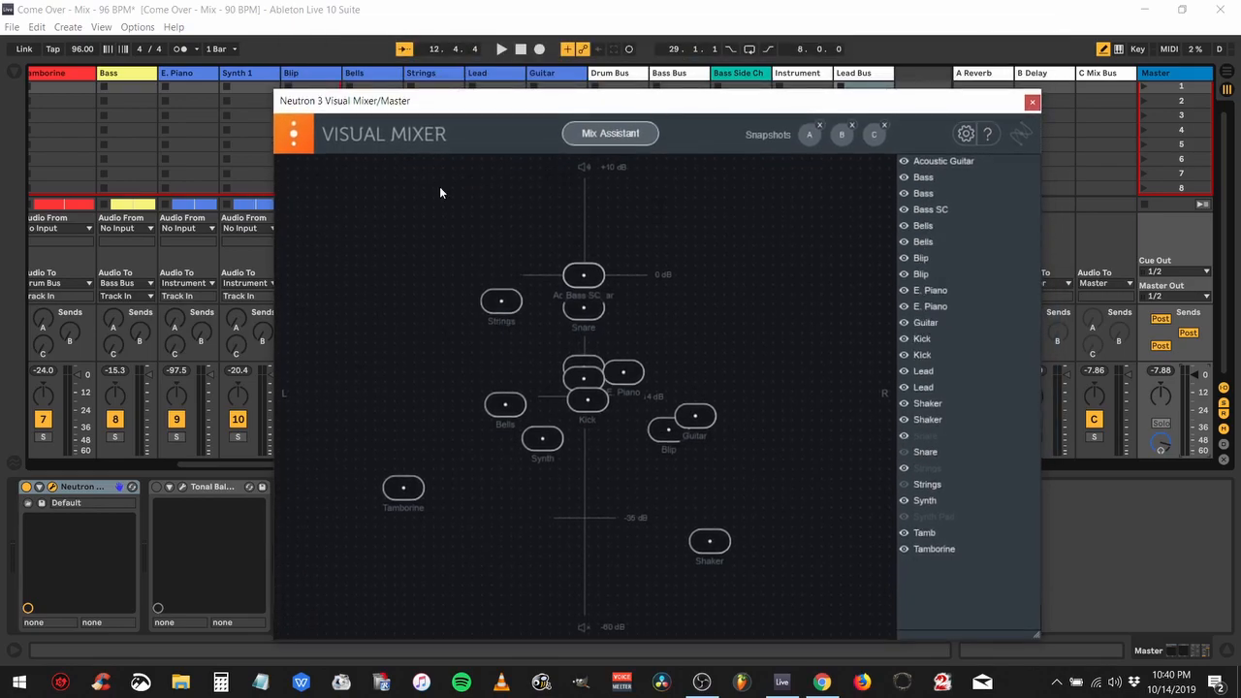
mouse_move(387, 114)
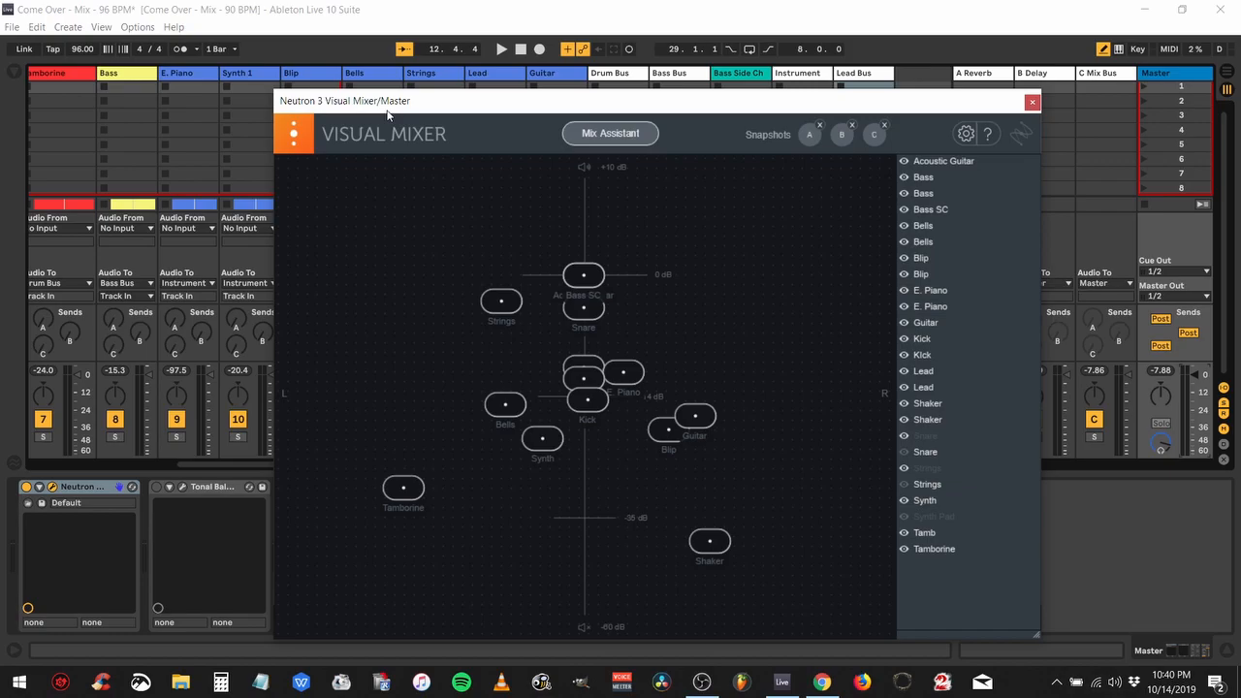
mouse_move(1026, 138)
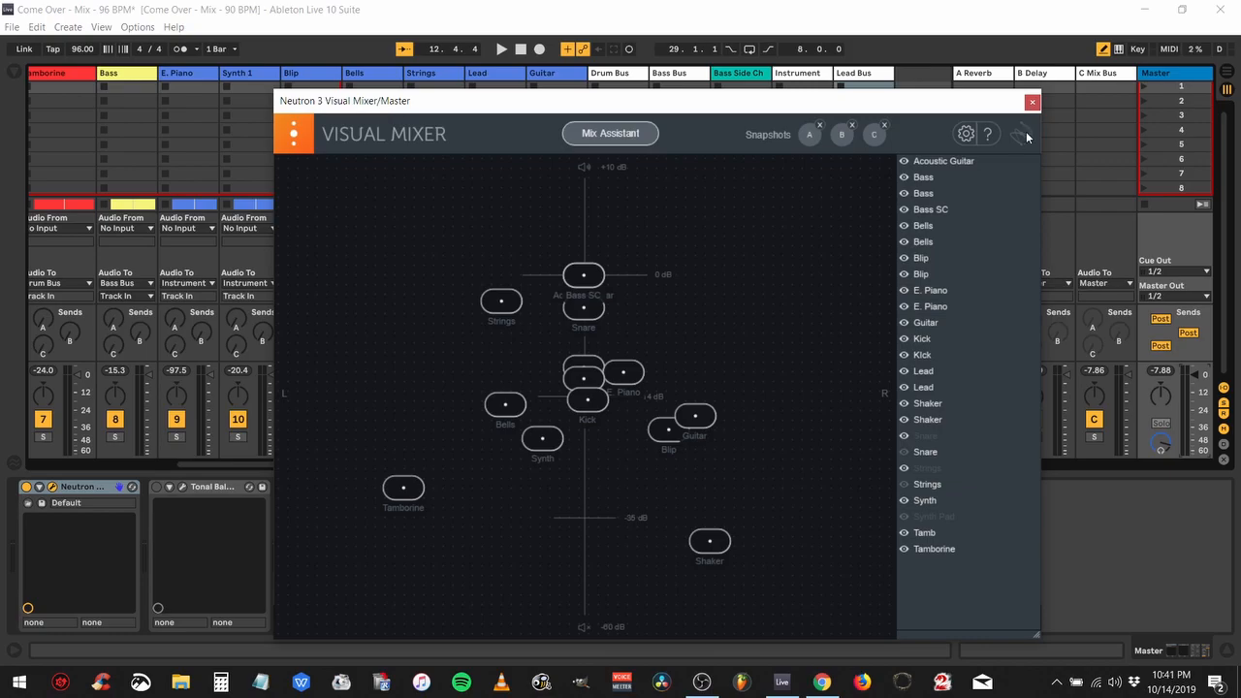
mouse_move(1031, 102)
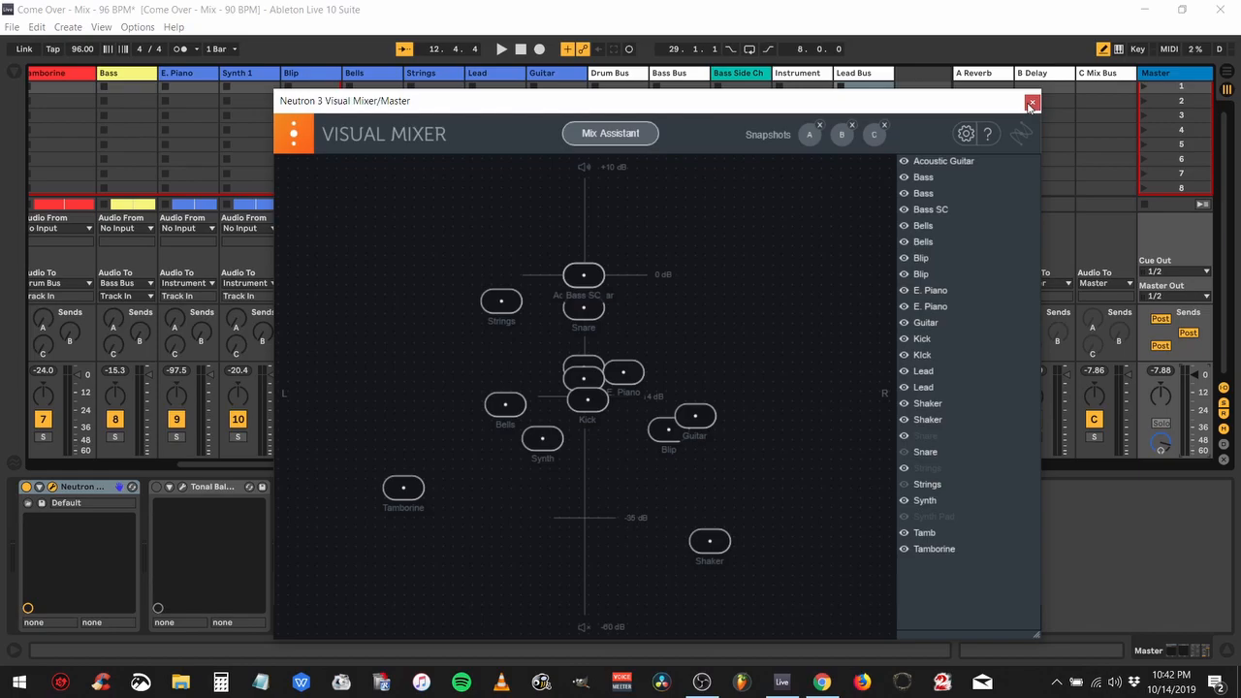
left_click(1032, 103)
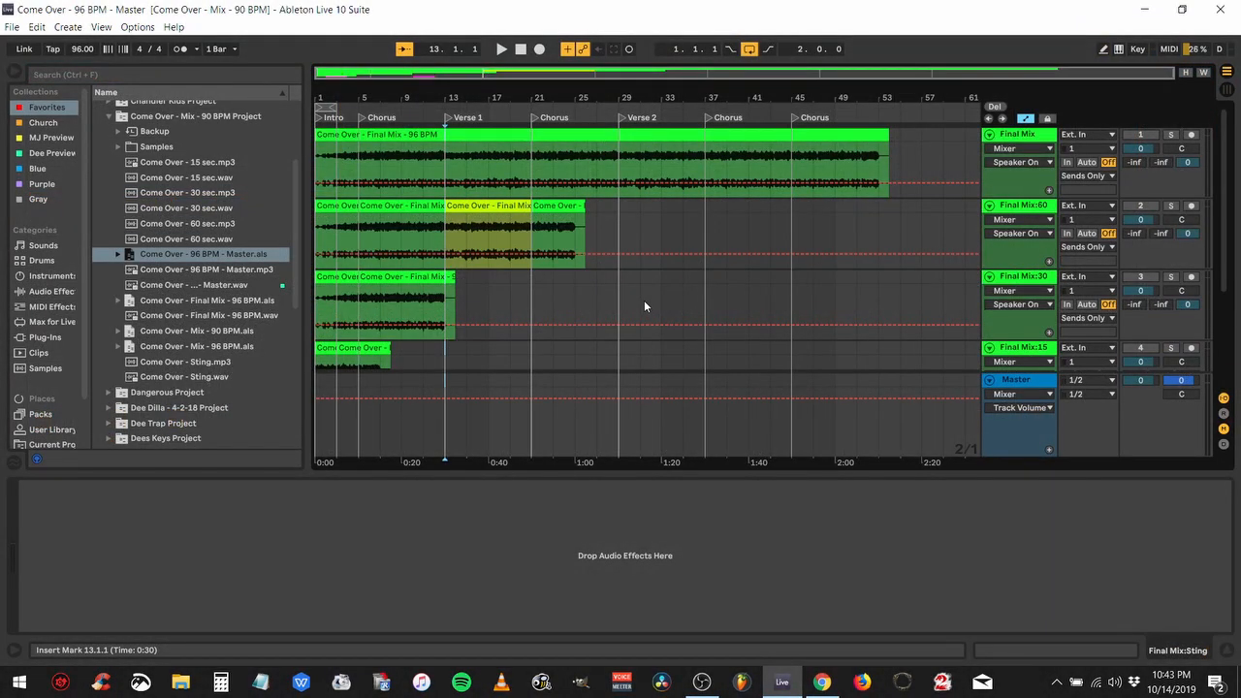
mouse_move(640, 345)
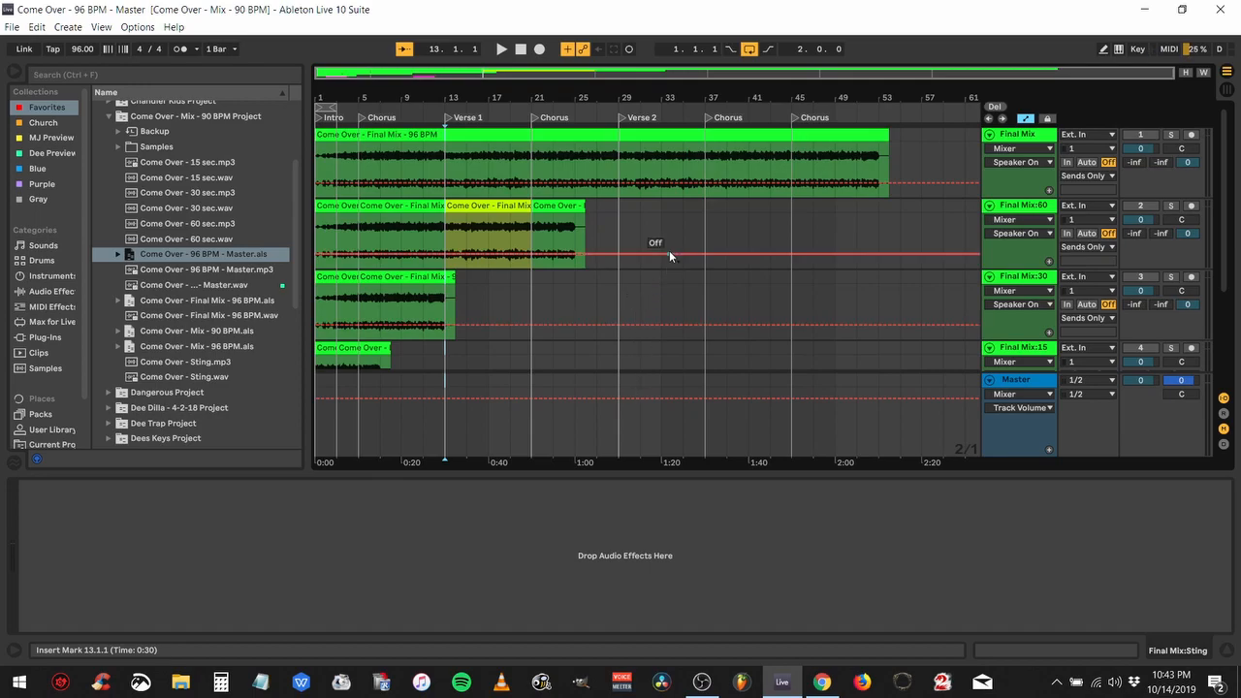
mouse_move(612, 223)
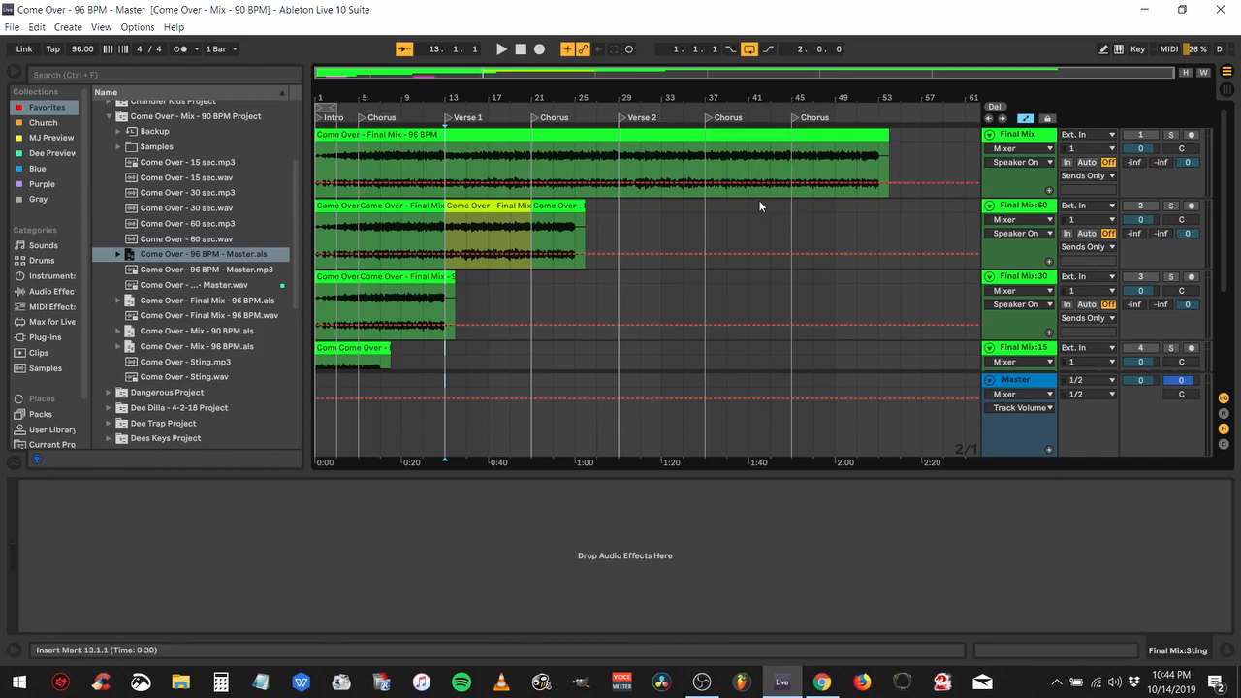
mouse_move(734, 236)
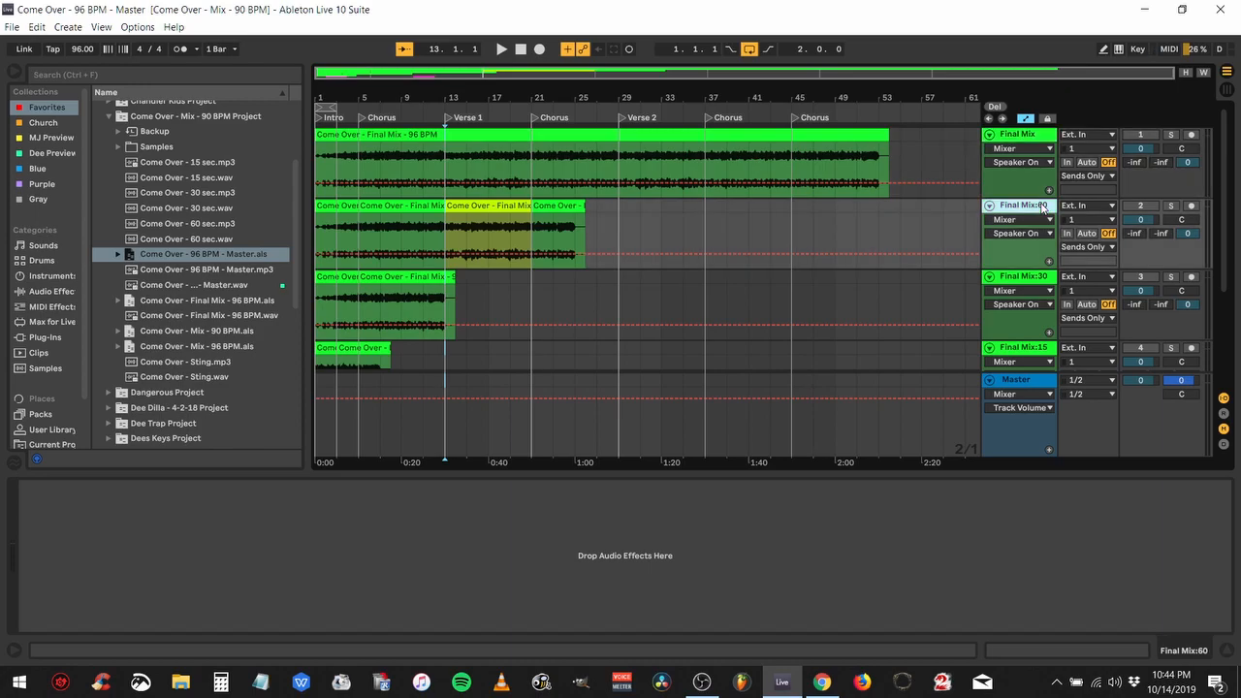
mouse_move(1029, 216)
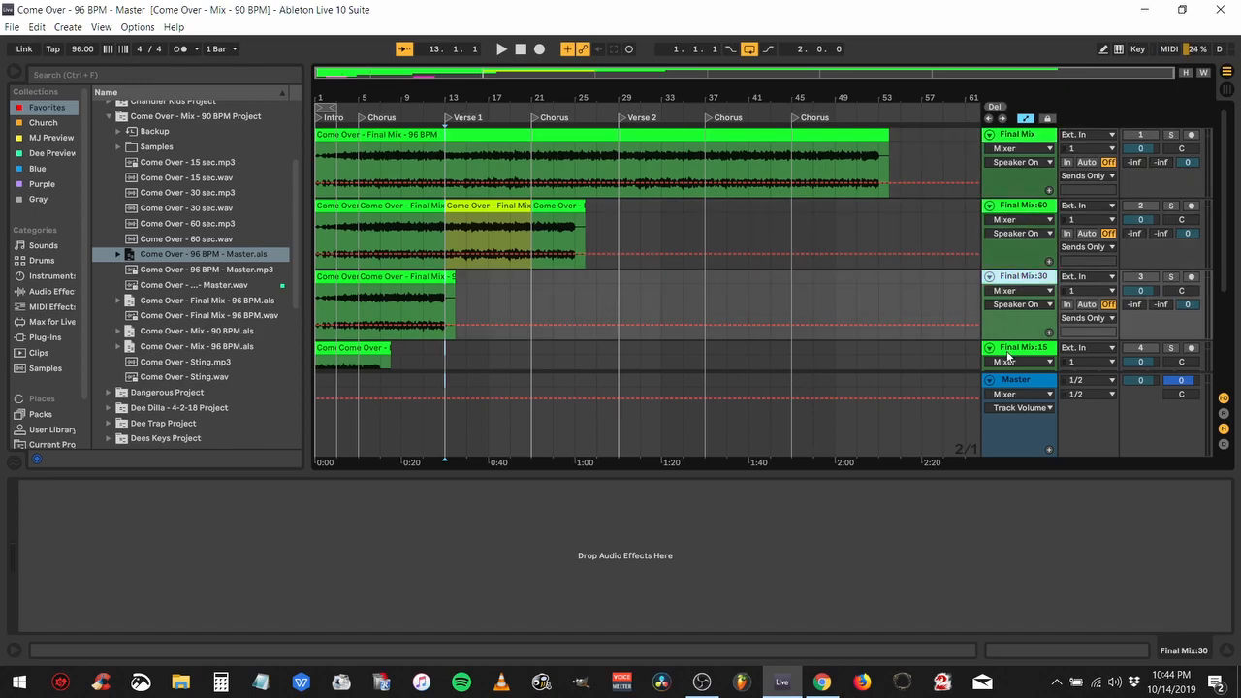
- Select the Master track to show its Ozone 8 and Tonal Balance Control chain
scroll("down", 3)
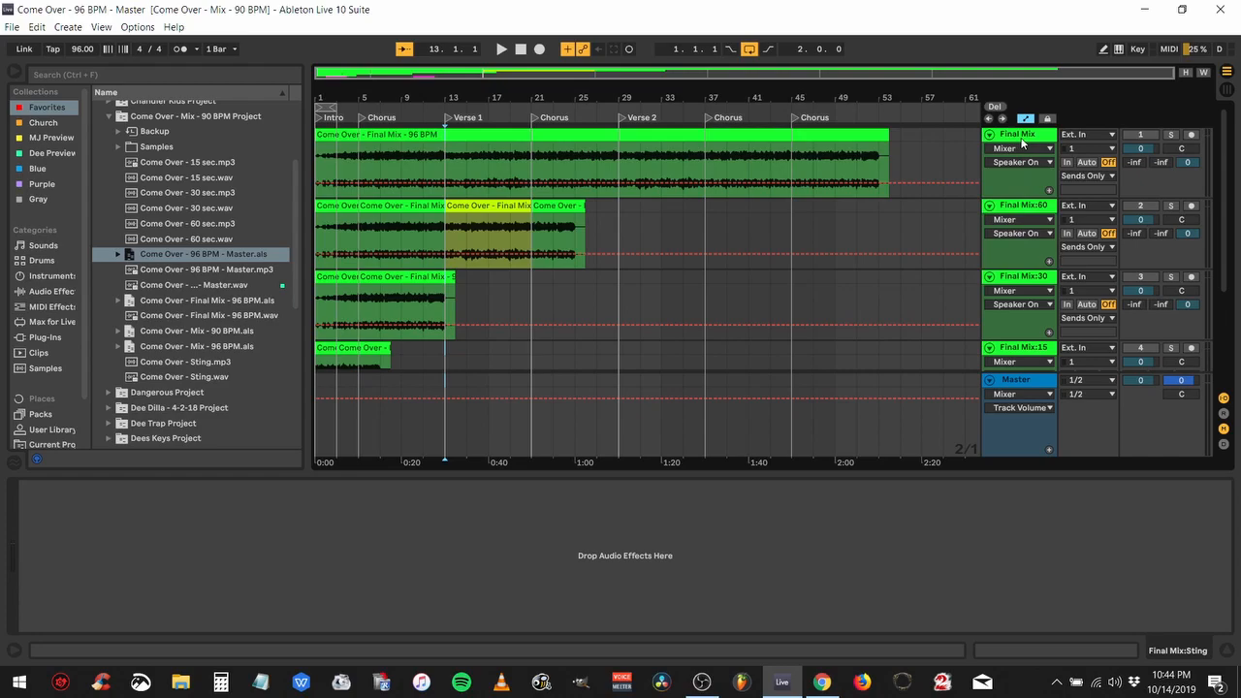
left_click(1019, 134)
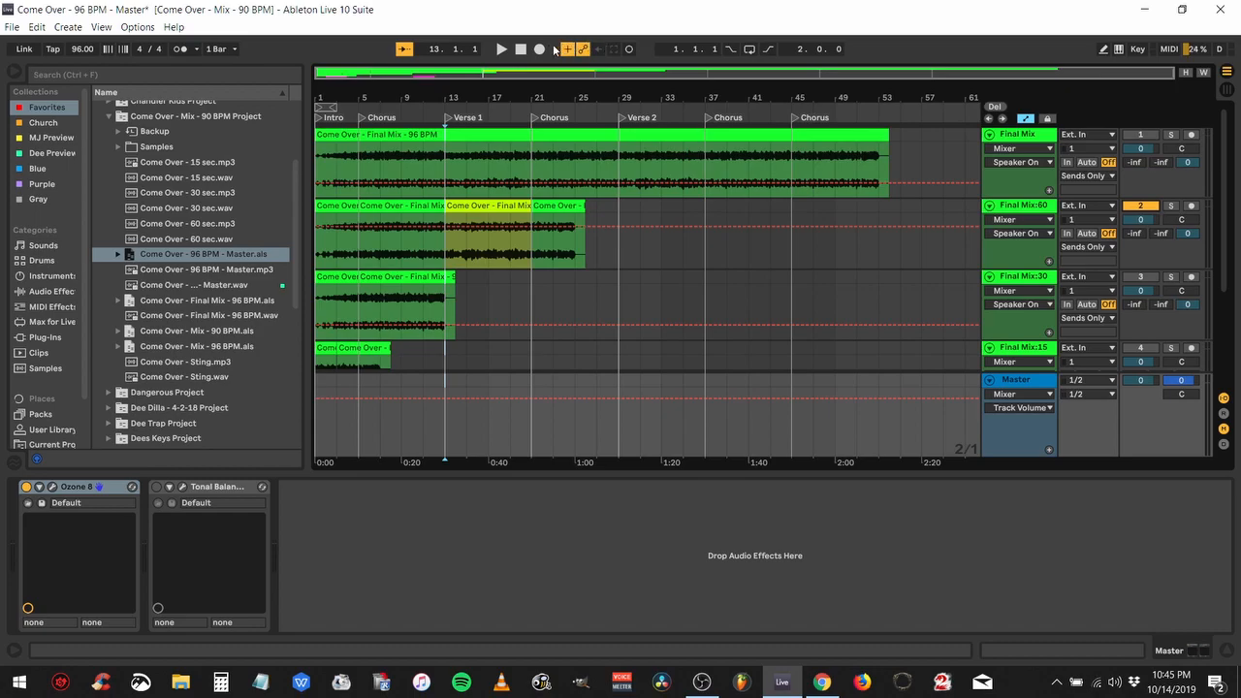
- Return playback to 1.1.1, play the arrangement, and select the Final Mix:Sting track
left_click(521, 48)
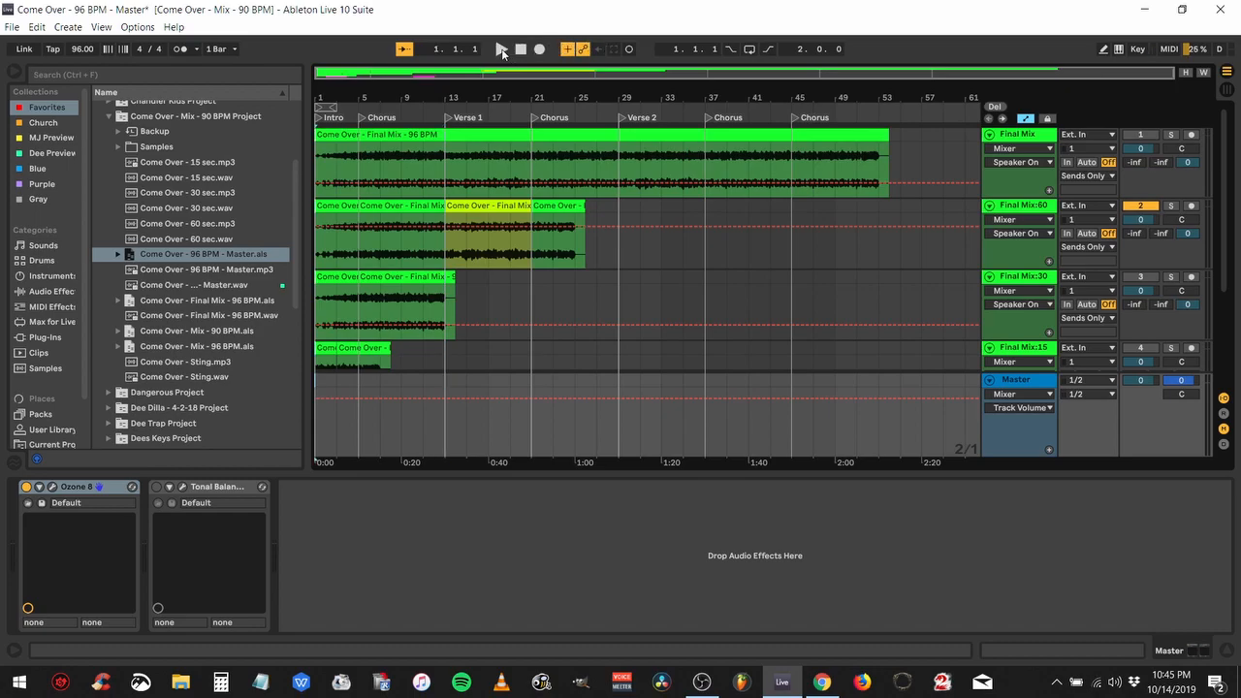
left_click(501, 49)
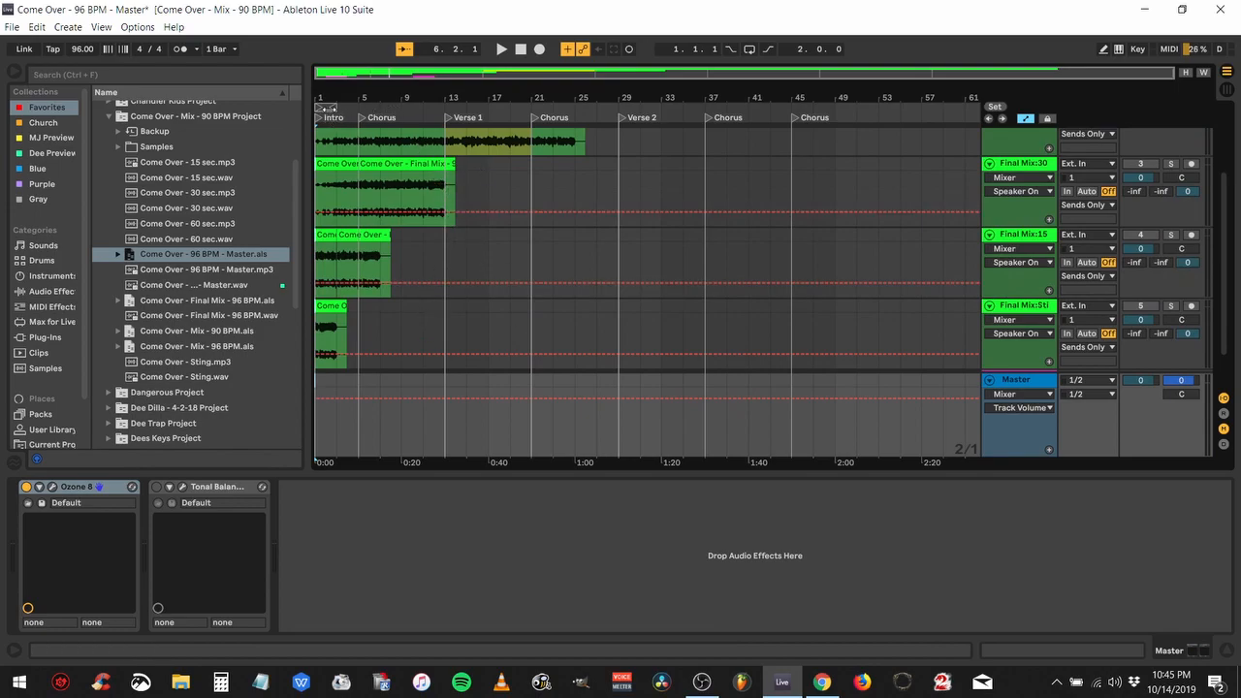
left_click(534, 352)
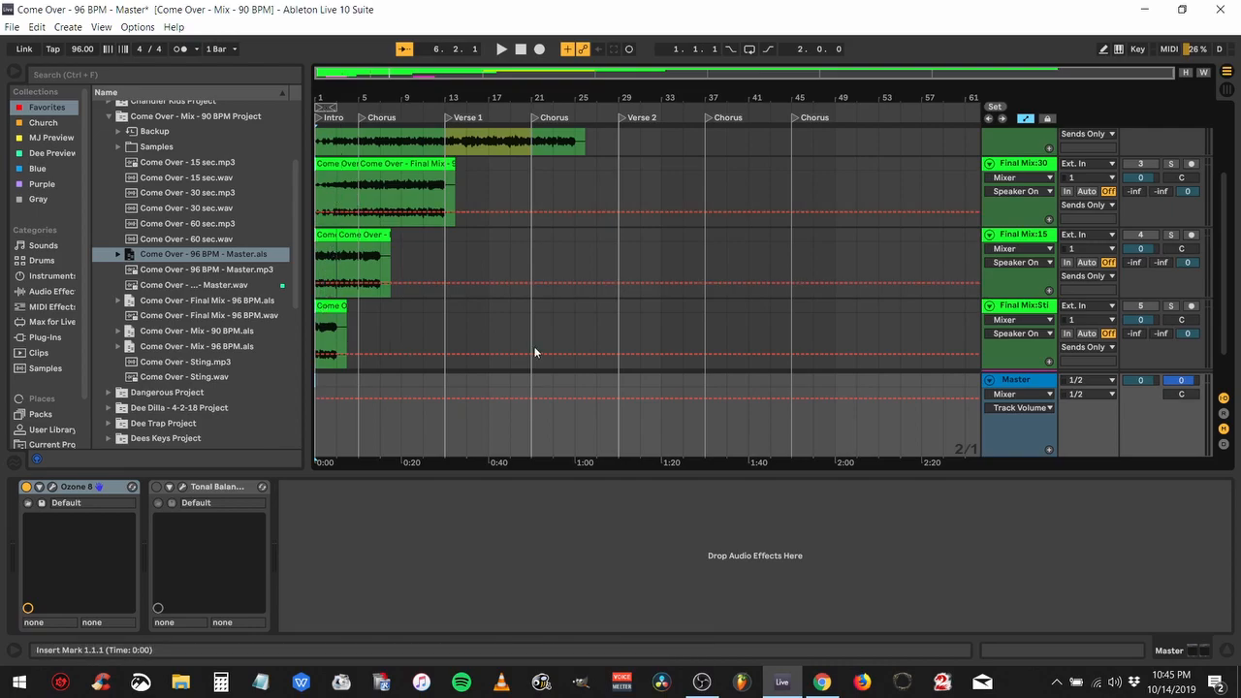
scroll("down", 3)
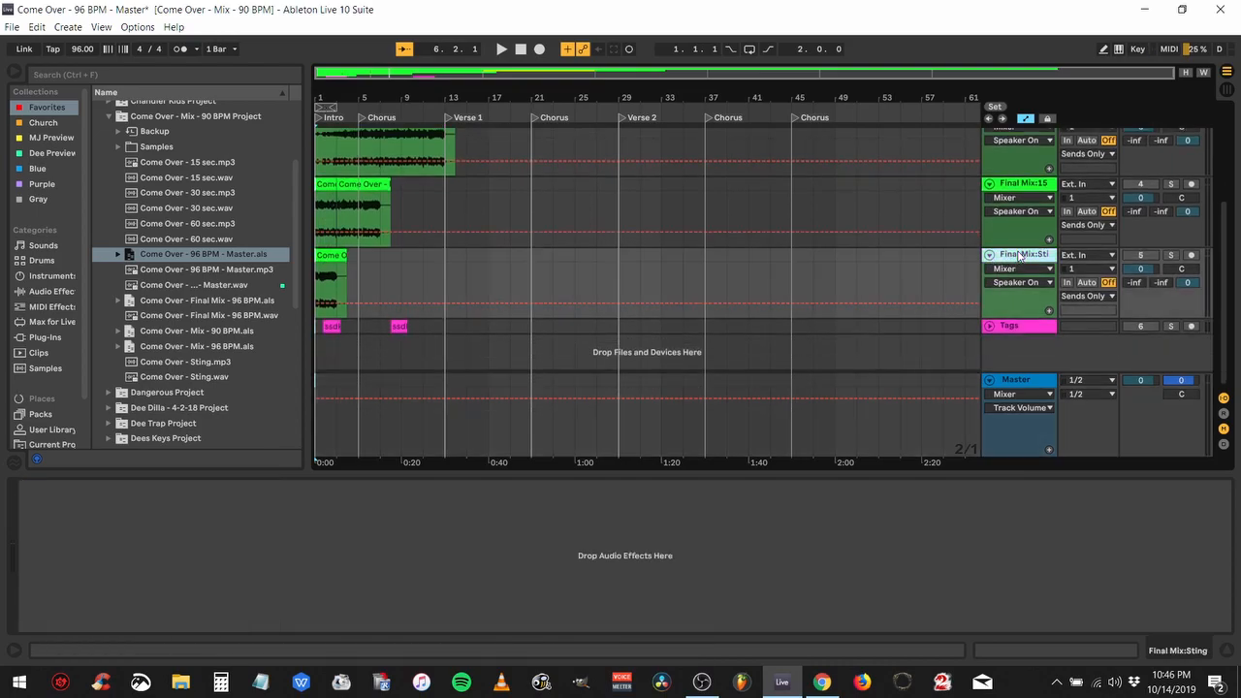
left_click(520, 49)
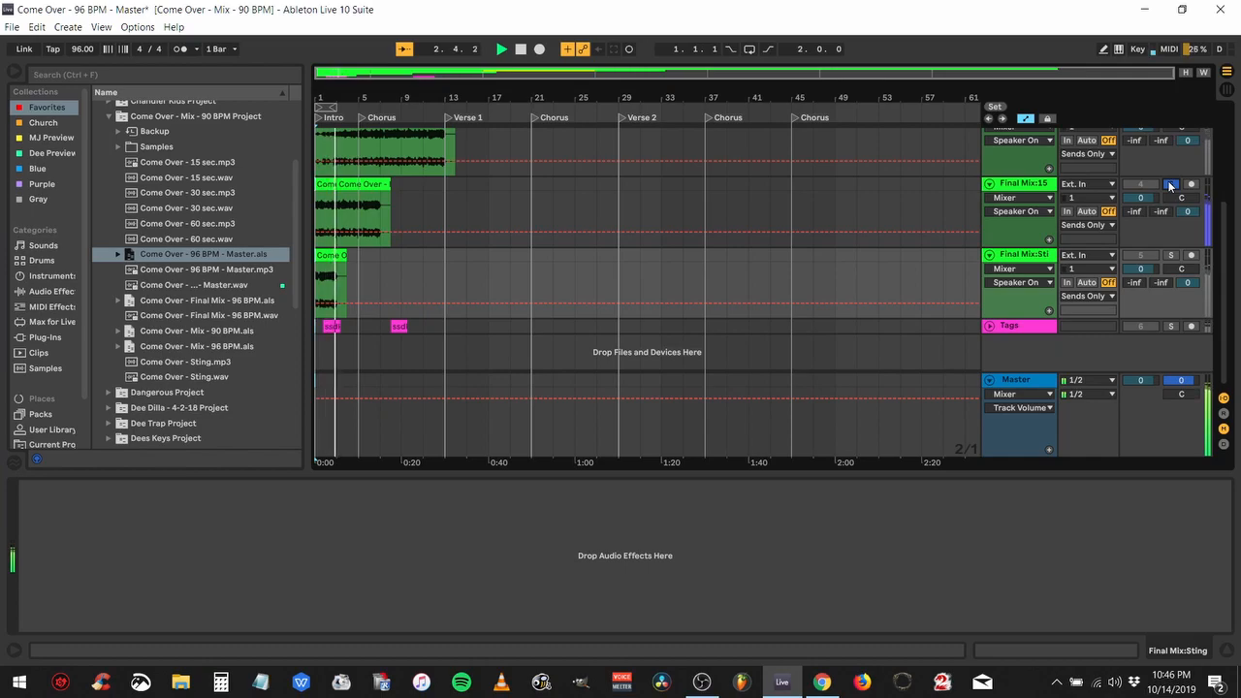
- Solo the Final Mix:15 track so only the 15-second mix is heard
left_click(502, 48)
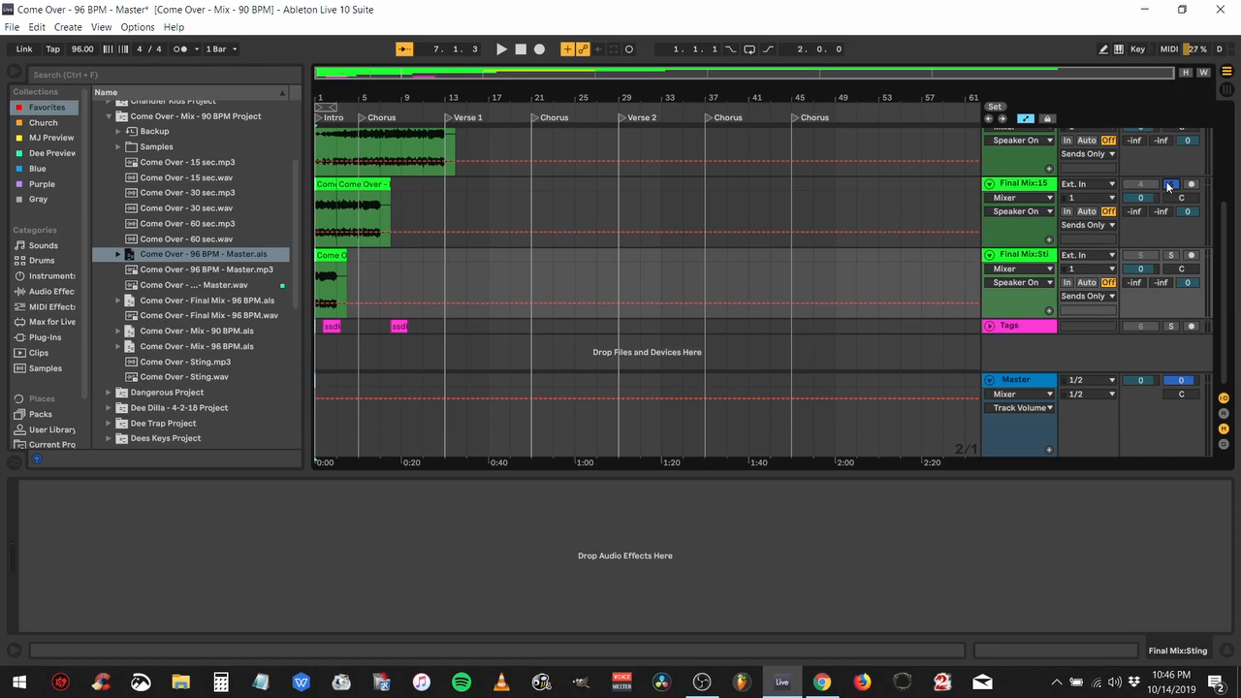
mouse_move(782, 681)
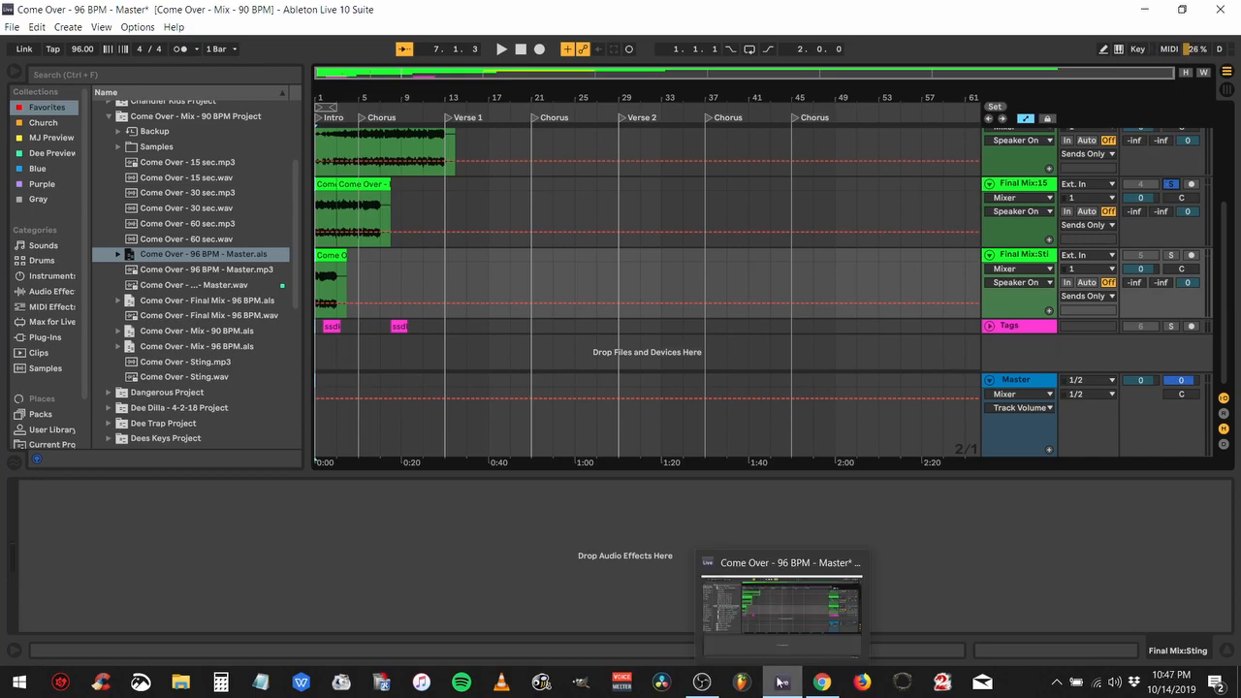